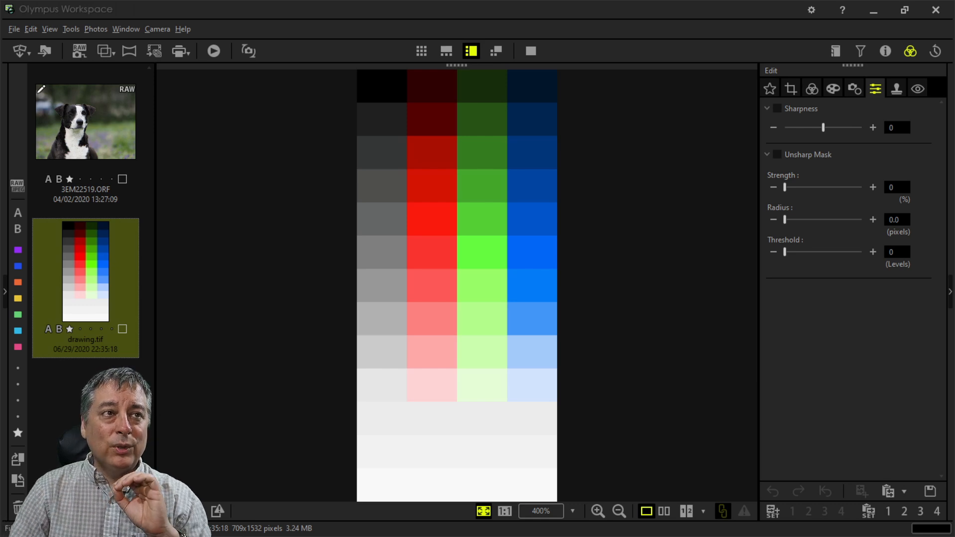
pyautogui.moveTo(472, 223)
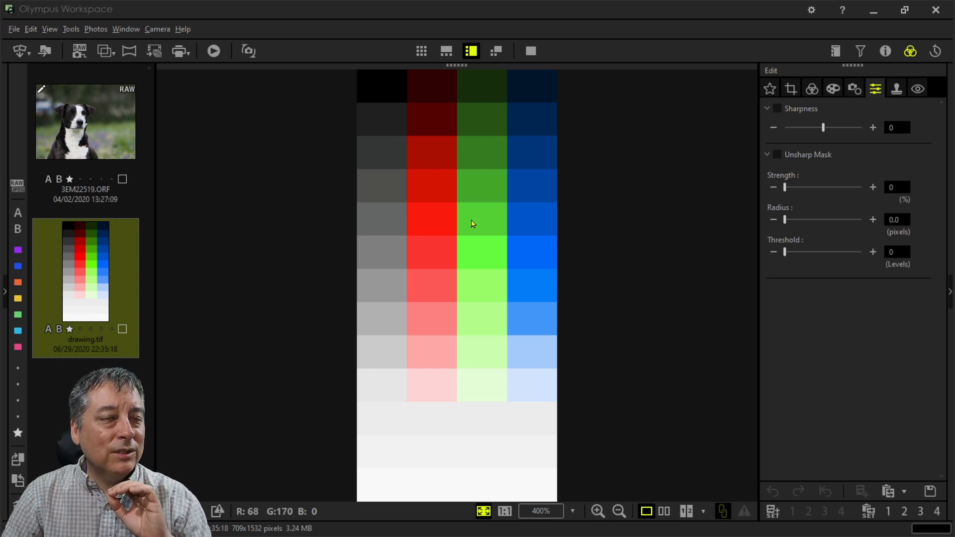
pyautogui.moveTo(838, 95)
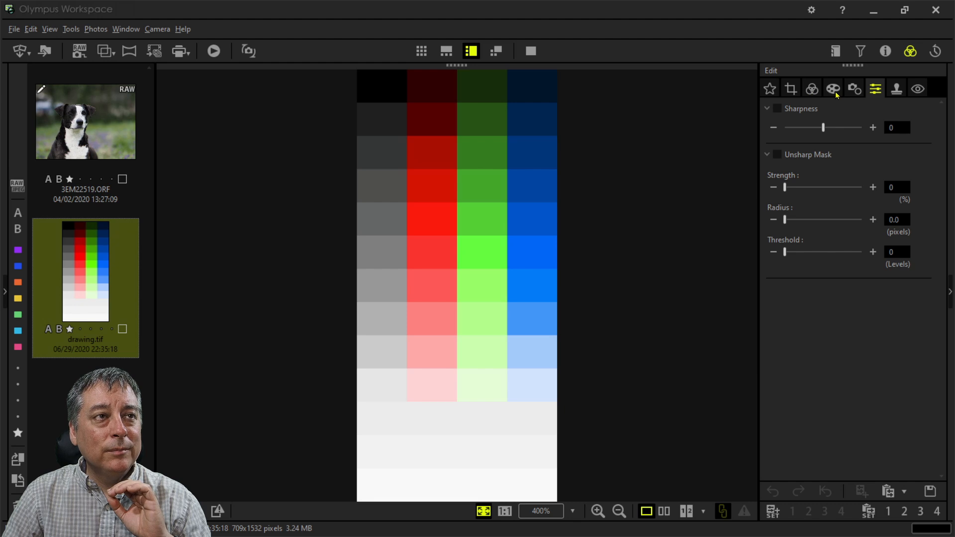
# Step: Bring up the colour adjustments and raise the chart's Contrast to 19
pyautogui.click(811, 89)
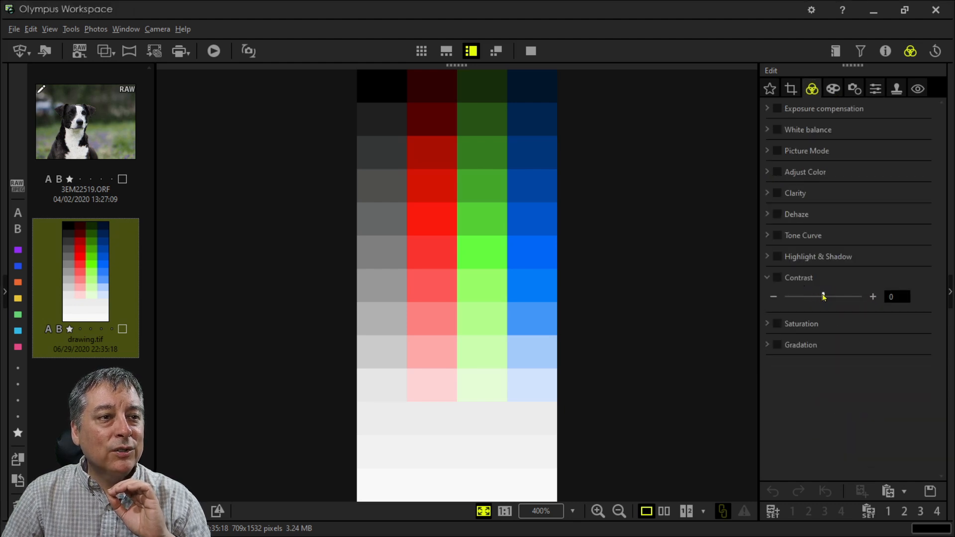
pyautogui.moveTo(822, 296); pyautogui.dragTo(853, 297)
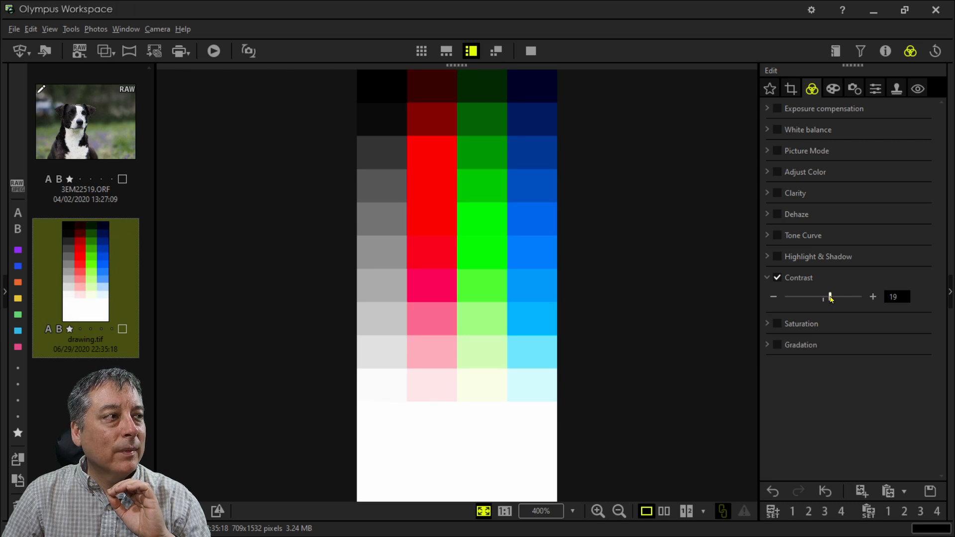
pyautogui.moveTo(427, 176)
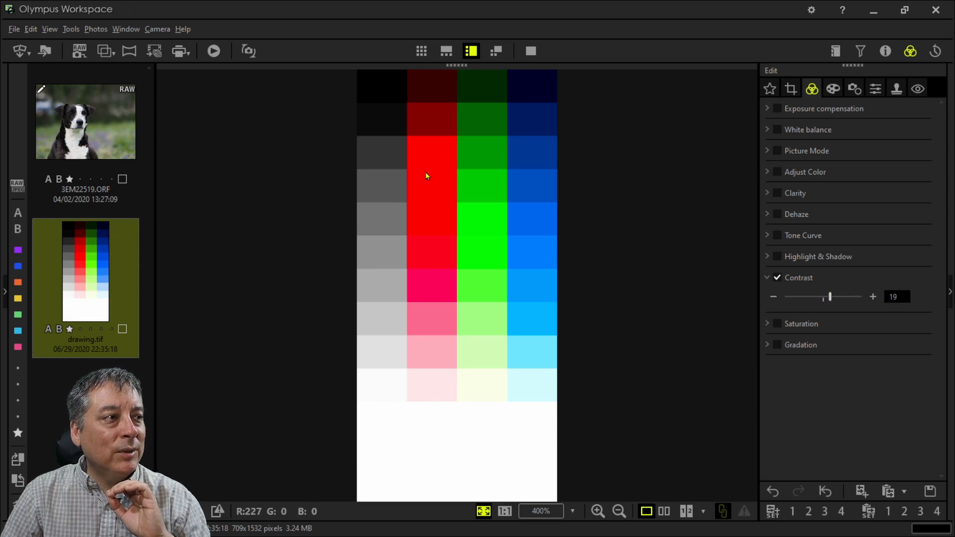
pyautogui.moveTo(484, 280)
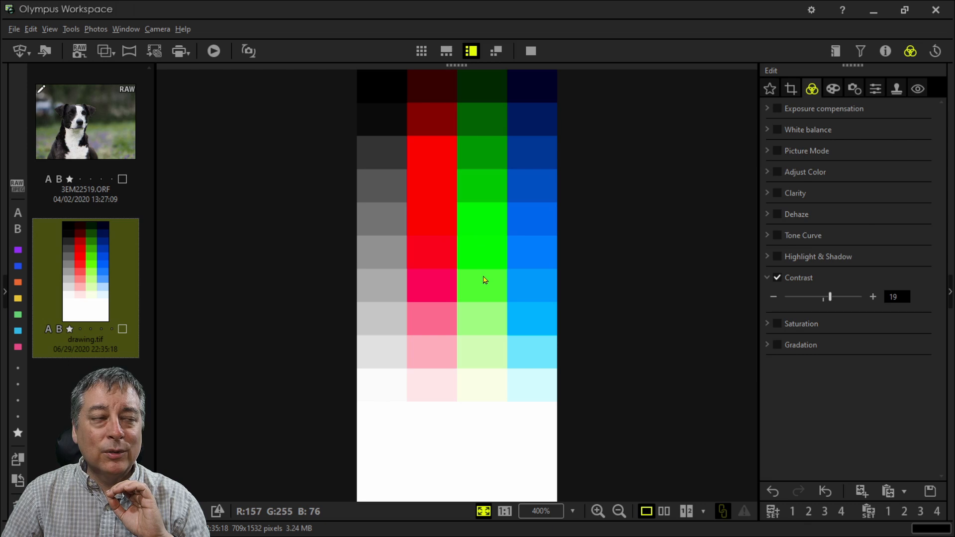
pyautogui.moveTo(853, 417)
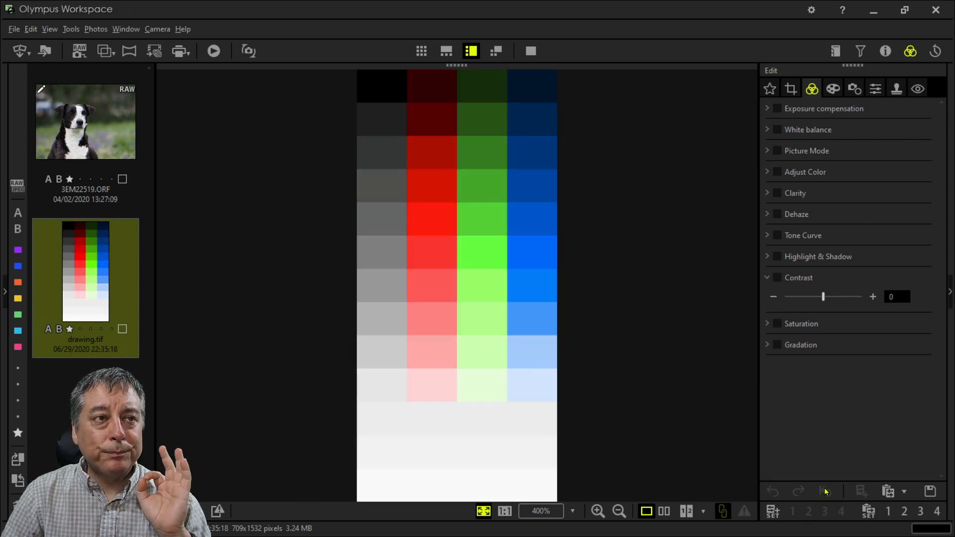
# Step: Switch to the detail settings holding Sharpness and Unsharp Mask
pyautogui.click(876, 88)
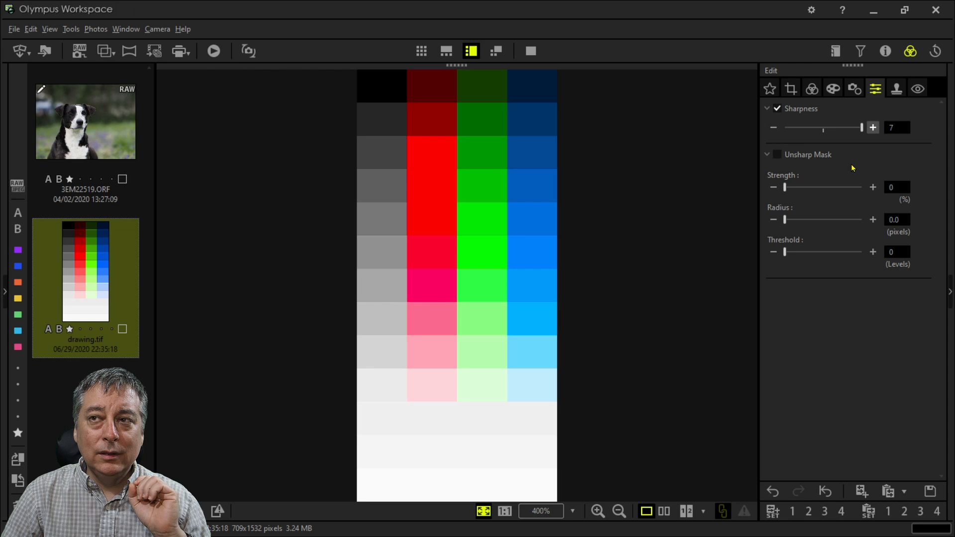
pyautogui.moveTo(469, 177)
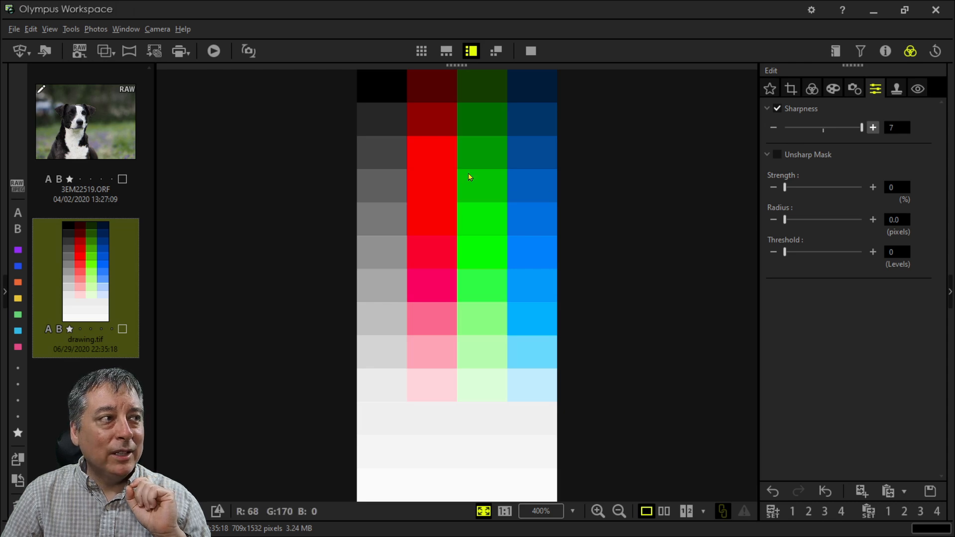
pyautogui.moveTo(469, 277)
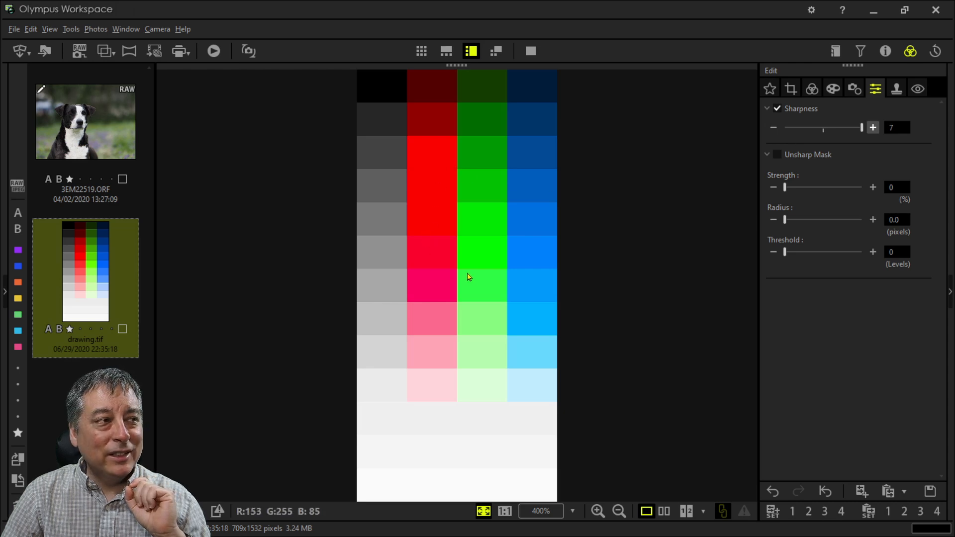
pyautogui.moveTo(480, 288)
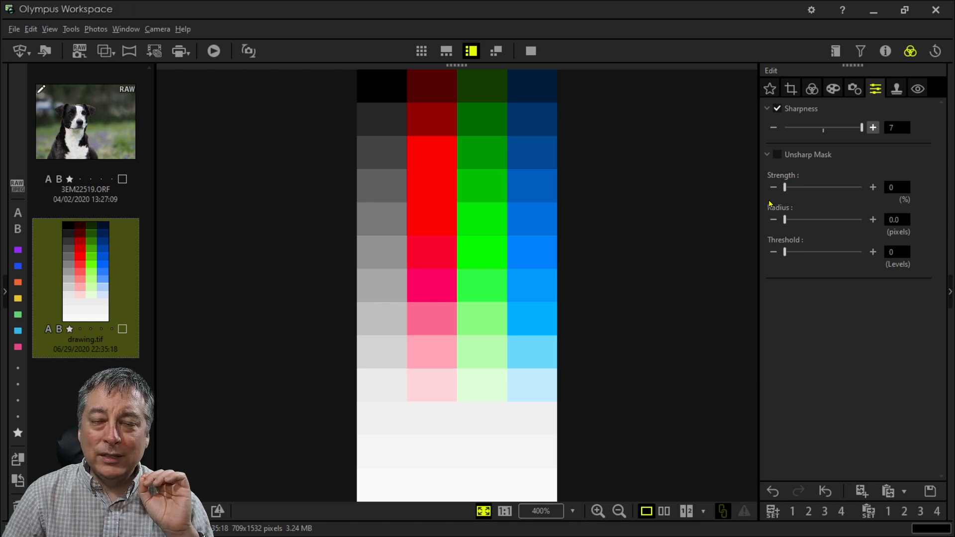
pyautogui.moveTo(865, 126)
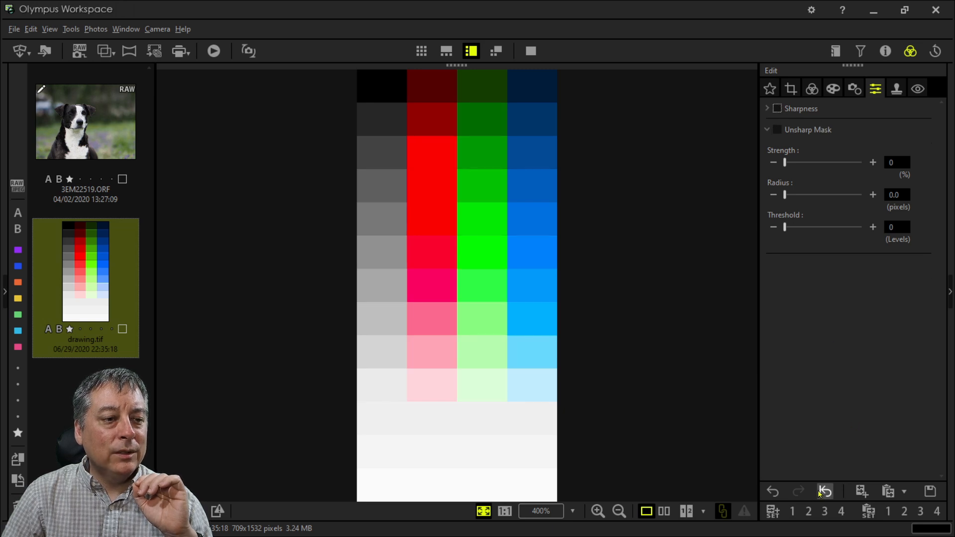
# Step: Reset the chart's edits and drag Contrast to its maximum of 100
pyautogui.click(812, 89)
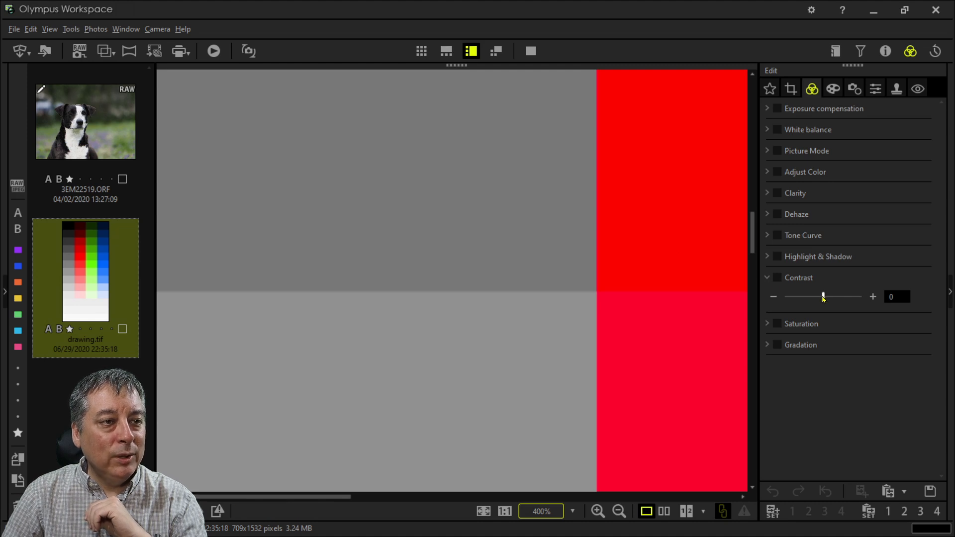
pyautogui.moveTo(824, 297); pyautogui.dragTo(842, 297)
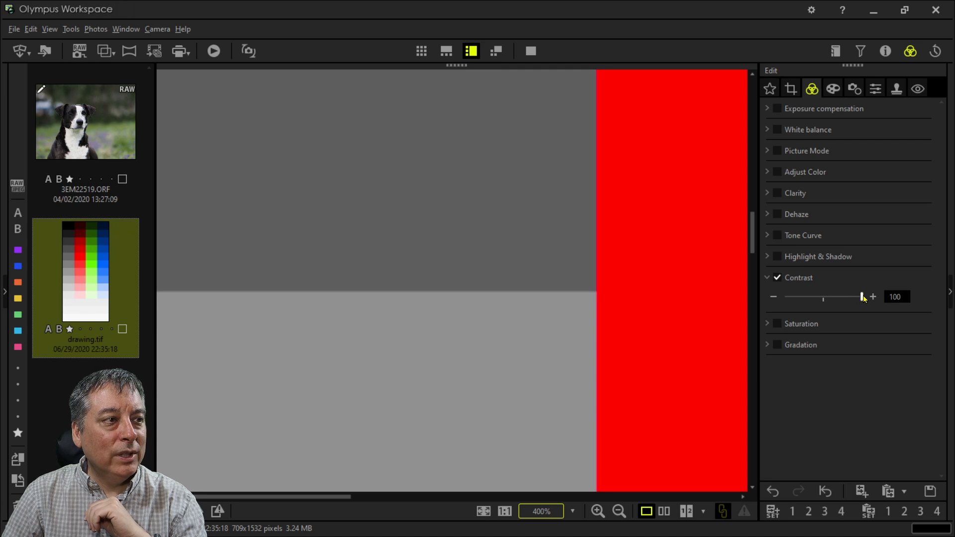
pyautogui.moveTo(484, 171)
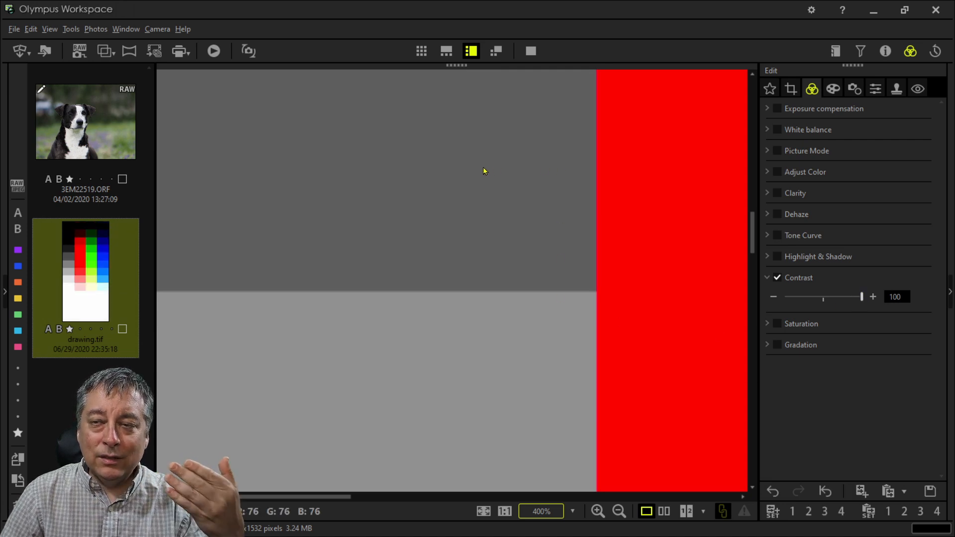
pyautogui.moveTo(483, 370)
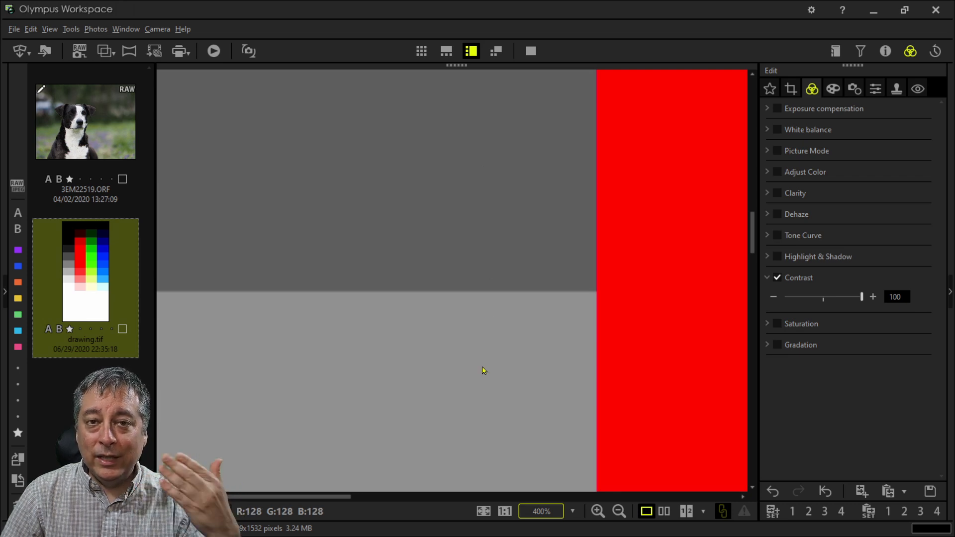
pyautogui.moveTo(481, 228)
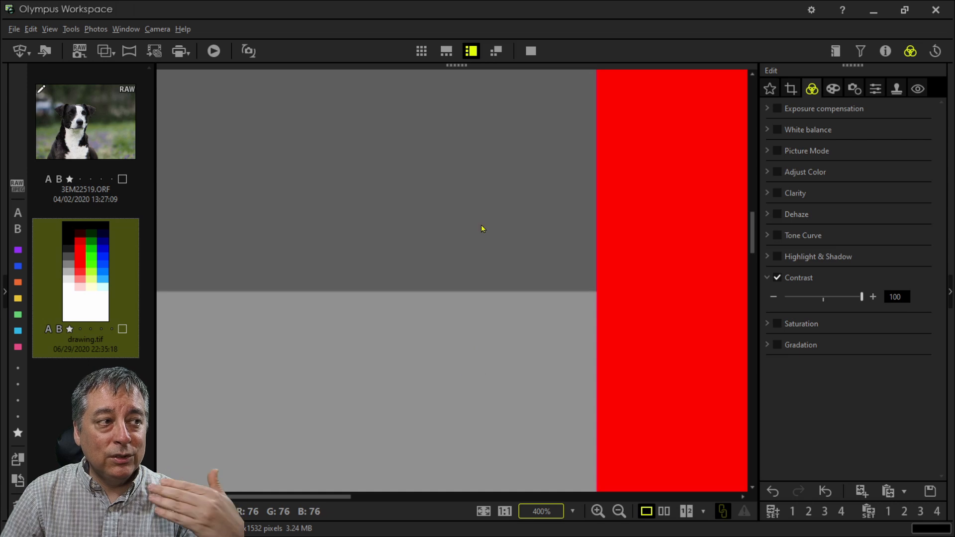
pyautogui.moveTo(838, 490)
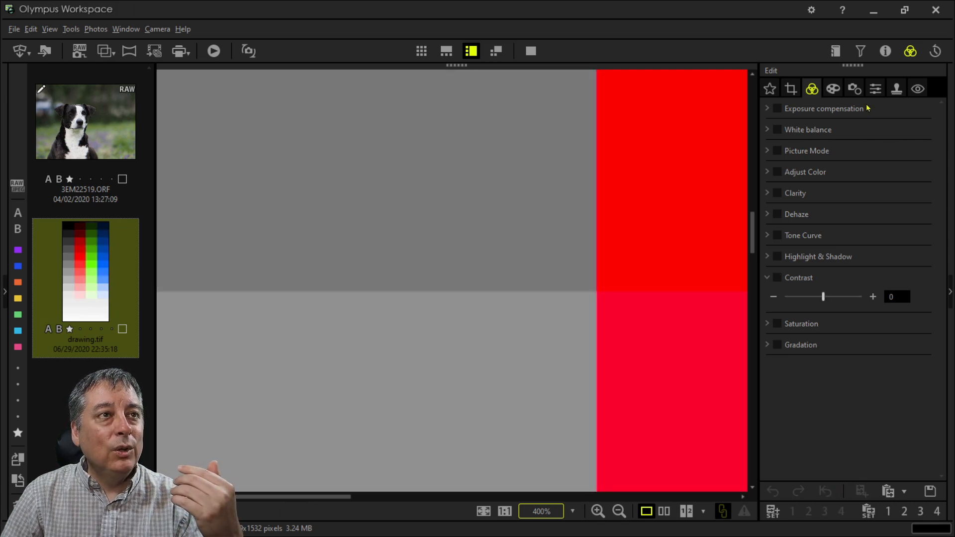
# Step: Expand Sharpness in the detail settings, raise it to 7, then bring it back to 0
pyautogui.click(875, 89)
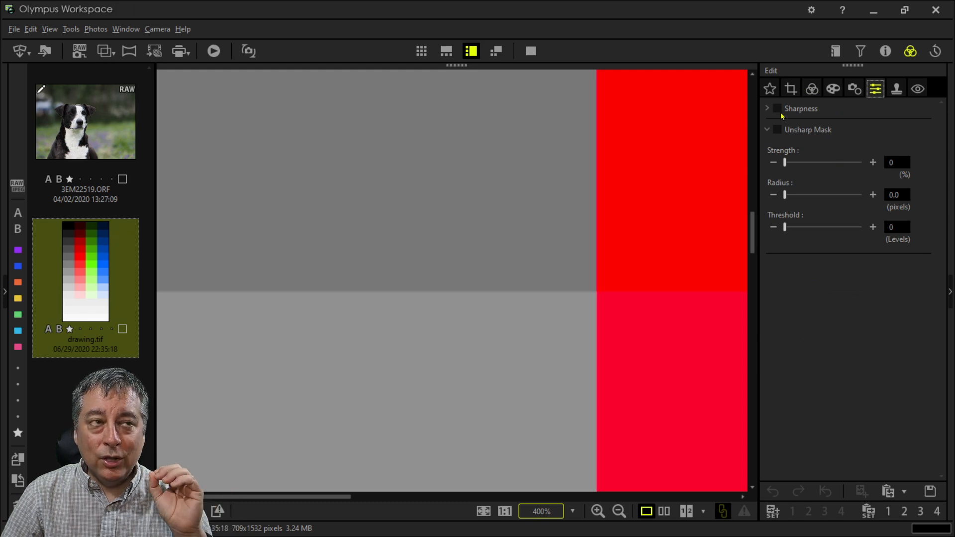
pyautogui.click(768, 108)
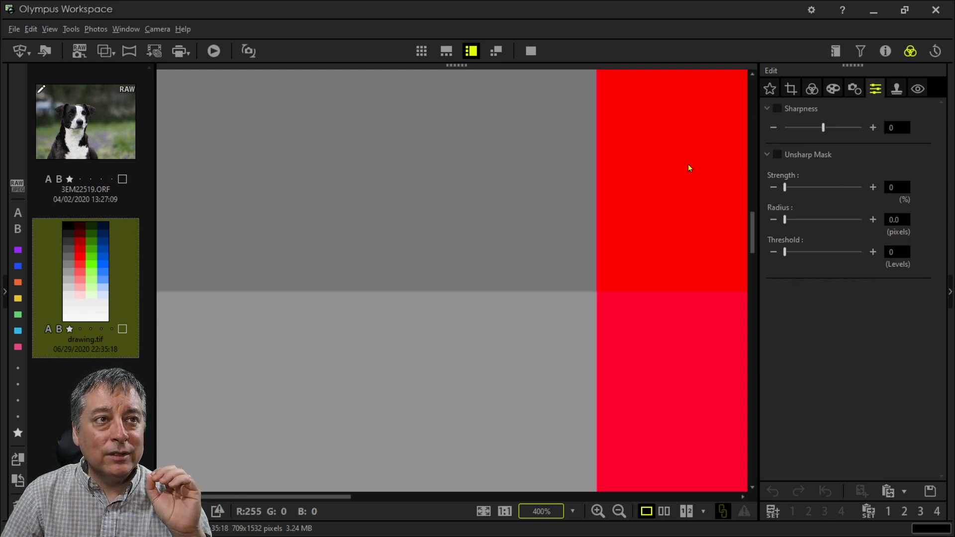
pyautogui.moveTo(560, 298)
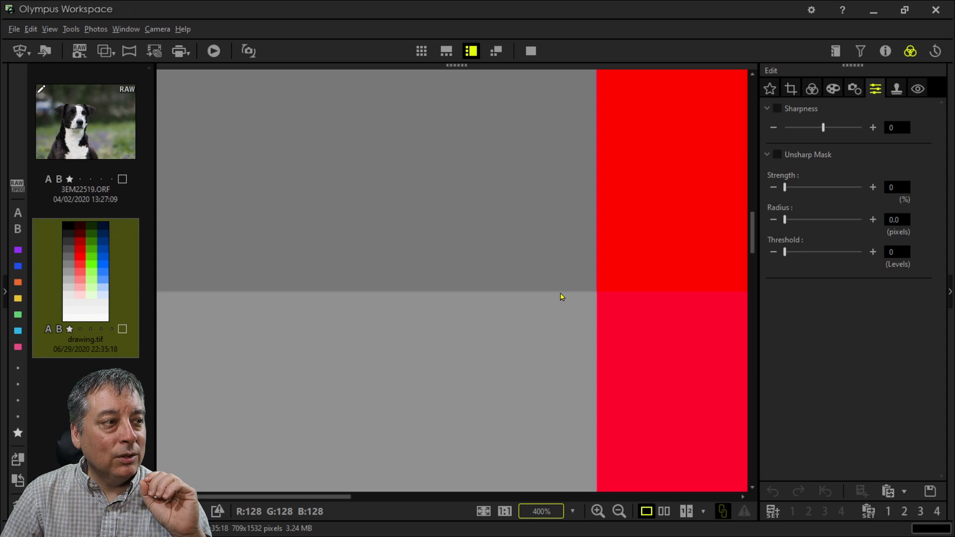
pyautogui.moveTo(483, 297)
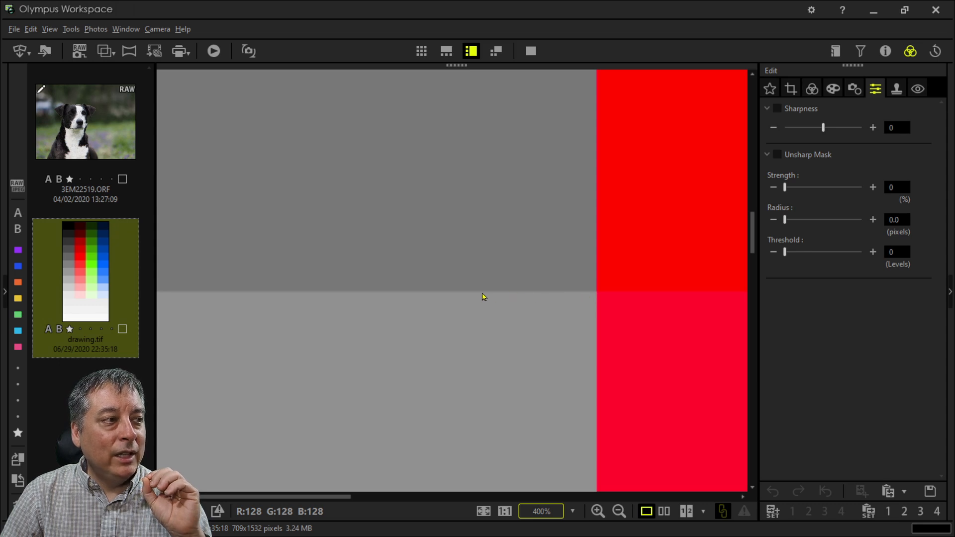
pyautogui.moveTo(580, 299)
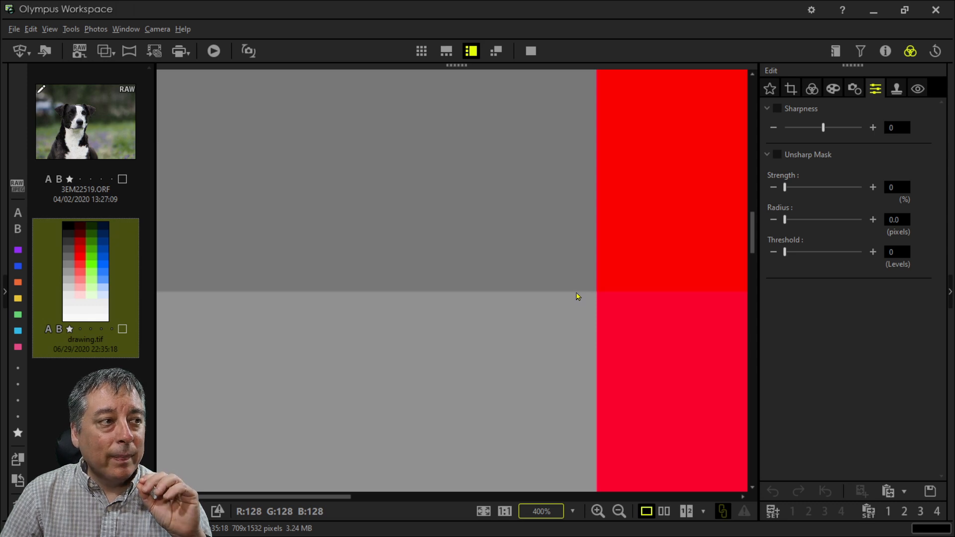
pyautogui.moveTo(579, 298)
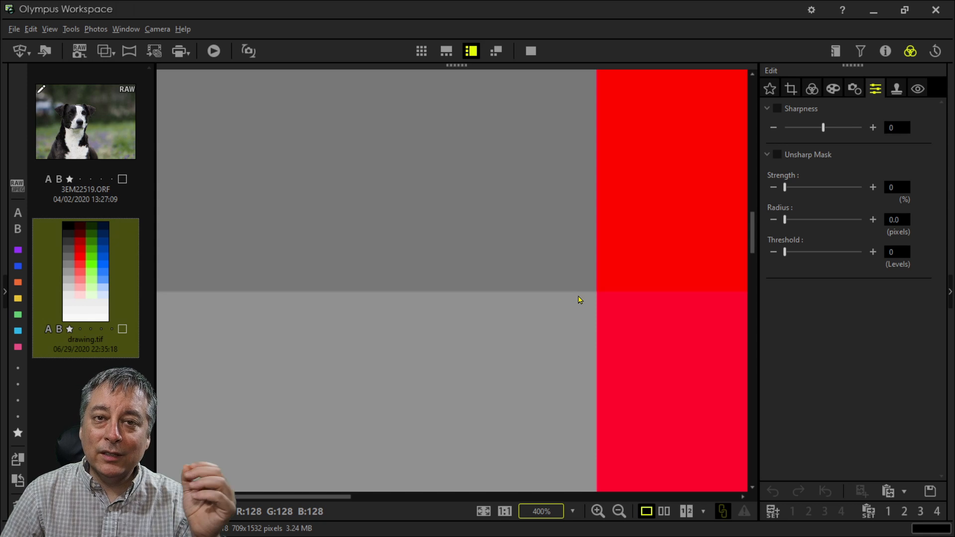
pyautogui.moveTo(773, 211)
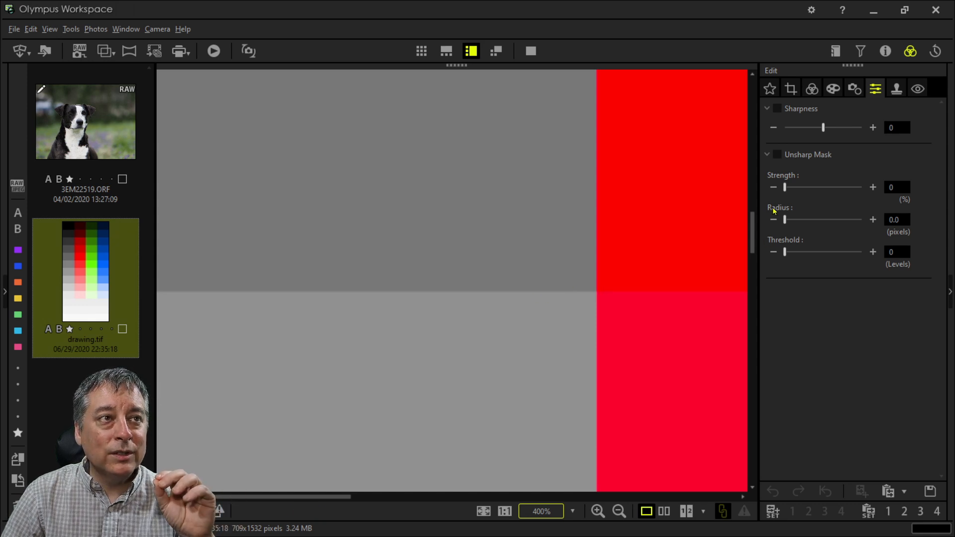
pyautogui.moveTo(823, 127); pyautogui.dragTo(861, 128)
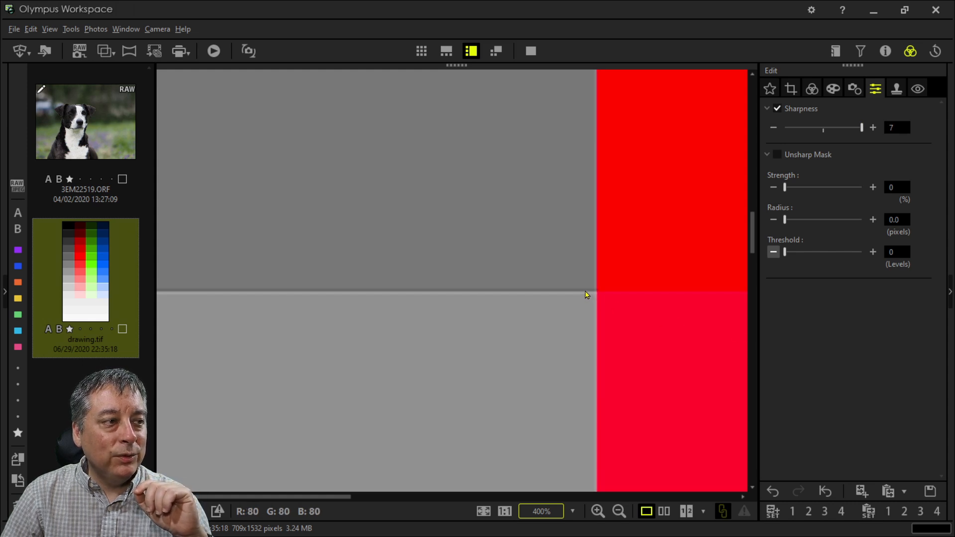
pyautogui.moveTo(529, 238)
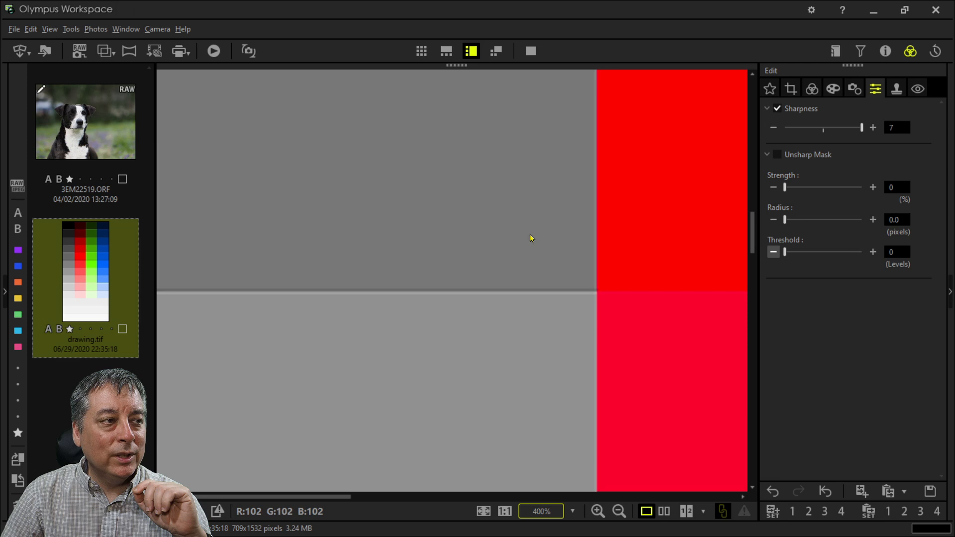
pyautogui.moveTo(541, 336)
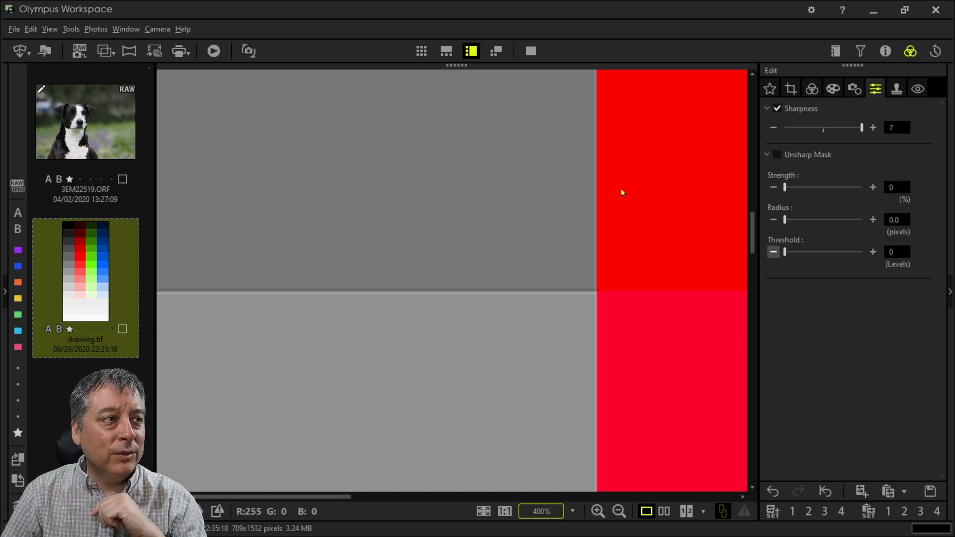
pyautogui.moveTo(551, 195)
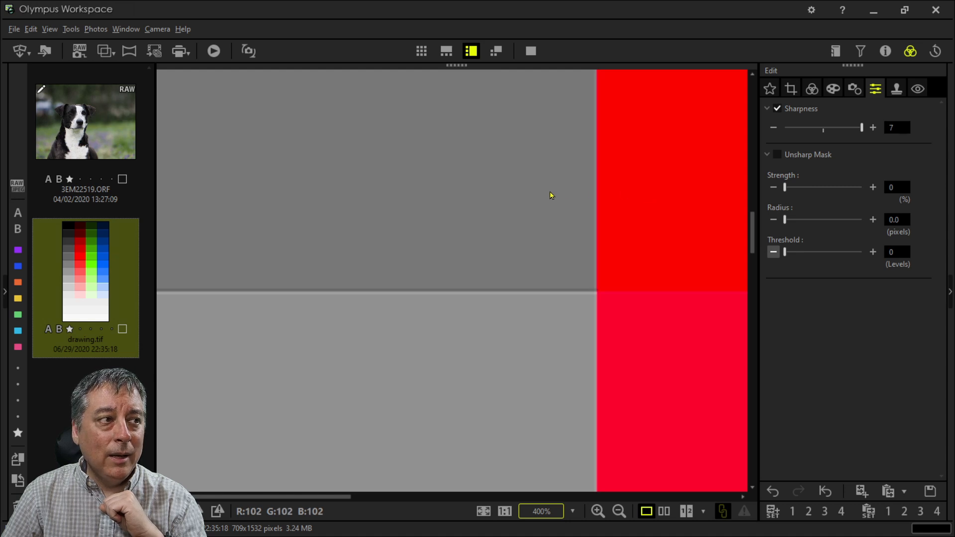
pyautogui.moveTo(573, 206)
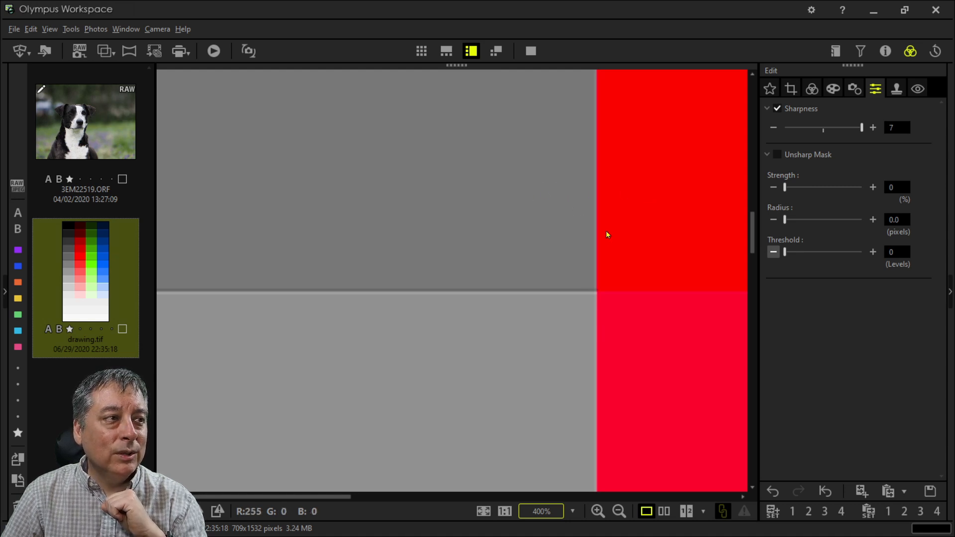
pyautogui.moveTo(602, 169)
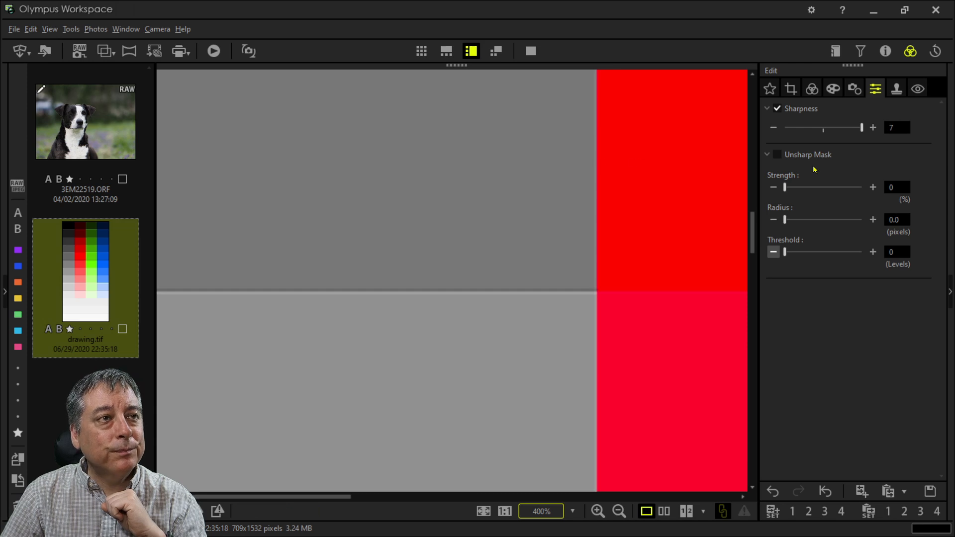
pyautogui.moveTo(861, 127); pyautogui.dragTo(836, 127)
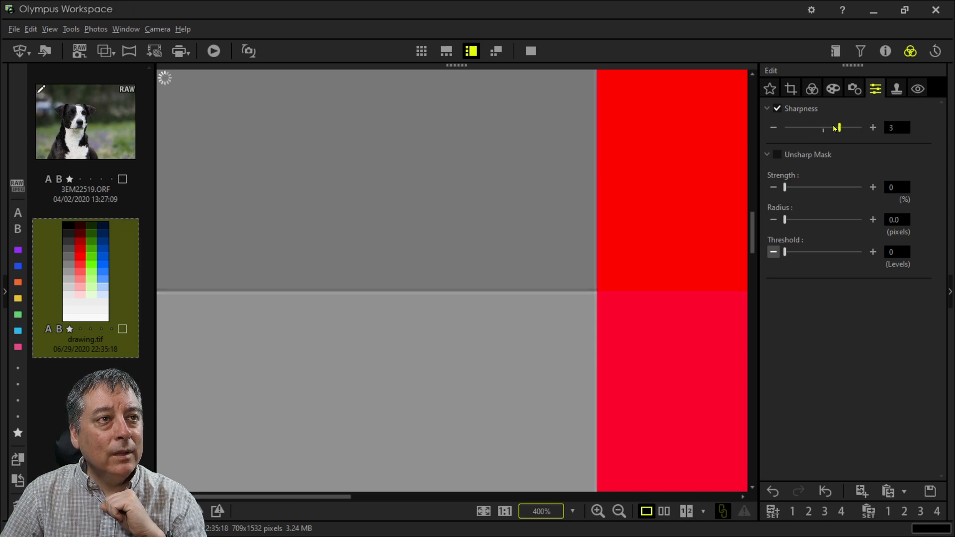
pyautogui.moveTo(838, 127); pyautogui.dragTo(822, 127)
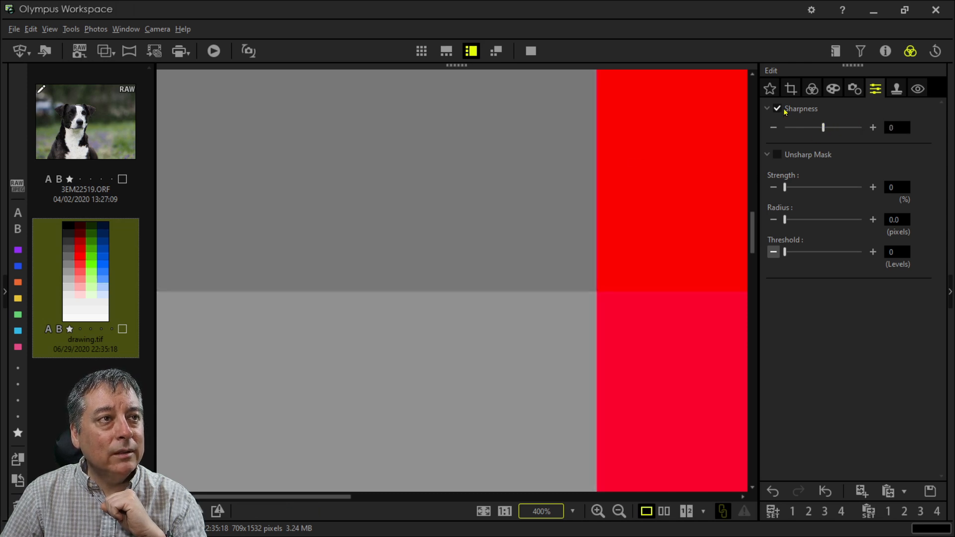
# Step: Turn off Sharpness and raise the 500% Unsharp Mask radius to 1.0 pixel
pyautogui.click(776, 108)
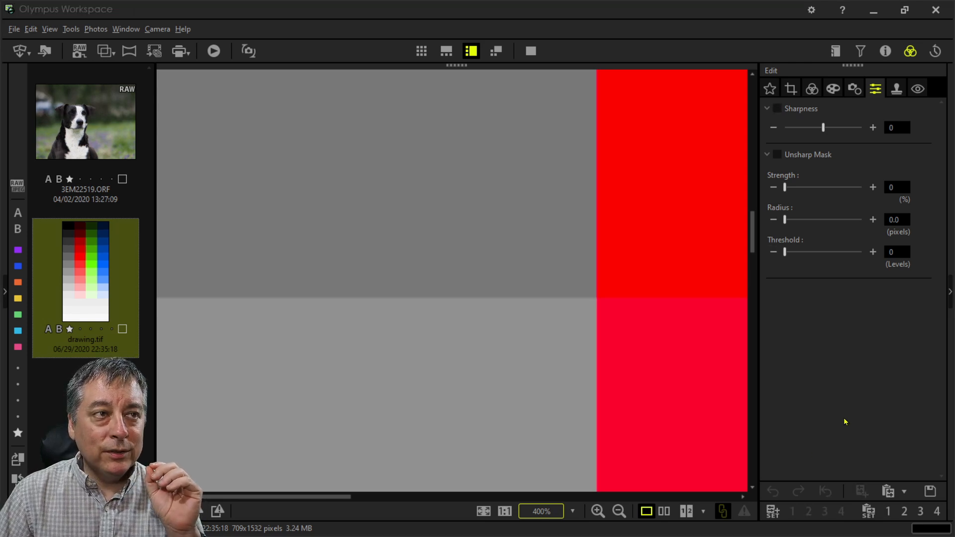
pyautogui.moveTo(809, 296)
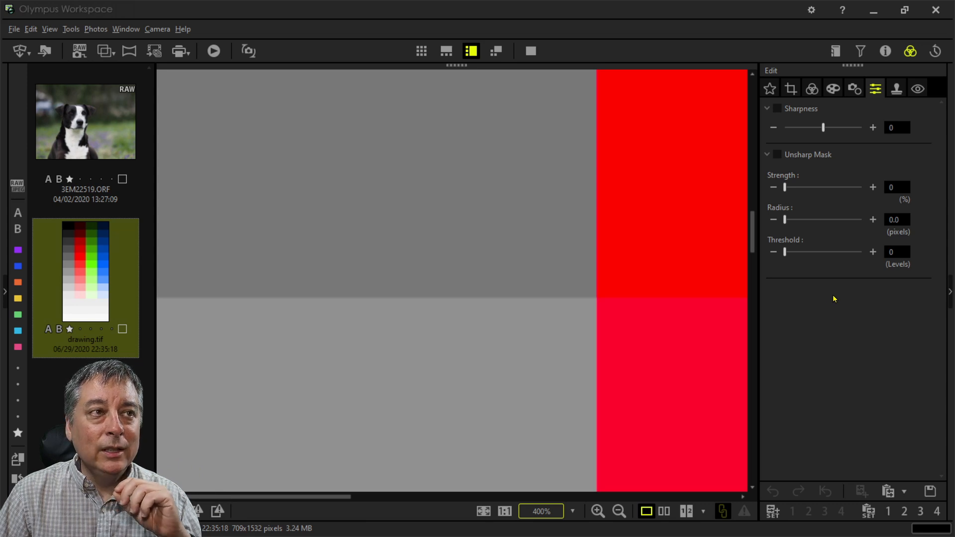
pyautogui.moveTo(805, 212)
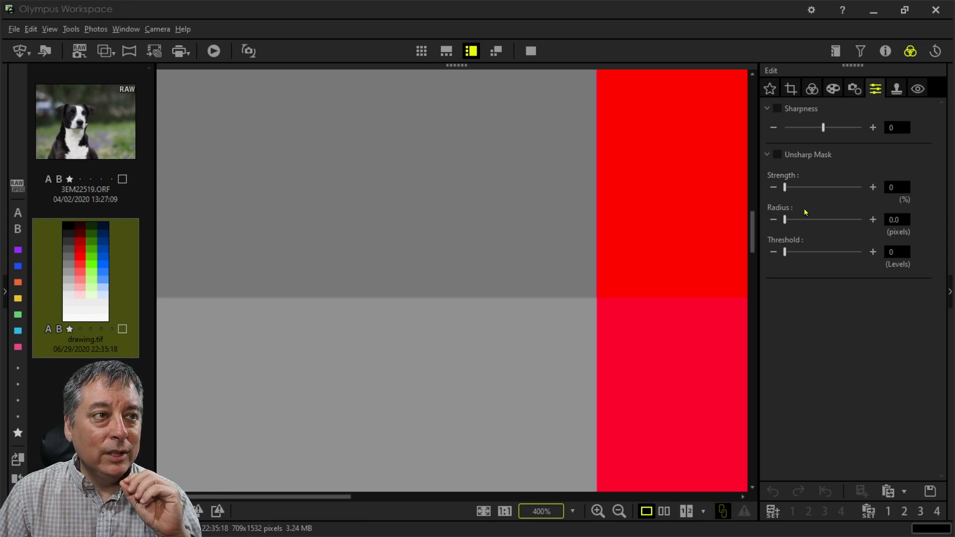
pyautogui.moveTo(808, 191)
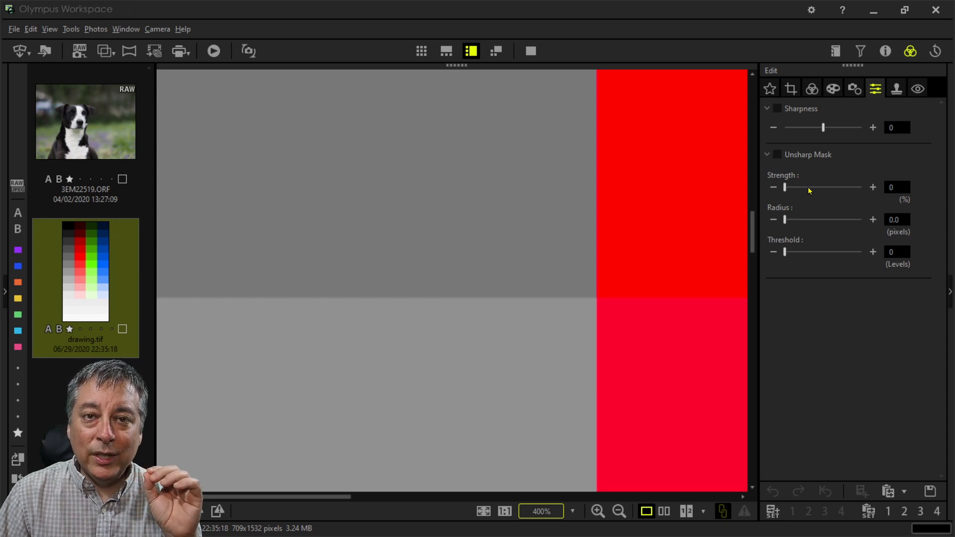
pyautogui.moveTo(508, 301)
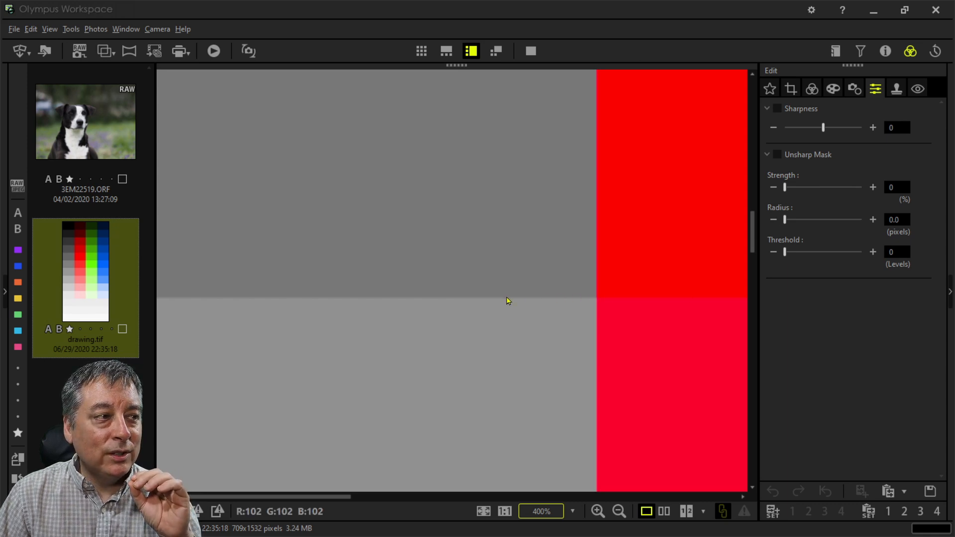
pyautogui.moveTo(816, 219)
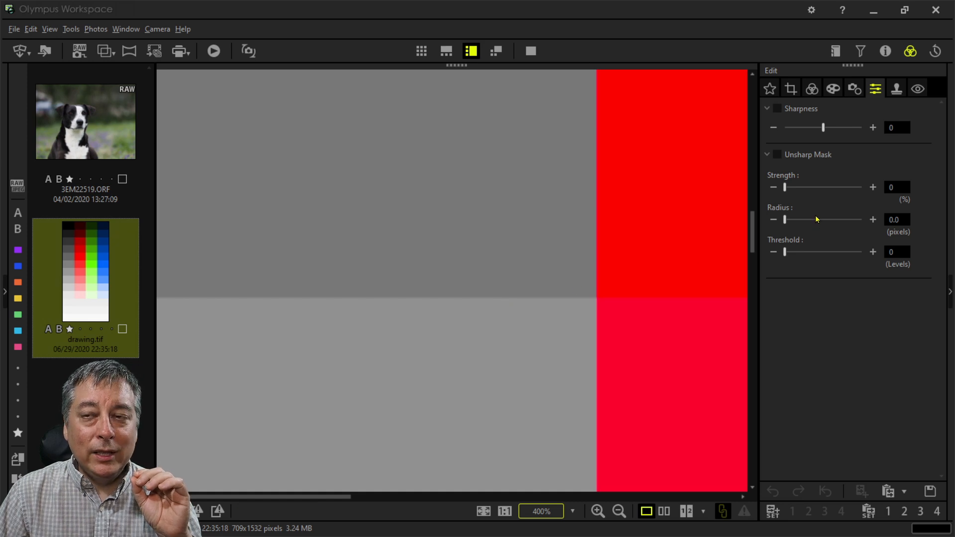
pyautogui.moveTo(572, 304)
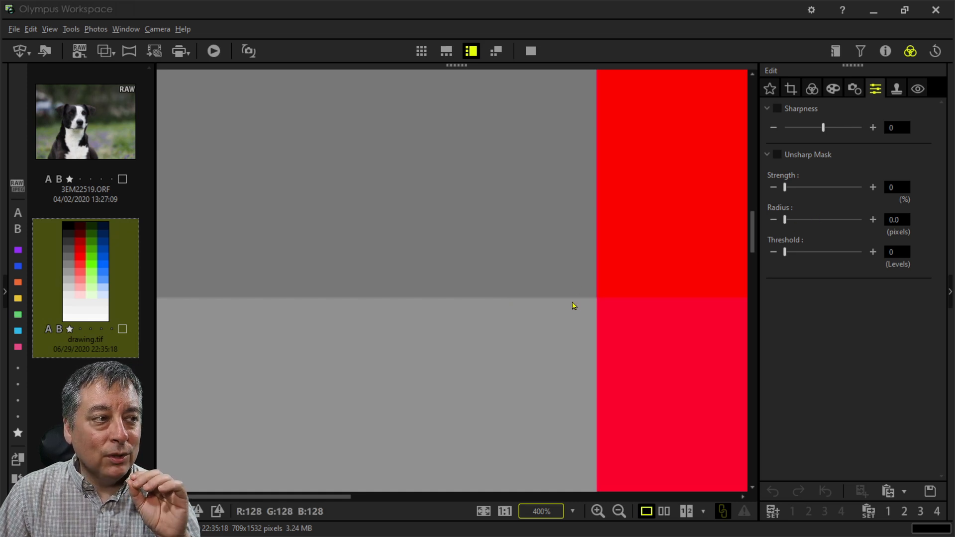
pyautogui.moveTo(553, 304)
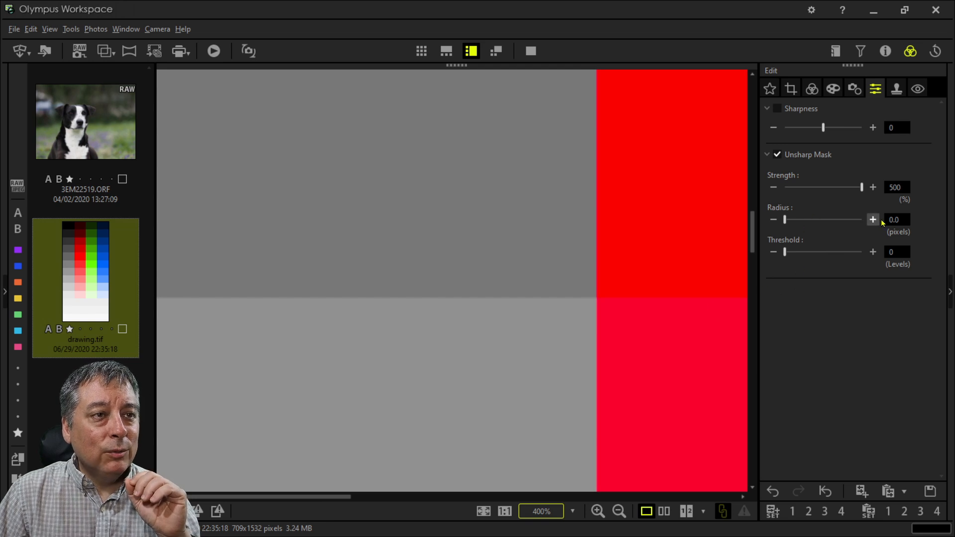
pyautogui.click(873, 219)
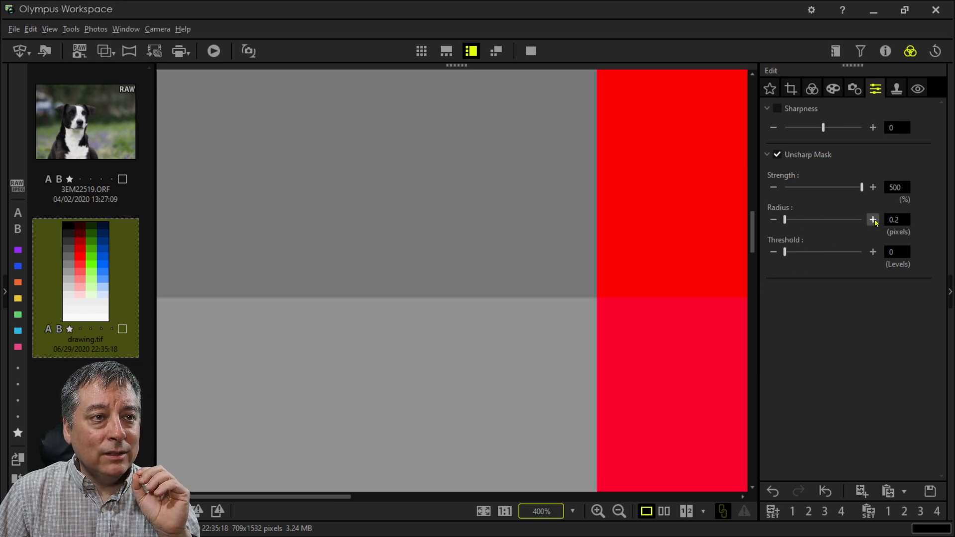
pyautogui.click(871, 220)
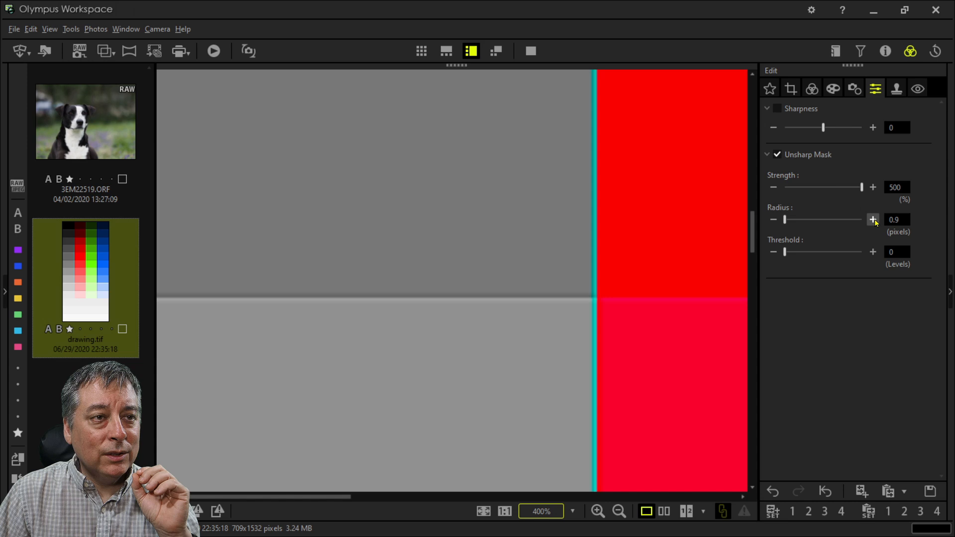
pyautogui.click(872, 219)
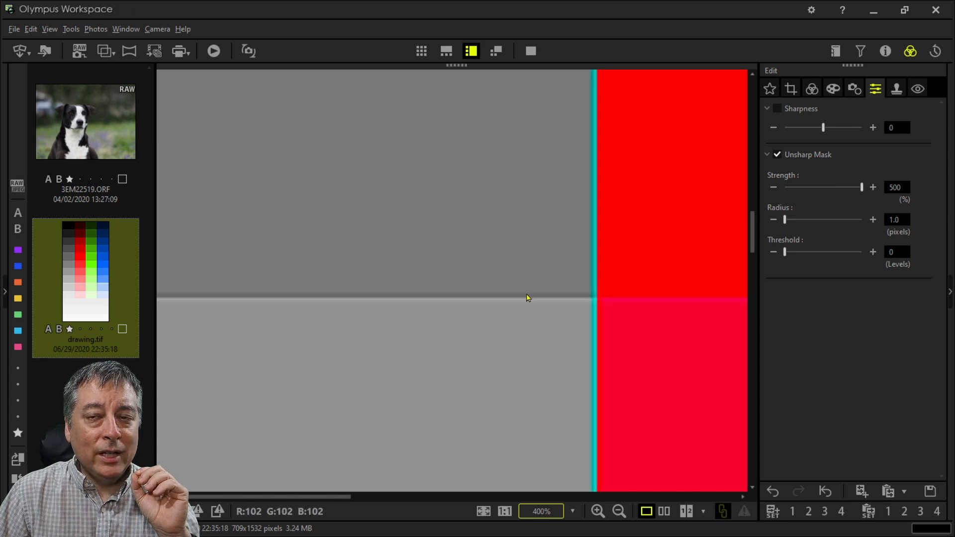
pyautogui.moveTo(537, 299)
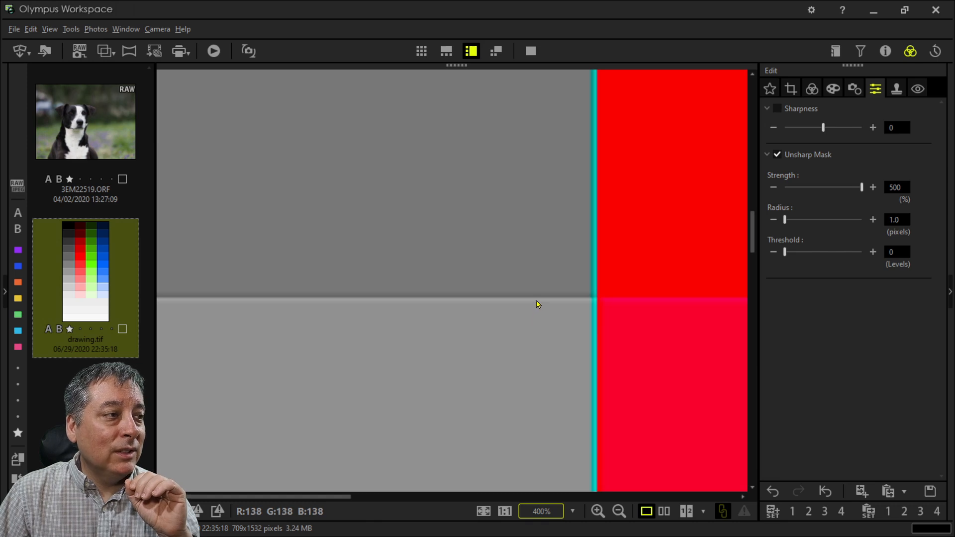
pyautogui.moveTo(538, 300)
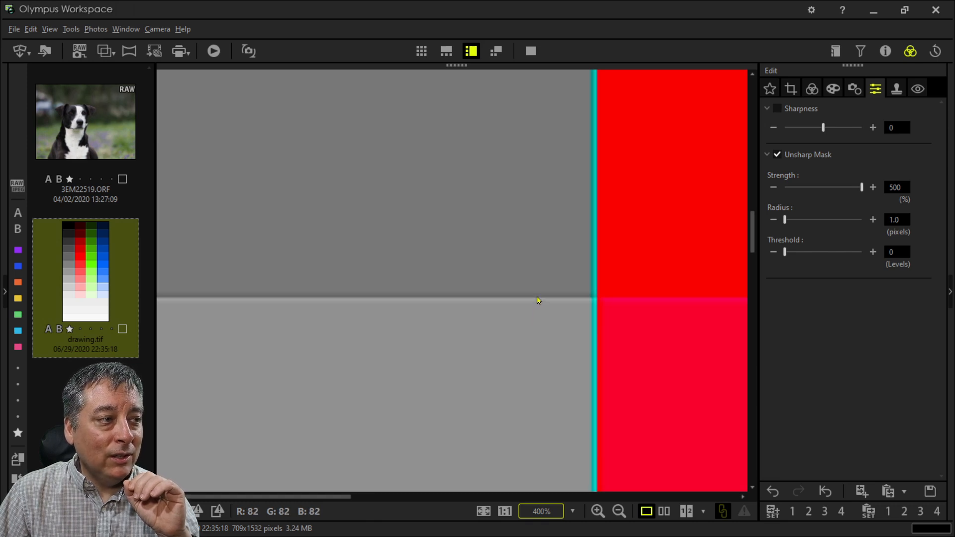
pyautogui.moveTo(533, 313)
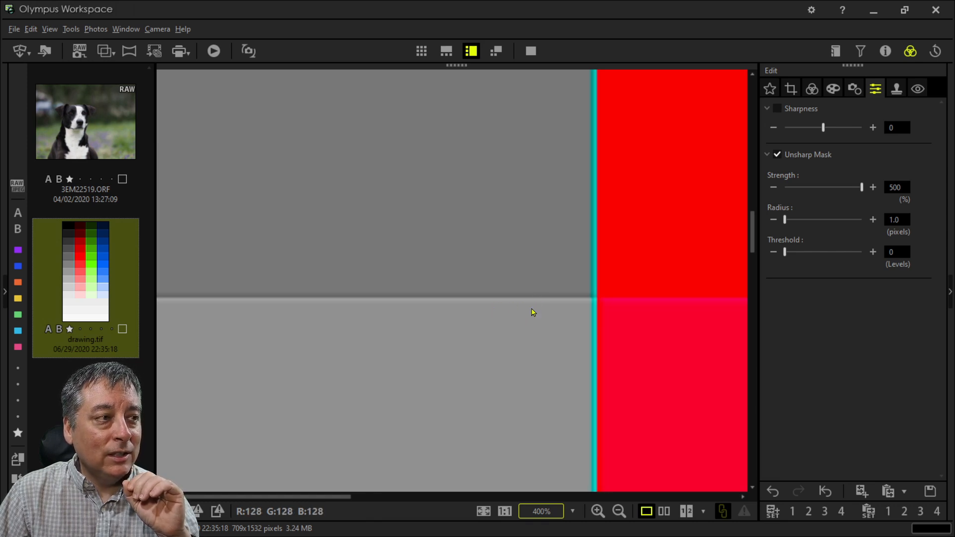
pyautogui.moveTo(622, 257)
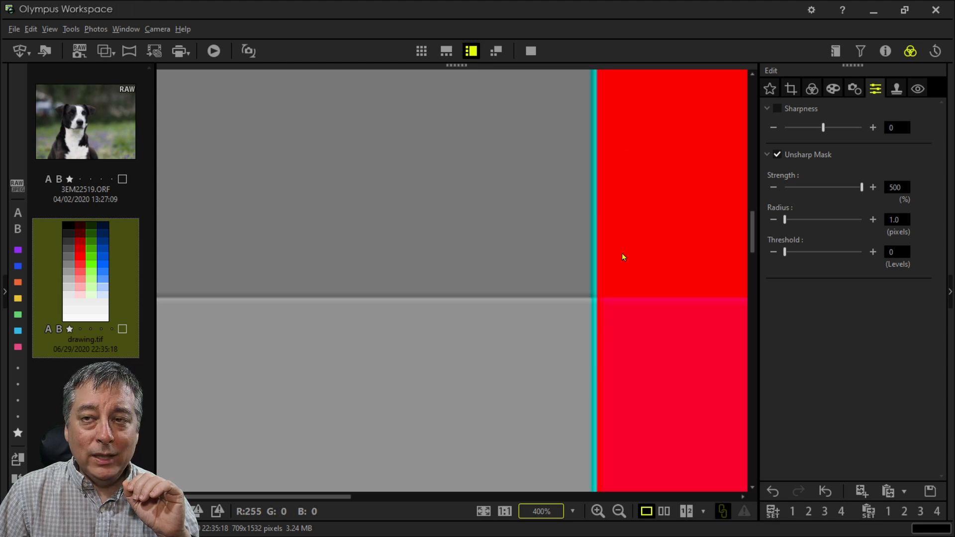
pyautogui.moveTo(625, 201)
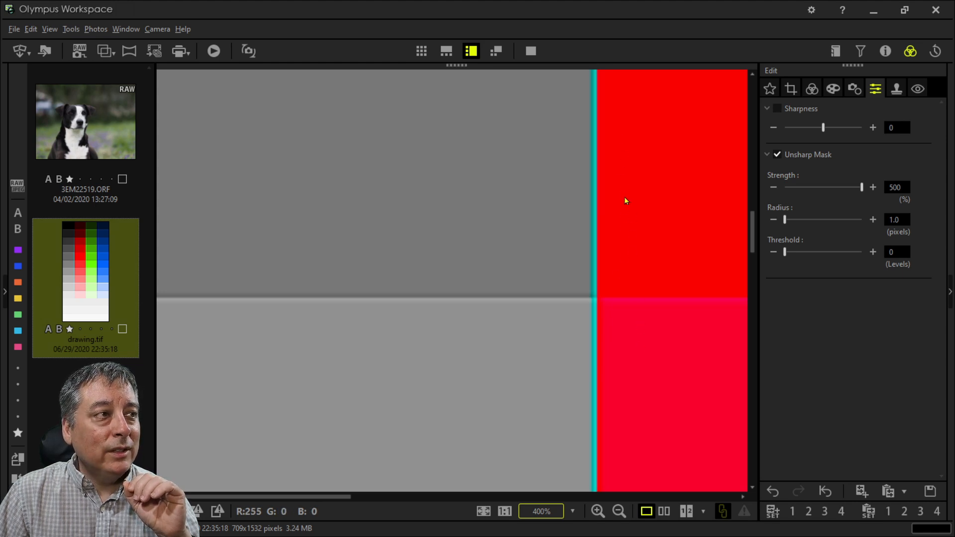
pyautogui.moveTo(593, 194)
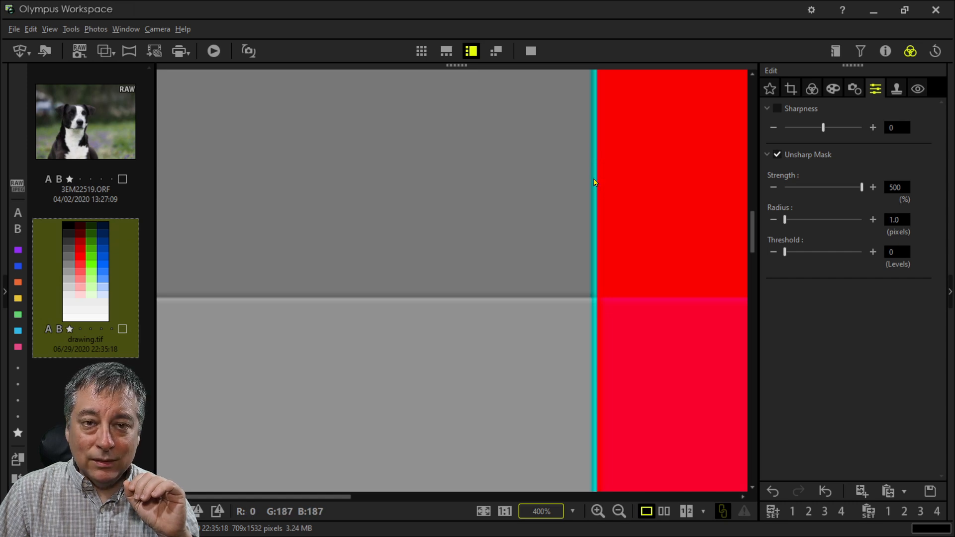
pyautogui.moveTo(595, 214)
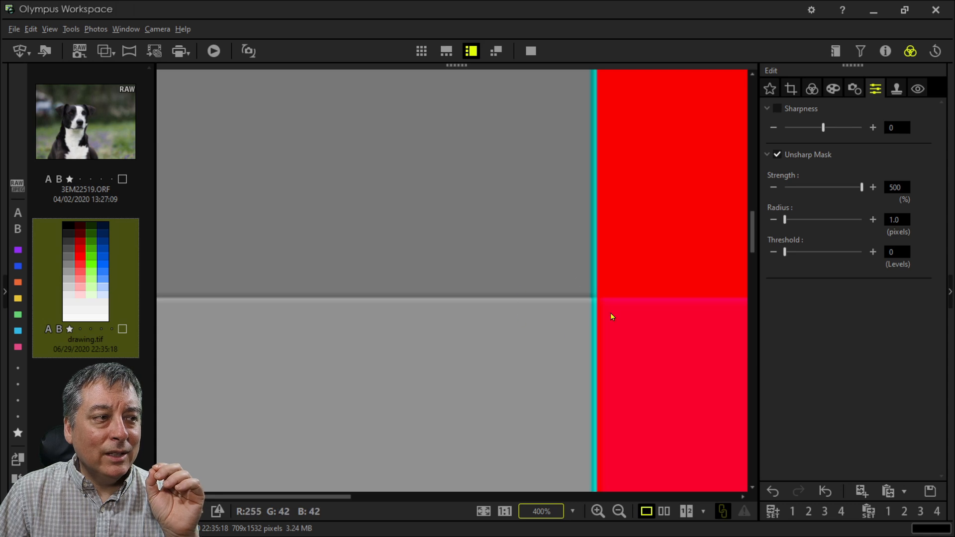
pyautogui.moveTo(563, 322)
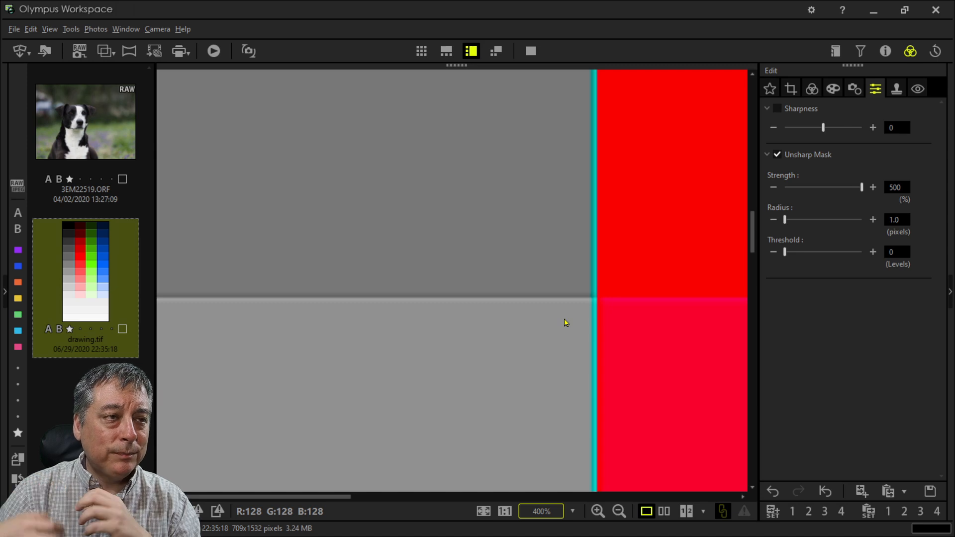
pyautogui.moveTo(847, 217)
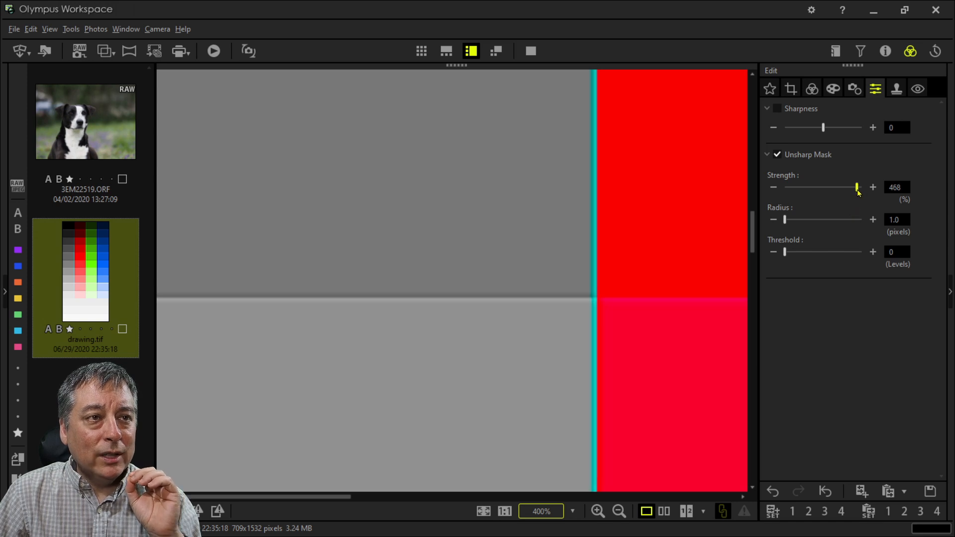
# Step: Sweep Unsharp Mask strength down to 138, then back up to 500%
pyautogui.moveTo(857, 187); pyautogui.dragTo(825, 187)
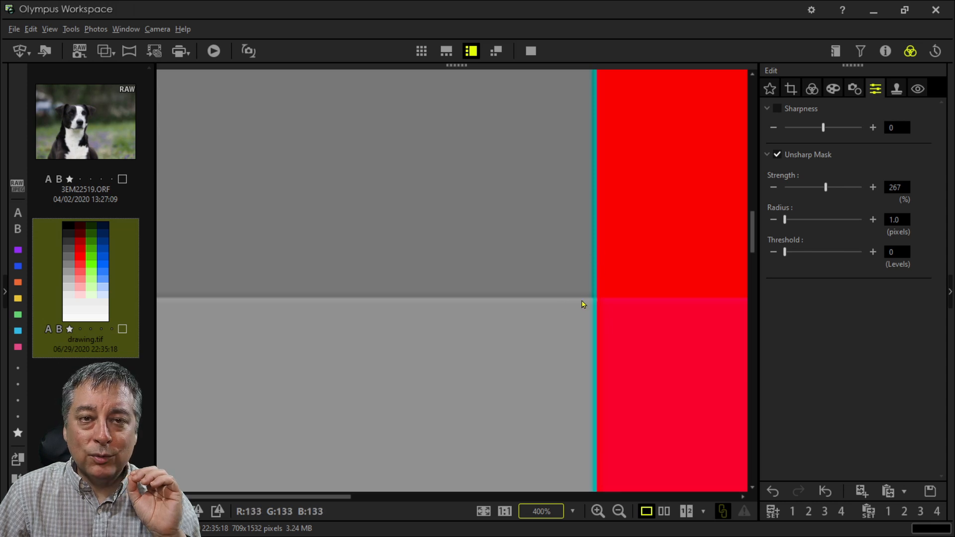
pyautogui.moveTo(826, 187); pyautogui.dragTo(806, 187)
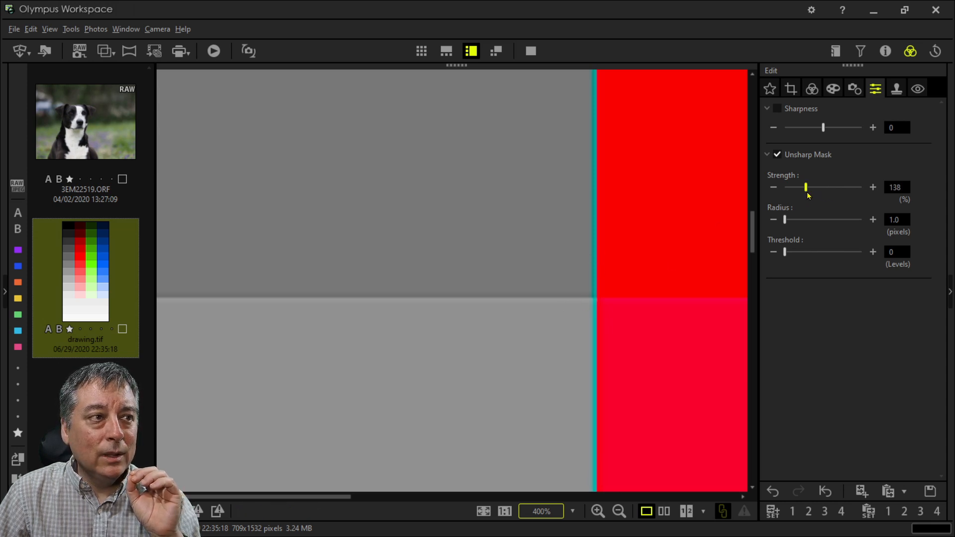
pyautogui.moveTo(568, 296)
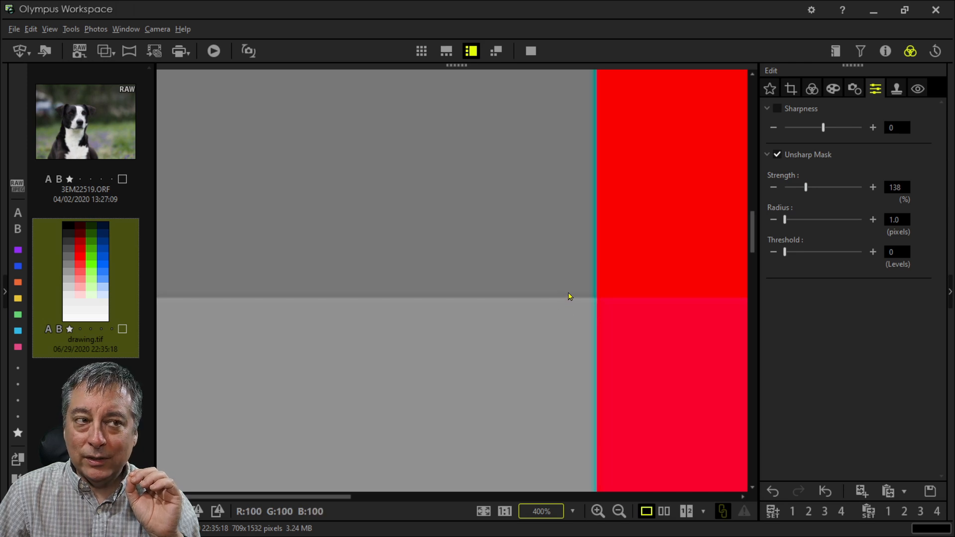
pyautogui.moveTo(805, 187); pyautogui.dragTo(842, 187)
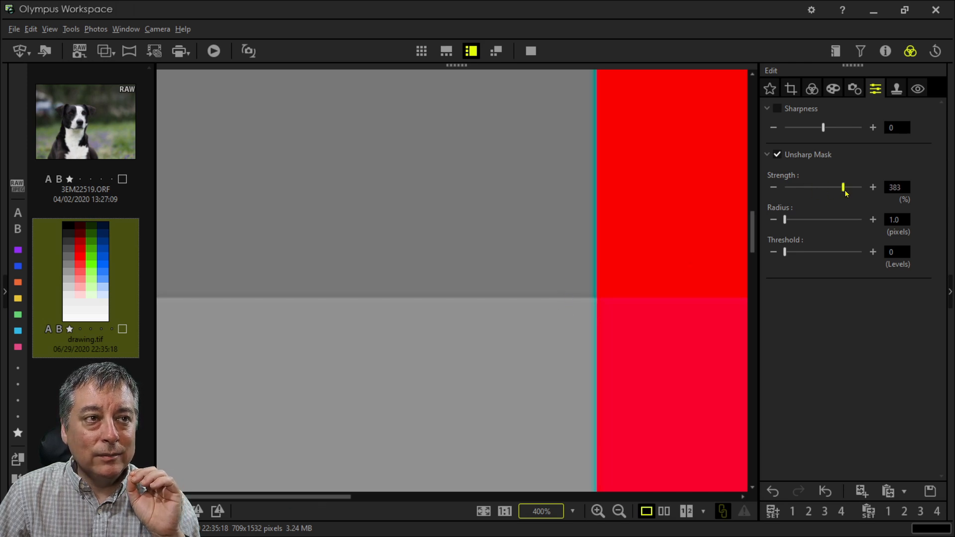
pyautogui.moveTo(844, 187); pyautogui.dragTo(861, 187)
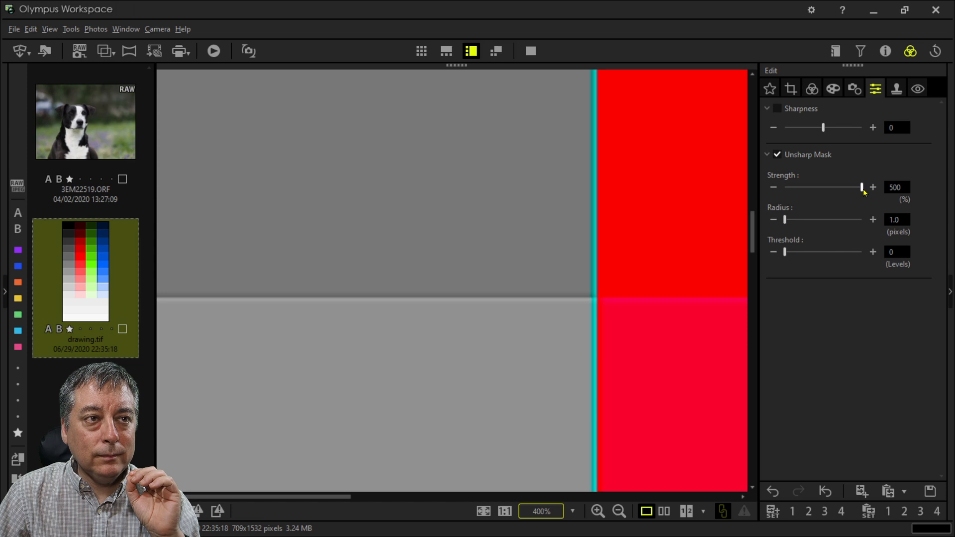
pyautogui.moveTo(786, 221)
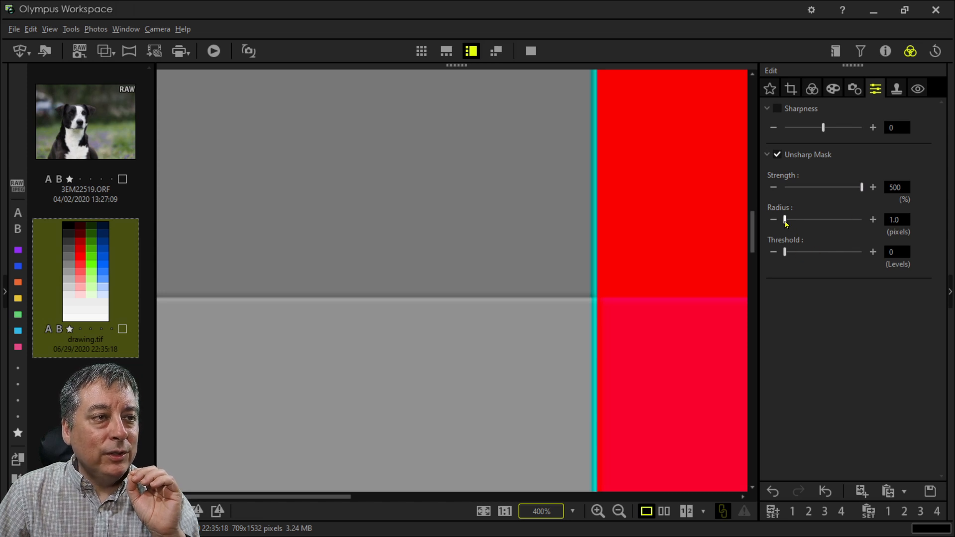
# Step: Widen the Unsharp Mask radius through 3 and 15 up to 31.2 pixels
pyautogui.moveTo(784, 220); pyautogui.dragTo(804, 220)
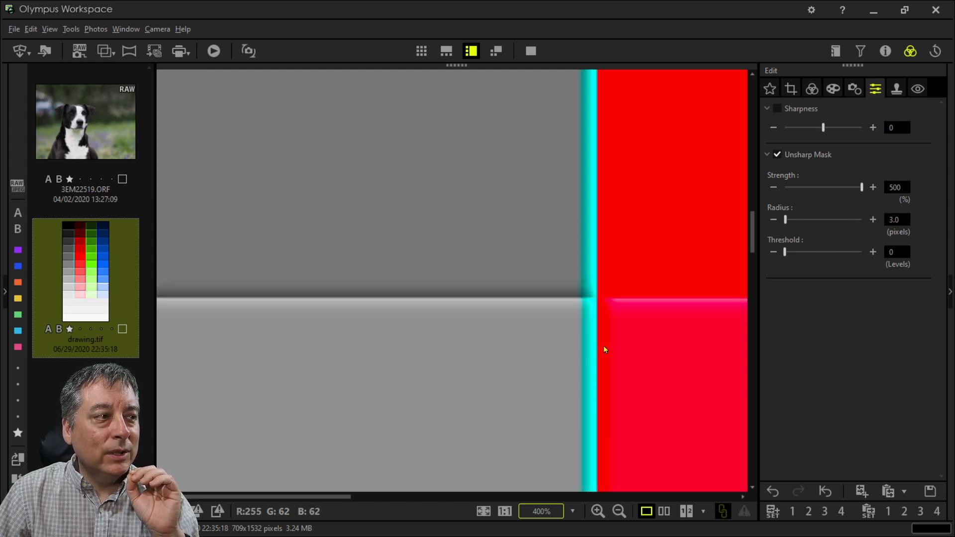
pyautogui.moveTo(504, 299)
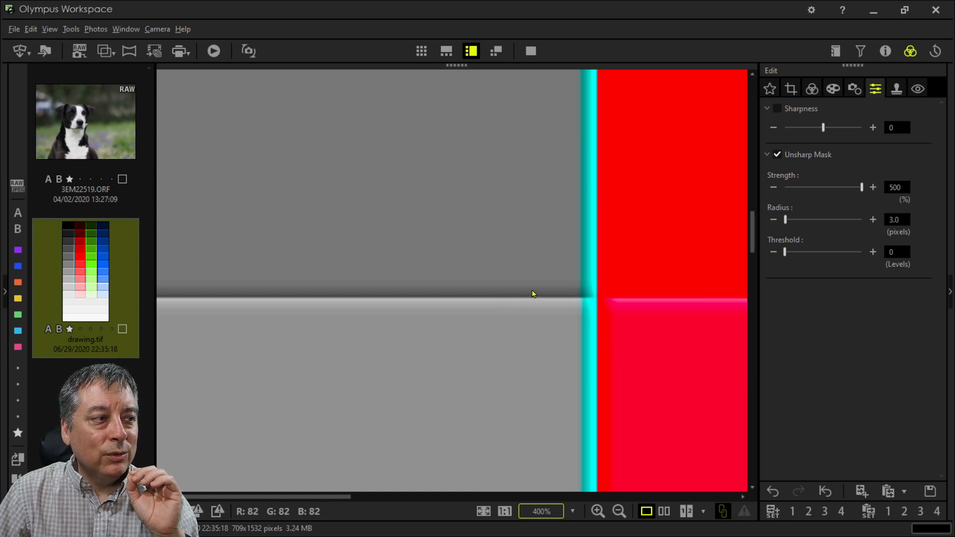
pyautogui.moveTo(582, 282)
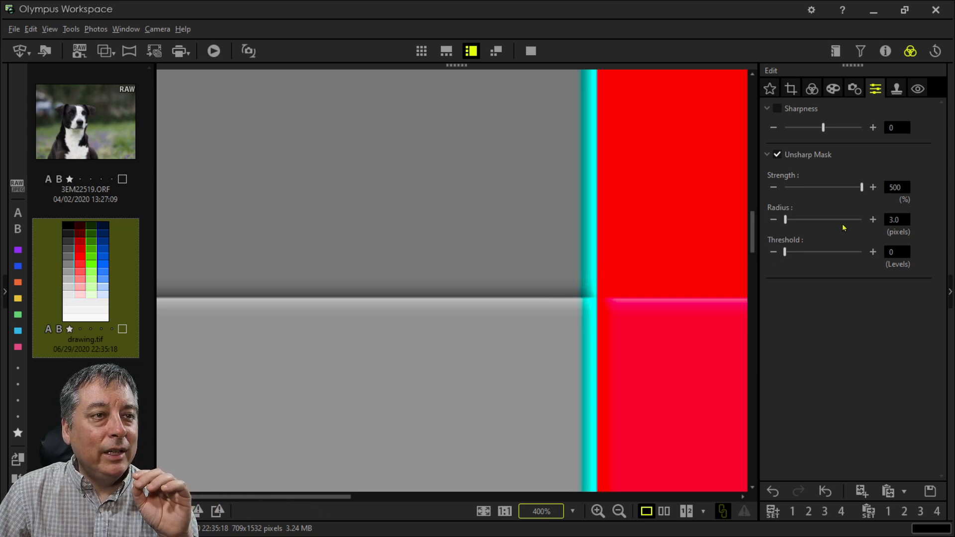
pyautogui.moveTo(785, 220); pyautogui.dragTo(789, 219)
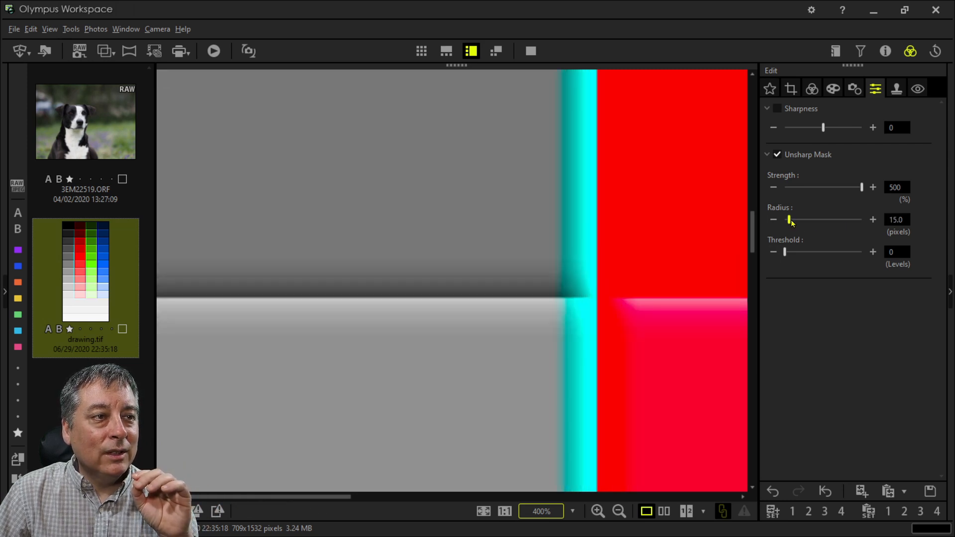
pyautogui.moveTo(789, 220); pyautogui.dragTo(798, 220)
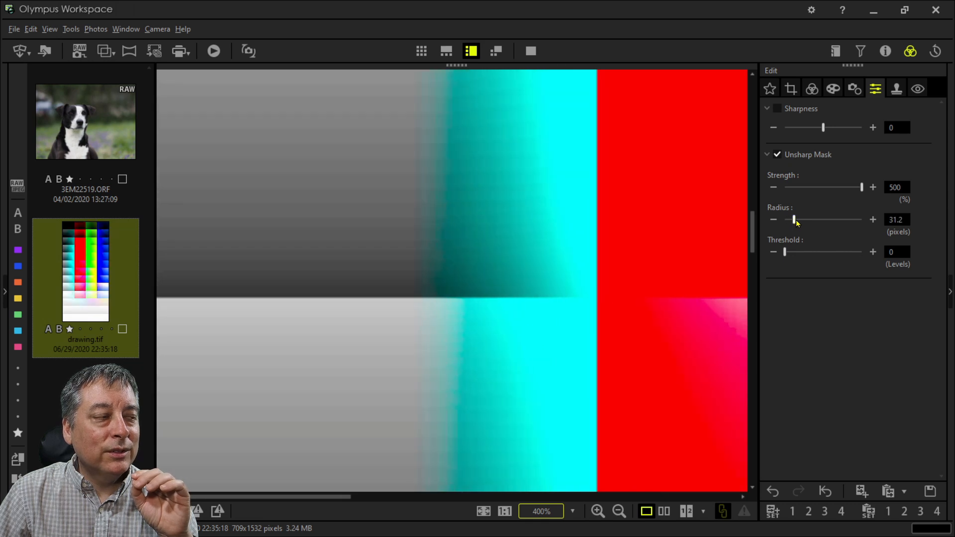
pyautogui.moveTo(358, 141)
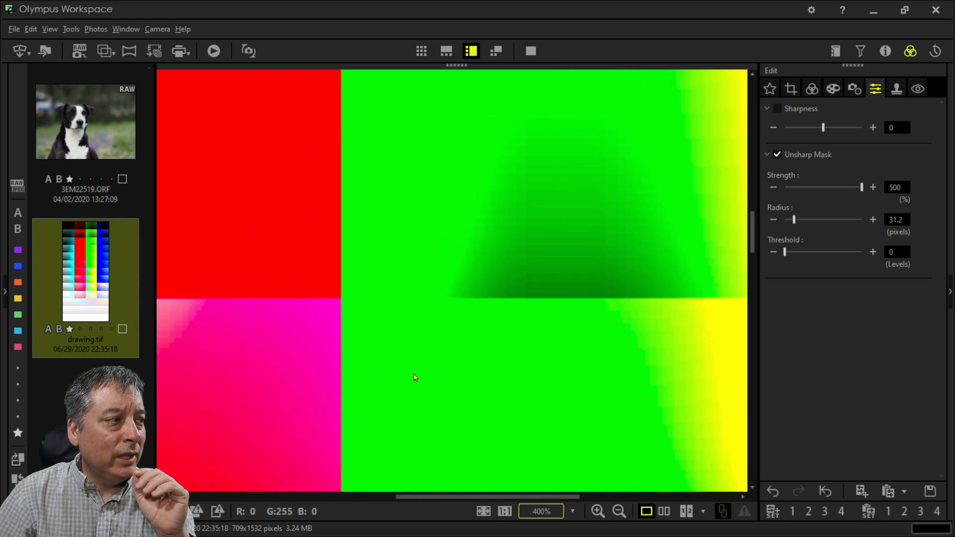
pyautogui.moveTo(594, 367)
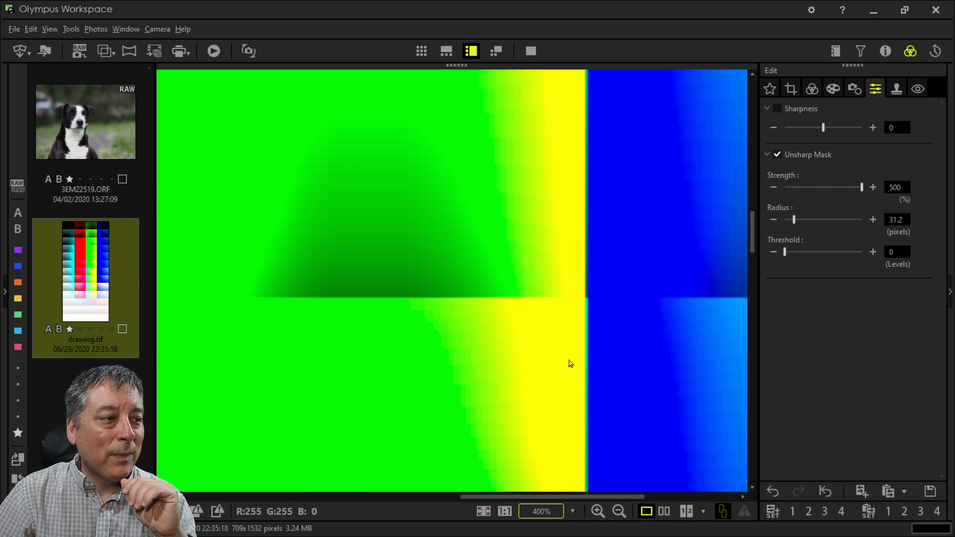
pyautogui.moveTo(505, 327)
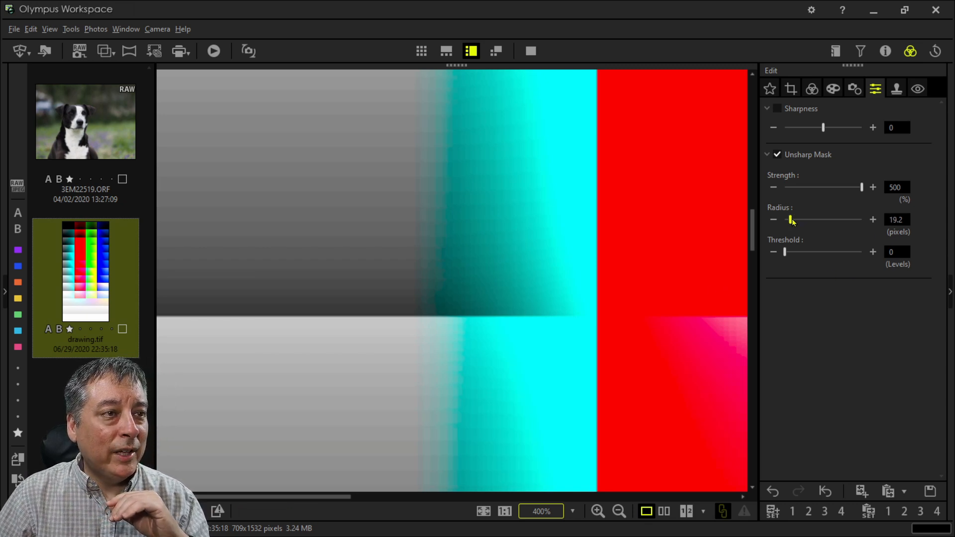
# Step: Drag the Unsharp Mask radius back to 1.0 pixel, thinning the halos to edge lines
pyautogui.moveTo(791, 219); pyautogui.dragTo(784, 220)
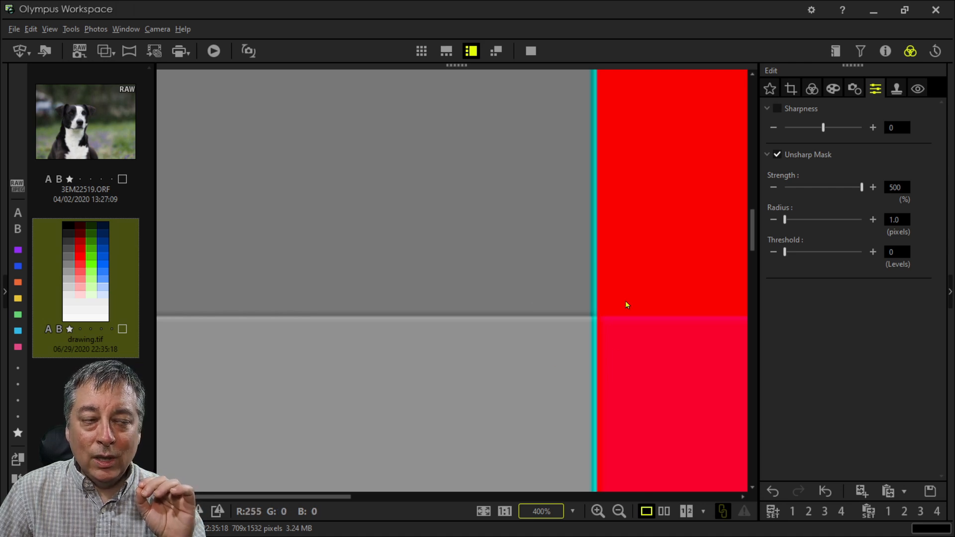
pyautogui.moveTo(550, 299)
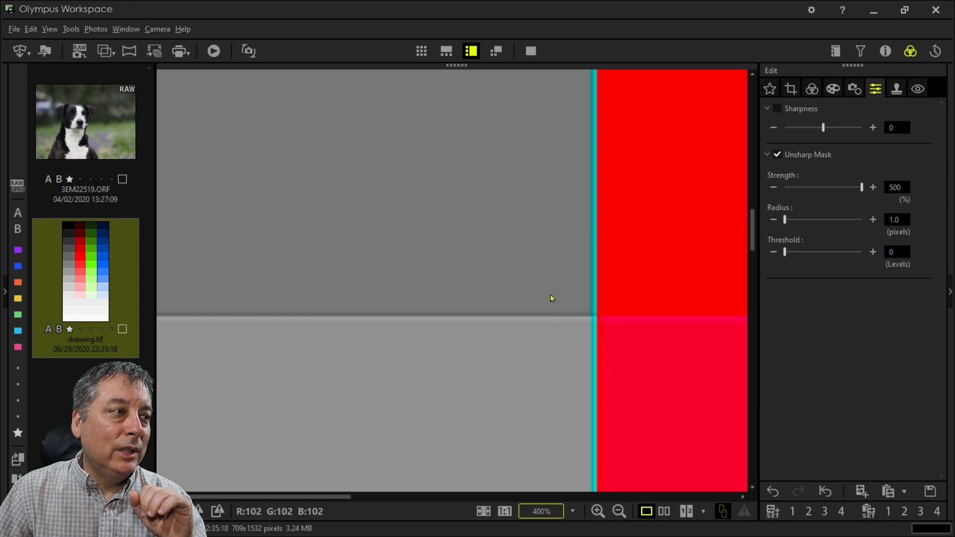
pyautogui.moveTo(518, 215)
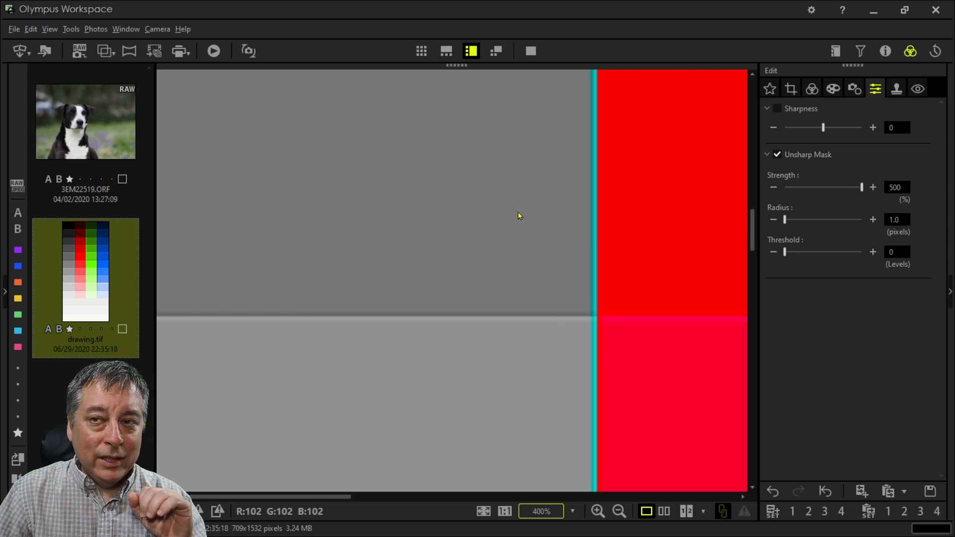
pyautogui.moveTo(519, 276)
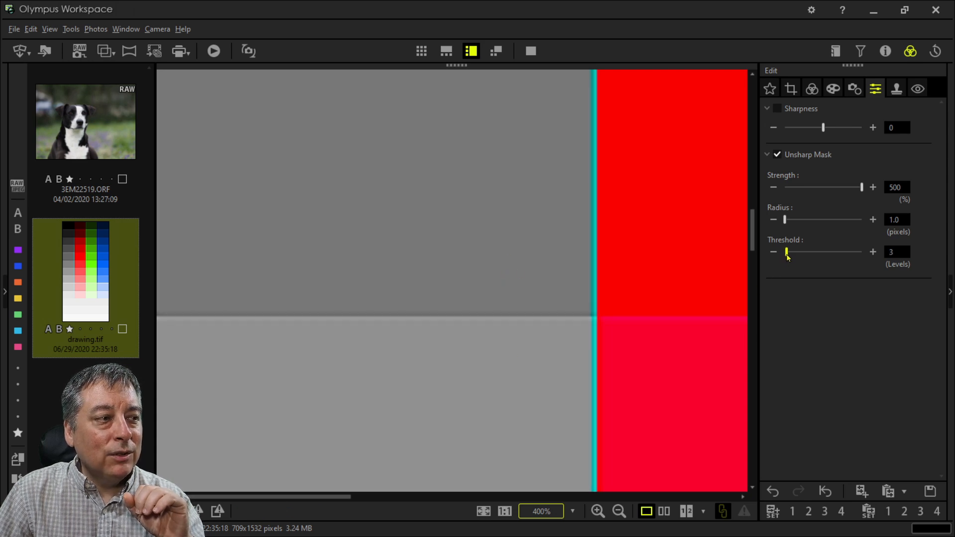
# Step: Raise the Unsharp Mask threshold through 10 to 19 levels
pyautogui.moveTo(786, 252); pyautogui.dragTo(791, 252)
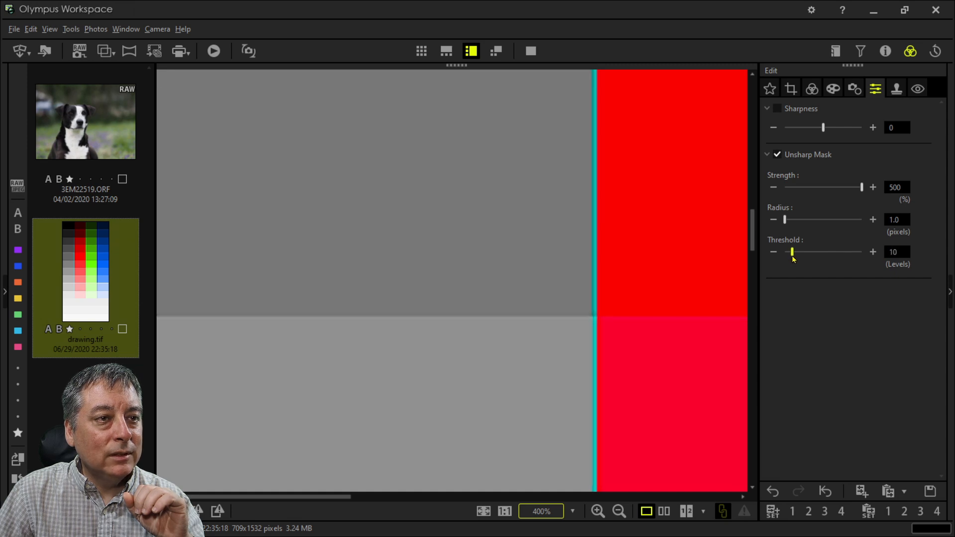
pyautogui.moveTo(530, 318)
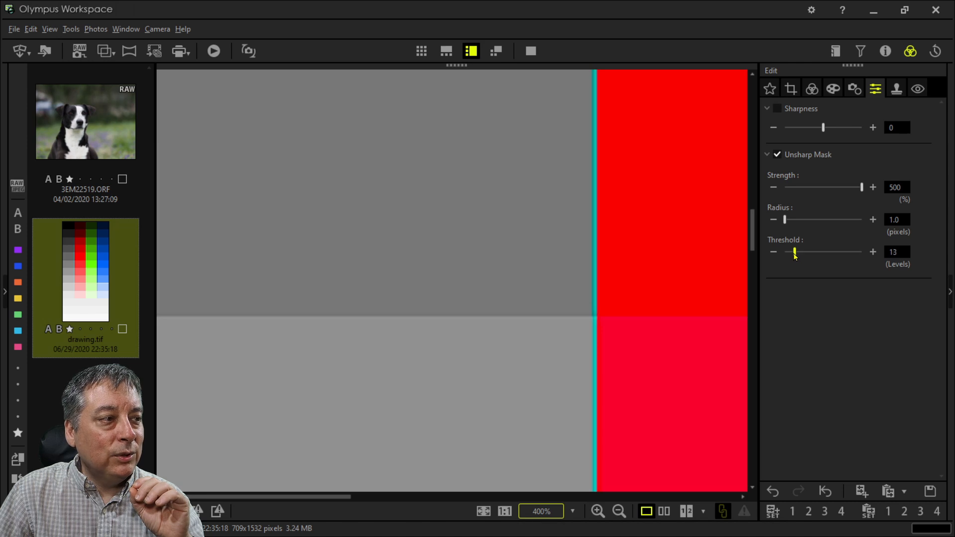
pyautogui.moveTo(795, 251); pyautogui.dragTo(799, 251)
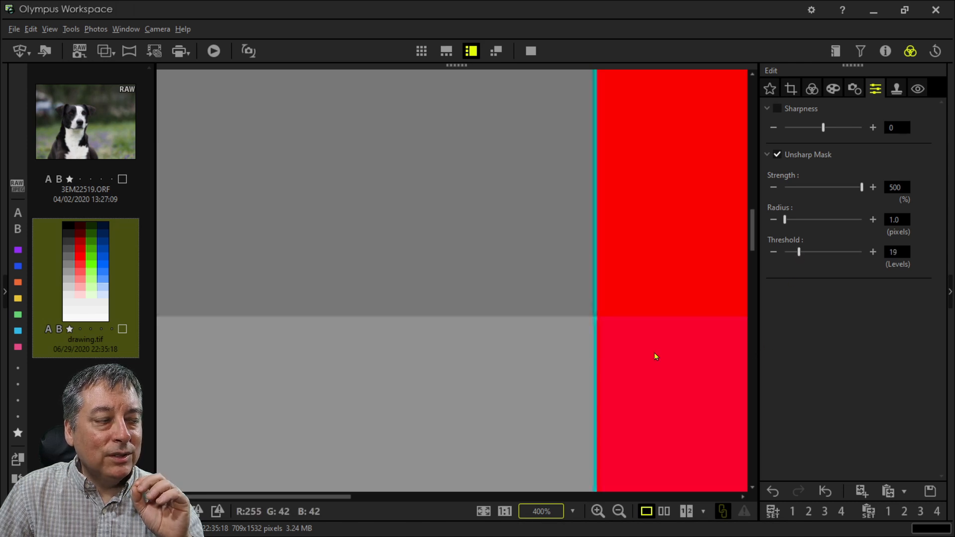
pyautogui.moveTo(512, 323)
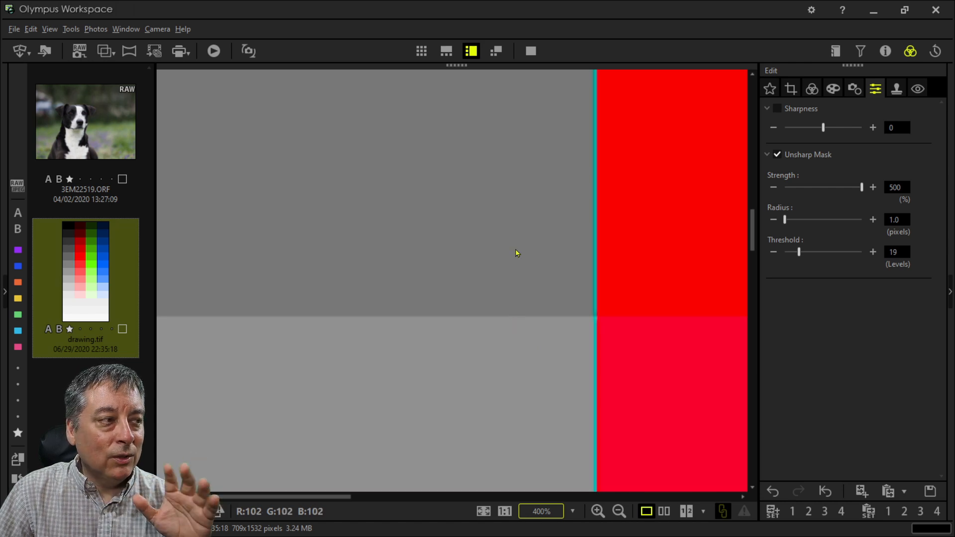
pyautogui.moveTo(517, 373)
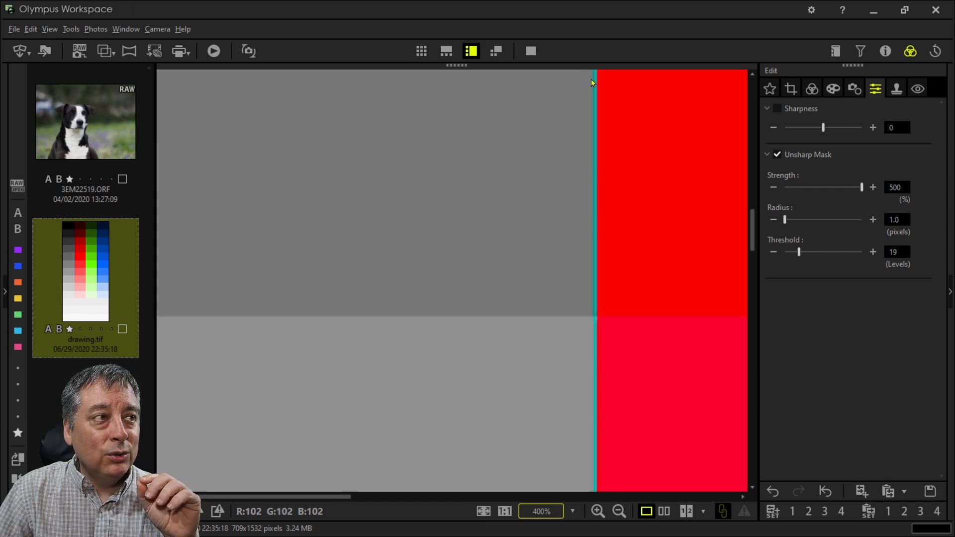
pyautogui.moveTo(597, 270)
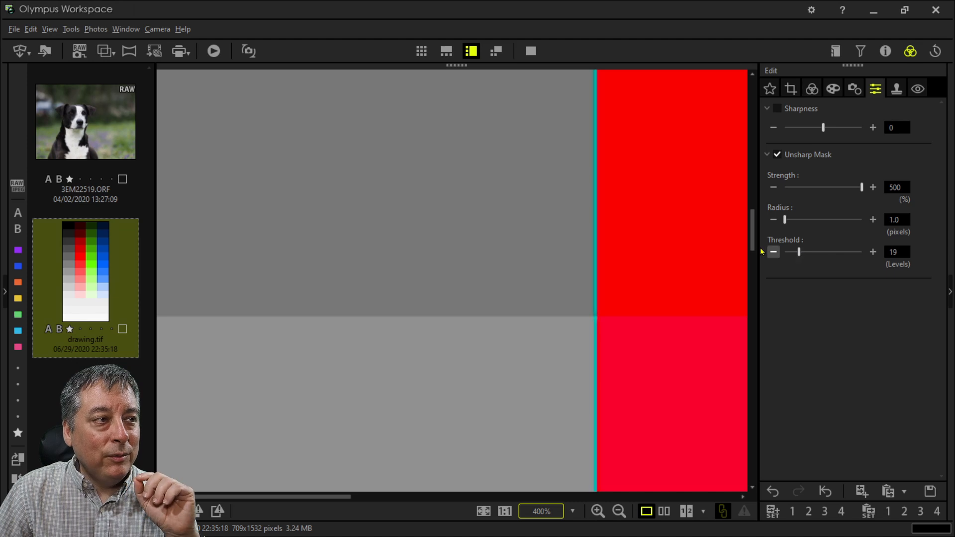
pyautogui.moveTo(668, 186)
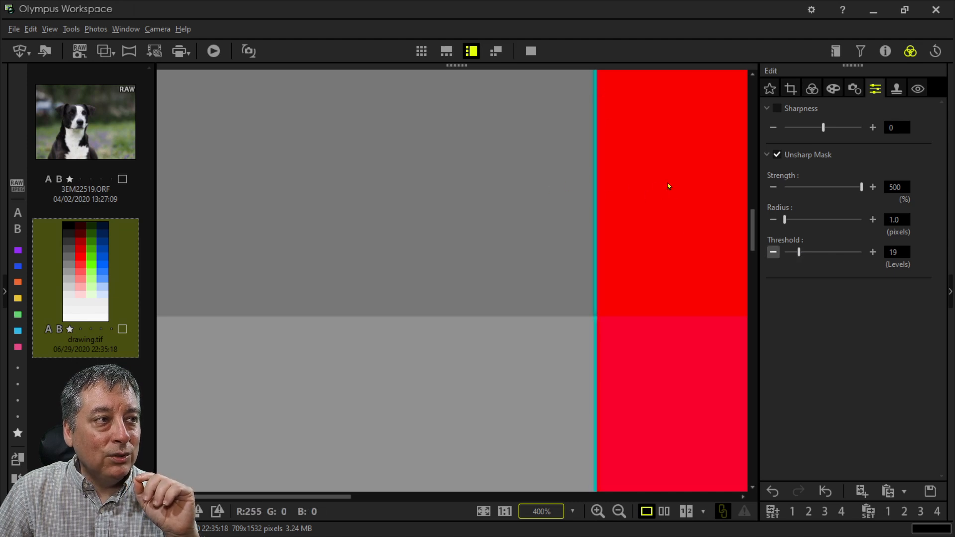
# Step: Sweep the Unsharp Mask threshold up to its 100 maximum, then lower it to 23 levels
pyautogui.moveTo(798, 251); pyautogui.dragTo(804, 252)
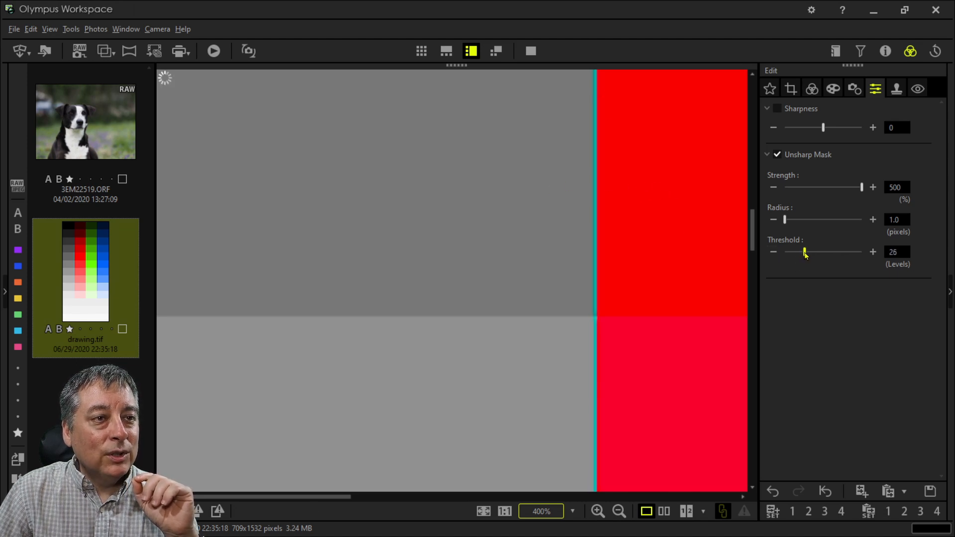
pyautogui.moveTo(804, 251); pyautogui.dragTo(833, 251)
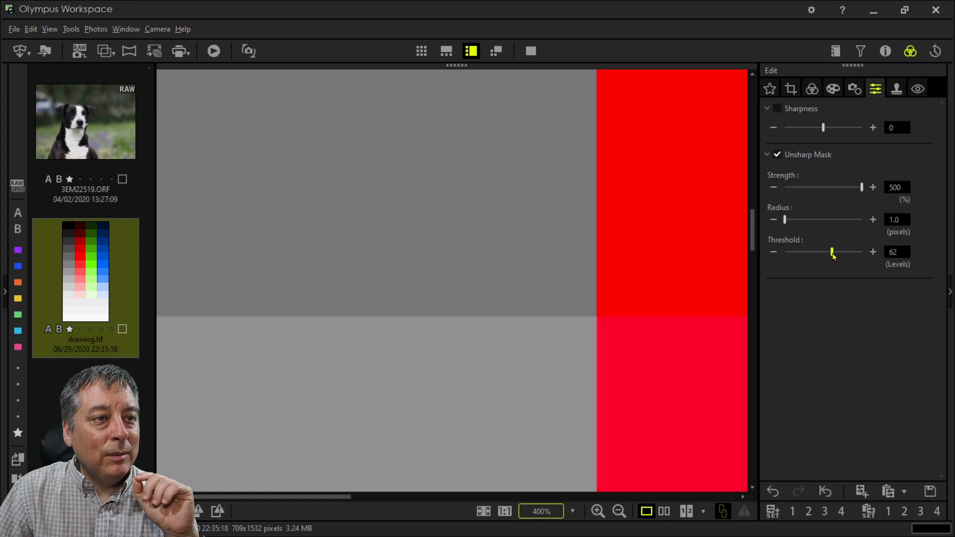
pyautogui.moveTo(833, 252); pyautogui.dragTo(836, 252)
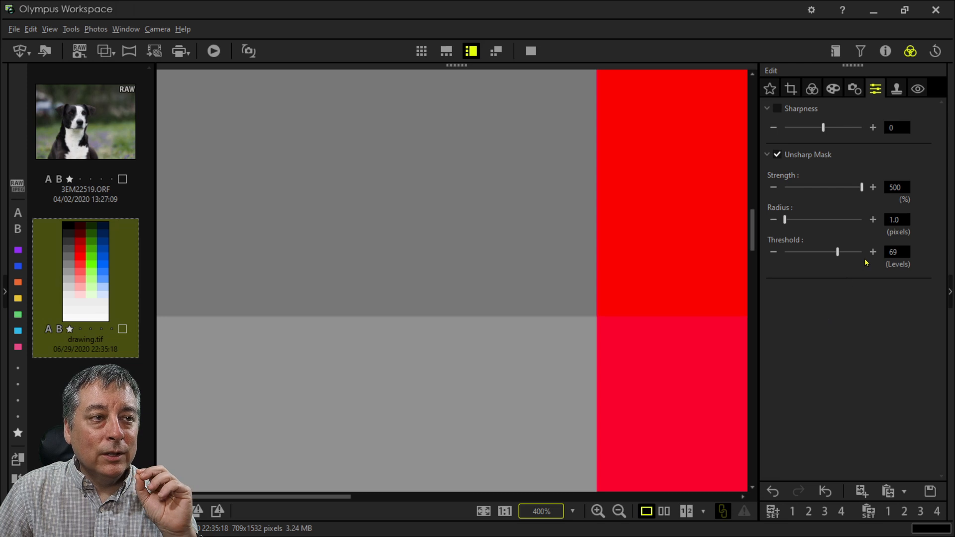
pyautogui.moveTo(583, 223)
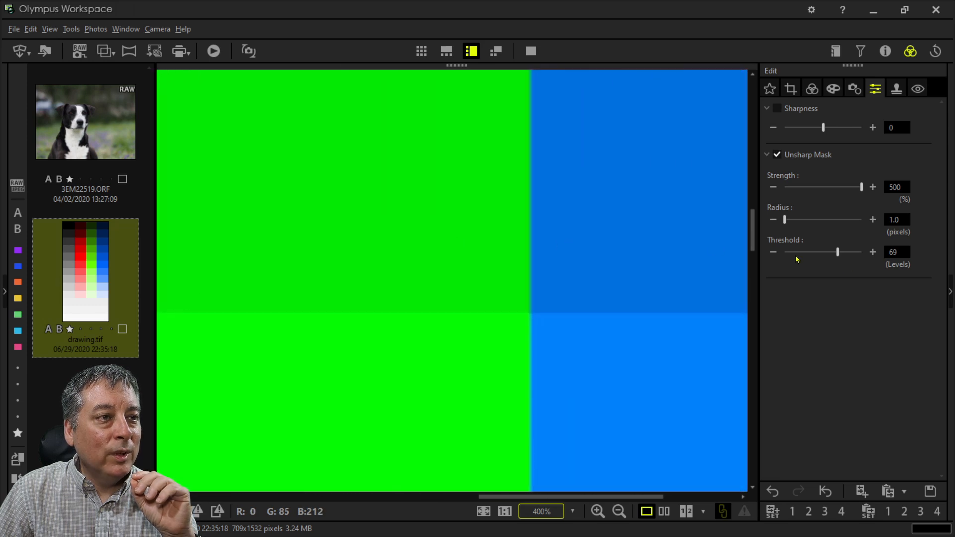
pyautogui.click(872, 251)
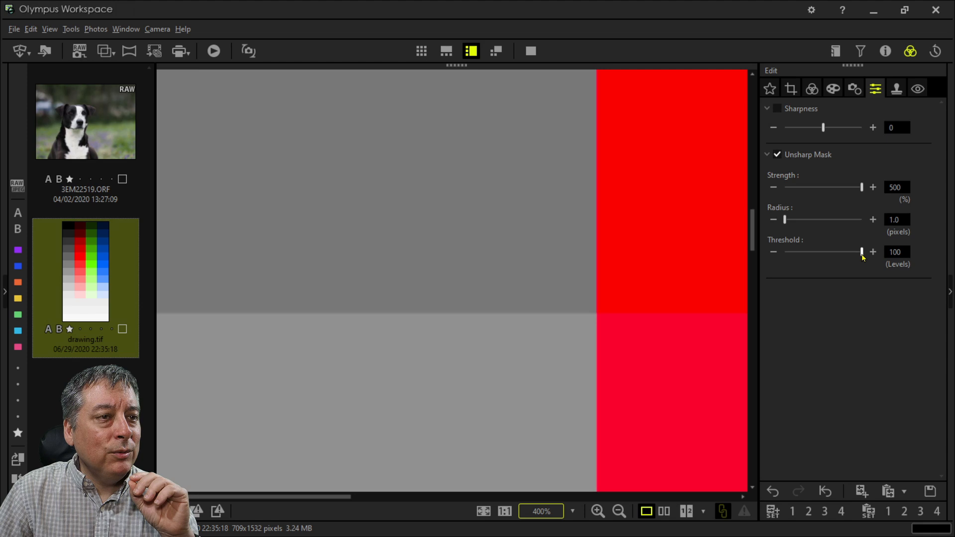
pyautogui.moveTo(861, 252); pyautogui.dragTo(840, 252)
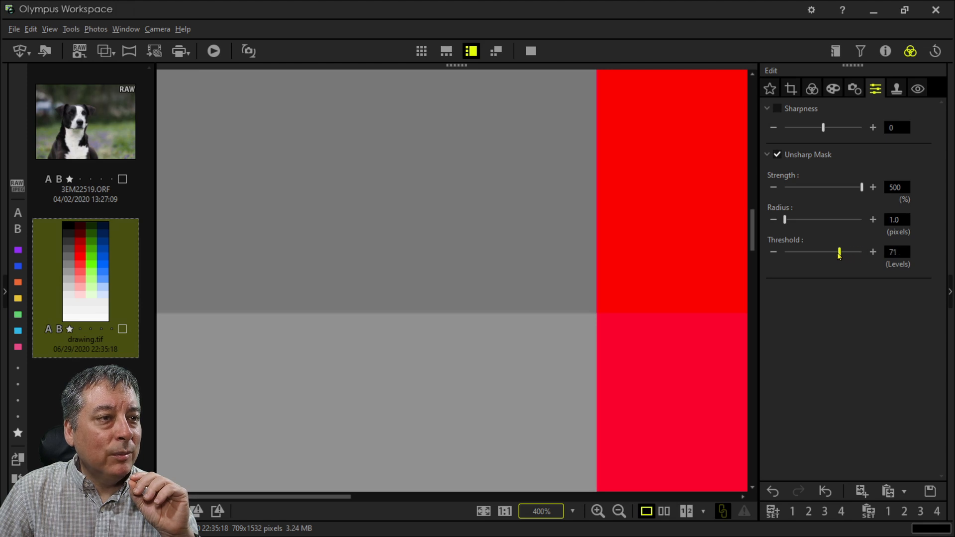
pyautogui.moveTo(838, 252); pyautogui.dragTo(802, 252)
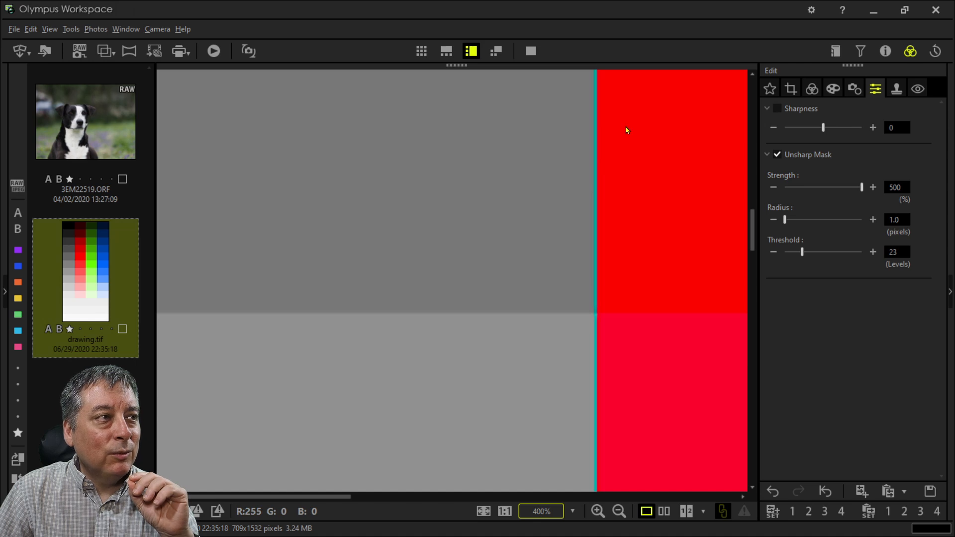
pyautogui.moveTo(607, 130)
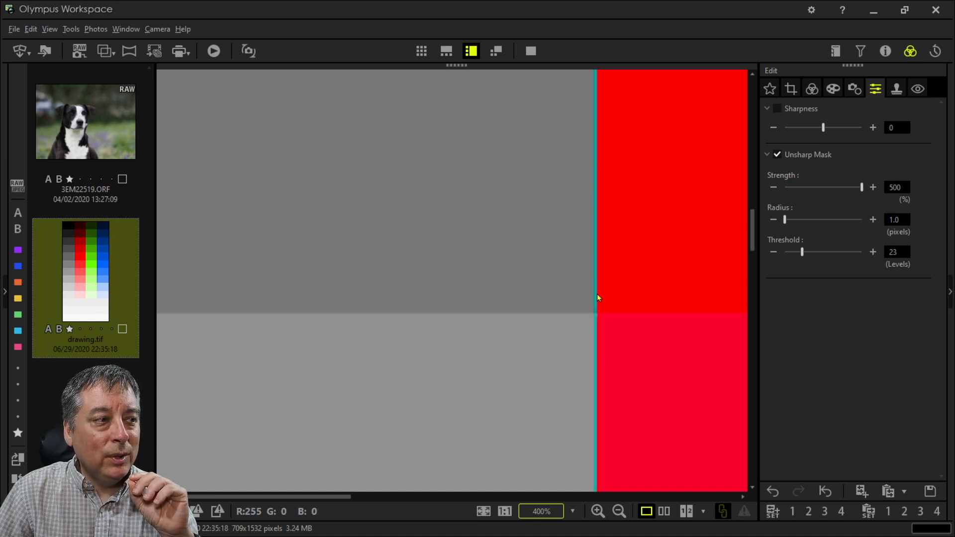
pyautogui.moveTo(807, 245)
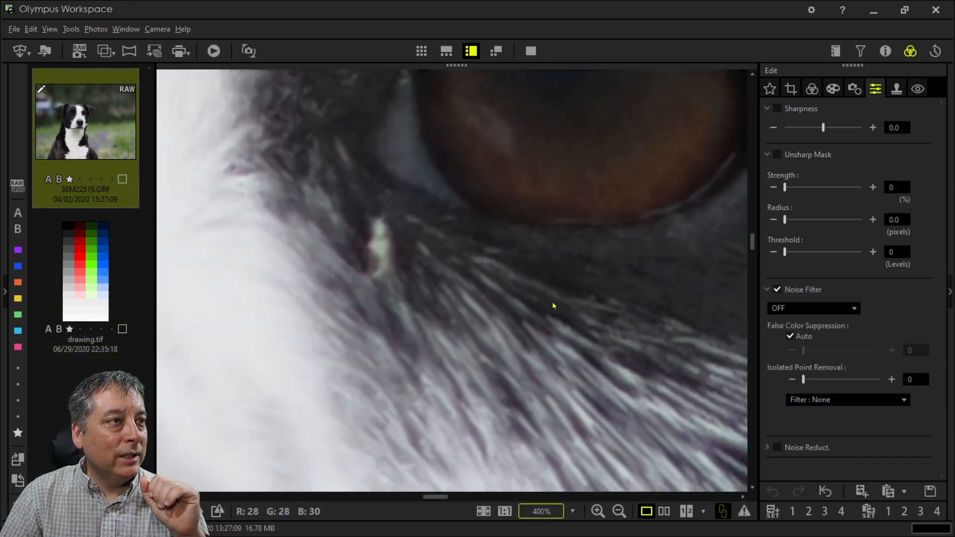
# Step: Open the dog ORF photo and drag Sharpness up to its 2.0 maximum
pyautogui.click(504, 511)
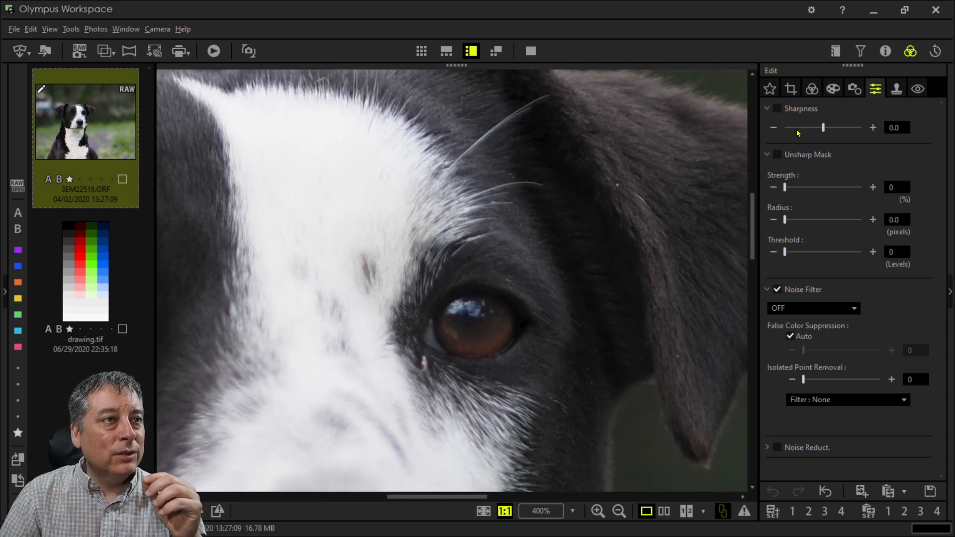
pyautogui.moveTo(823, 128); pyautogui.dragTo(861, 128)
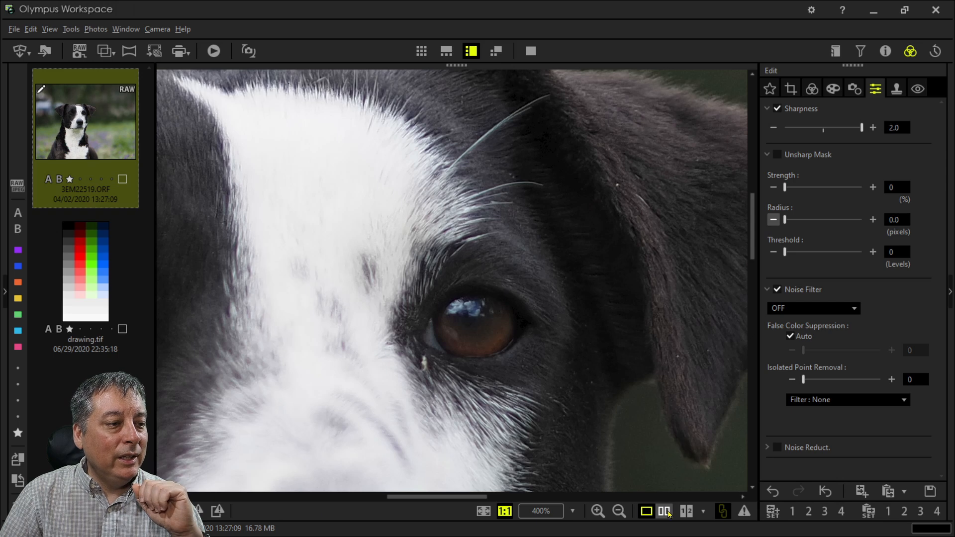
# Step: Show before and after side by side; enable Unsharp Mask at strength 250, radius 1.0
pyautogui.click(664, 511)
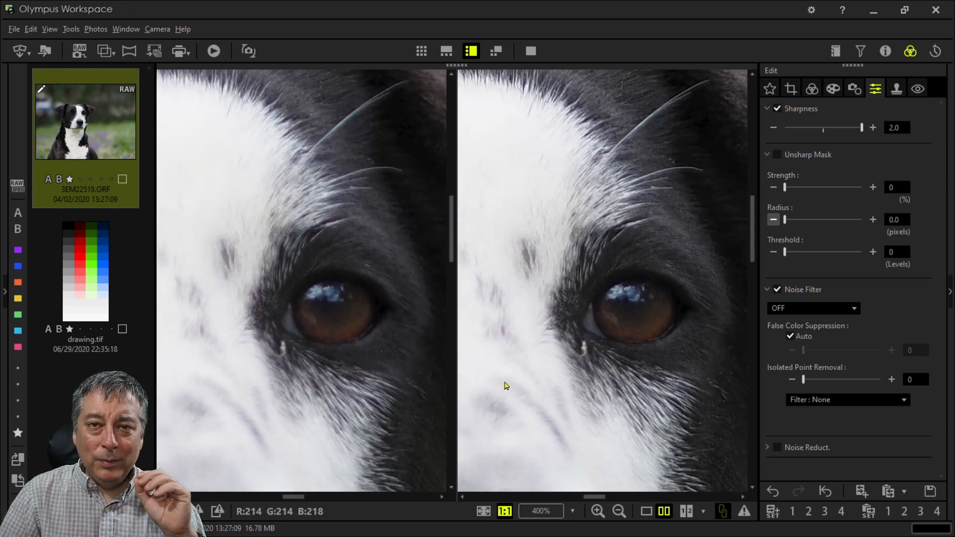
pyautogui.moveTo(413, 285)
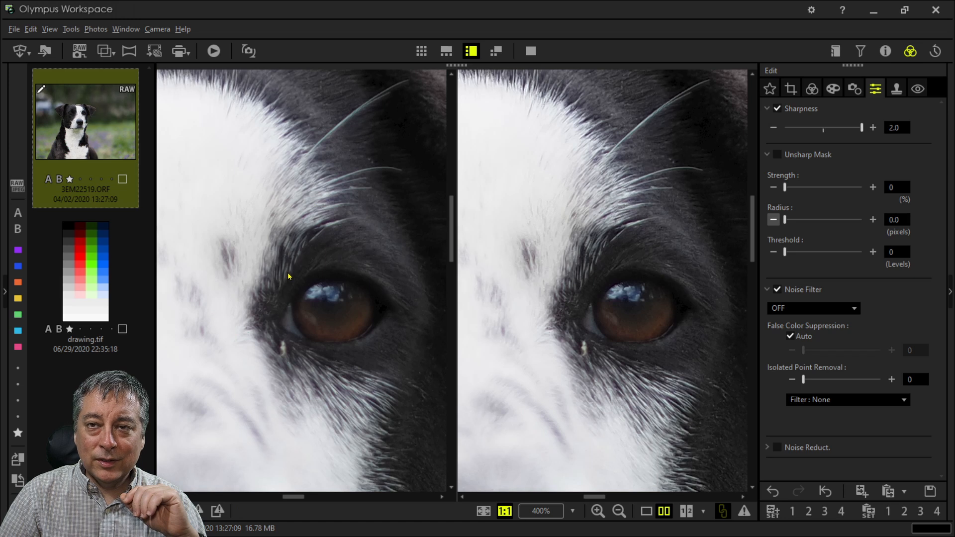
pyautogui.moveTo(569, 362)
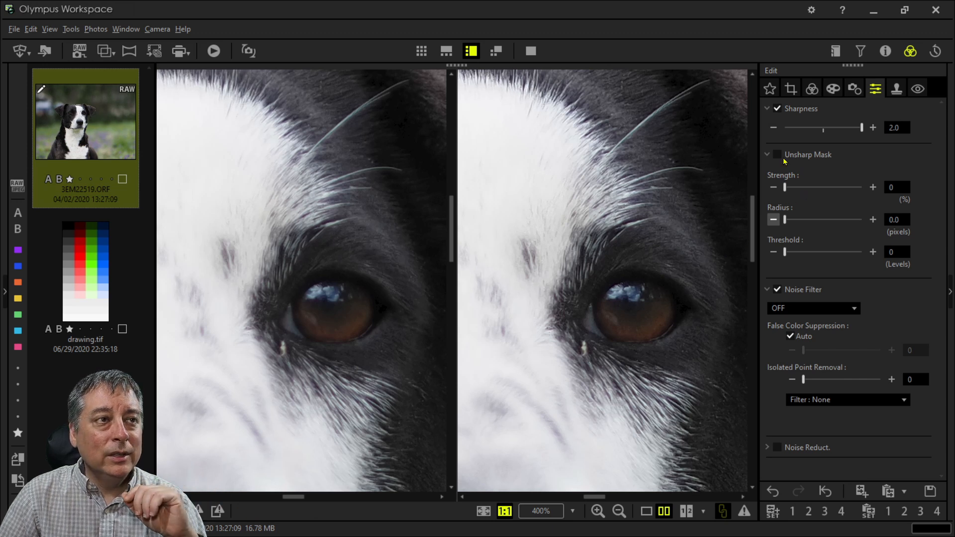
pyautogui.click(776, 154)
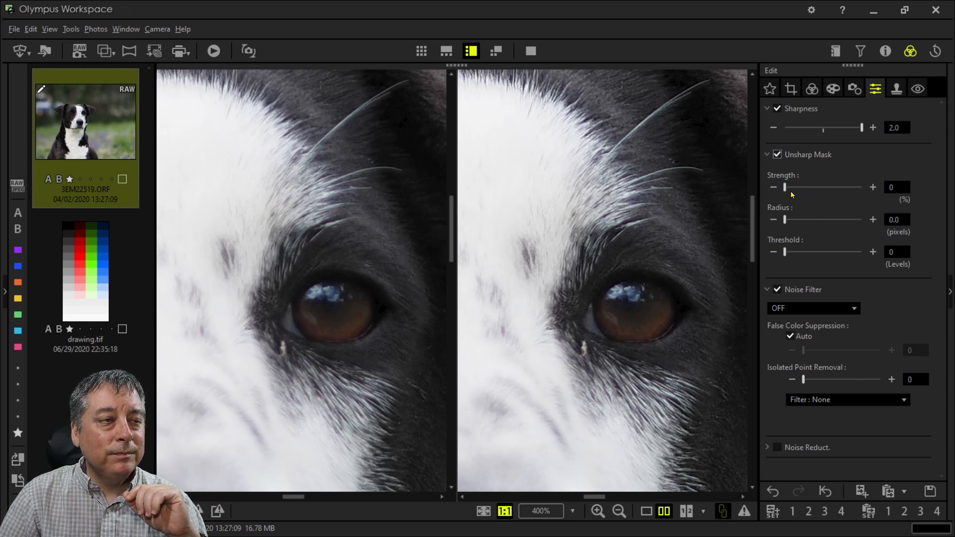
pyautogui.moveTo(785, 187); pyautogui.dragTo(798, 187)
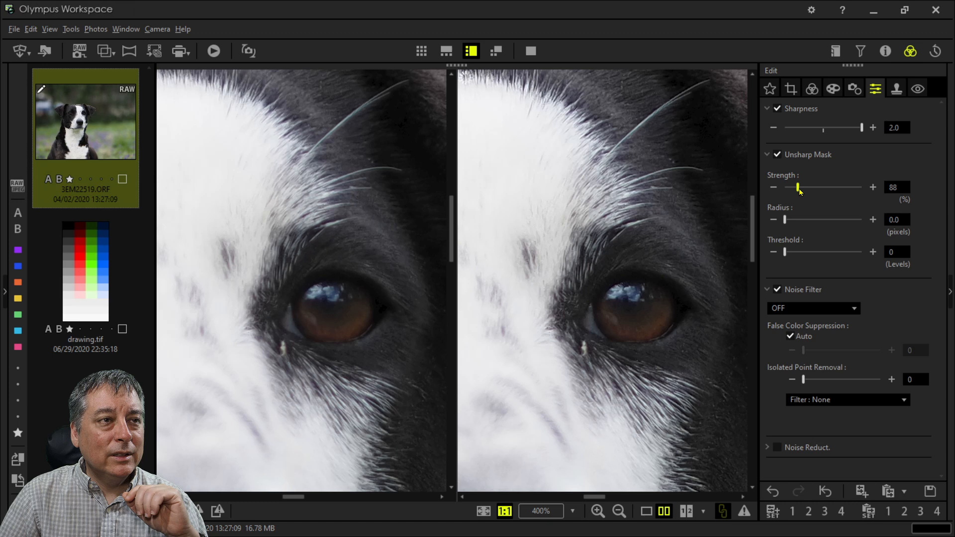
pyautogui.moveTo(798, 187); pyautogui.dragTo(824, 187)
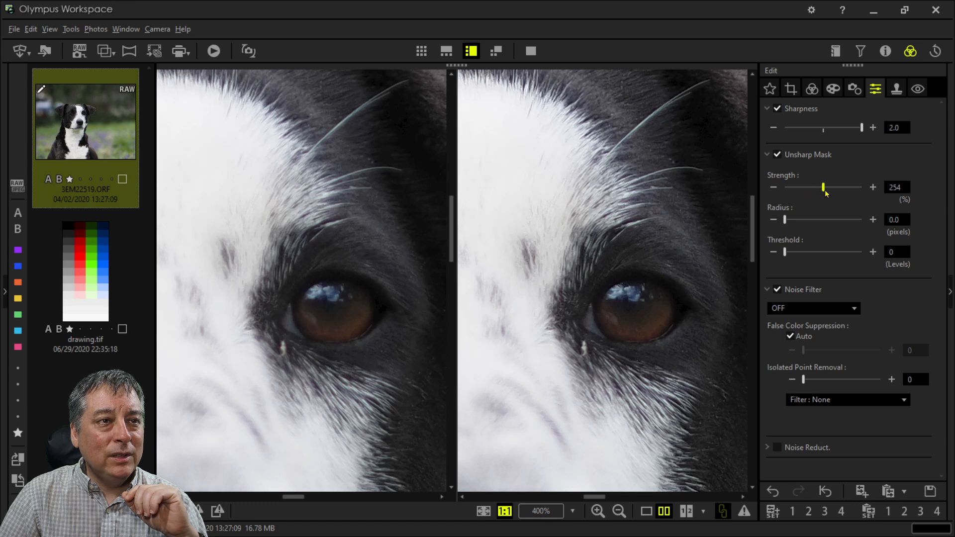
pyautogui.moveTo(824, 187); pyautogui.dragTo(822, 188)
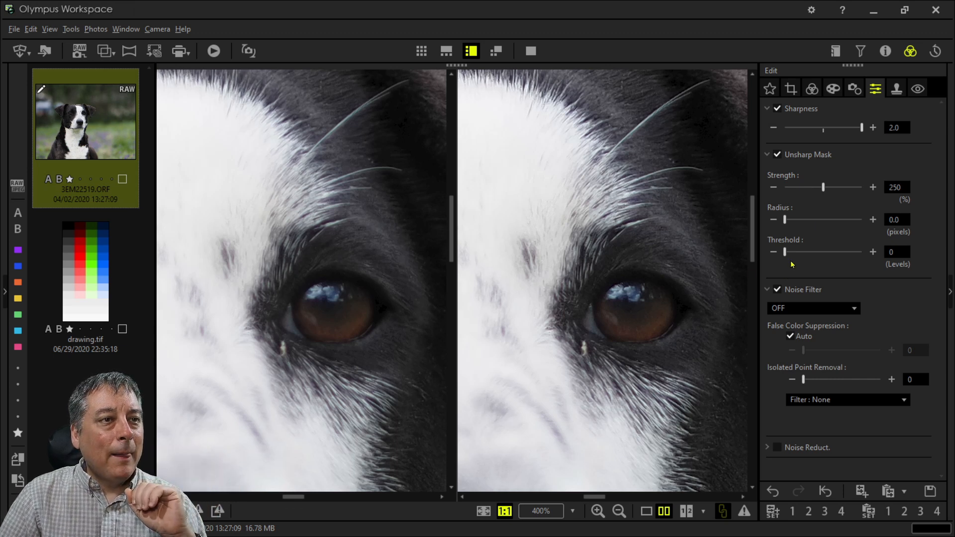
pyautogui.click(872, 219)
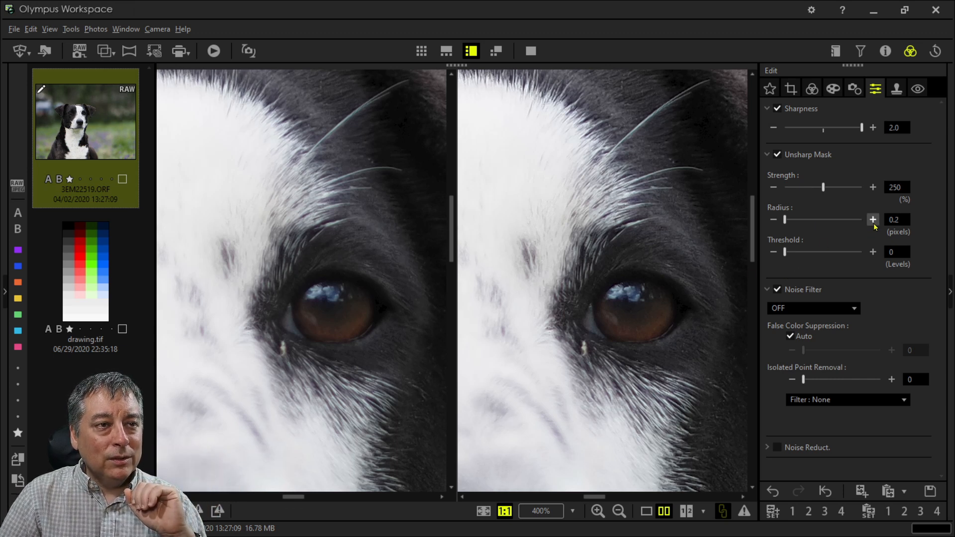
pyautogui.click(873, 219)
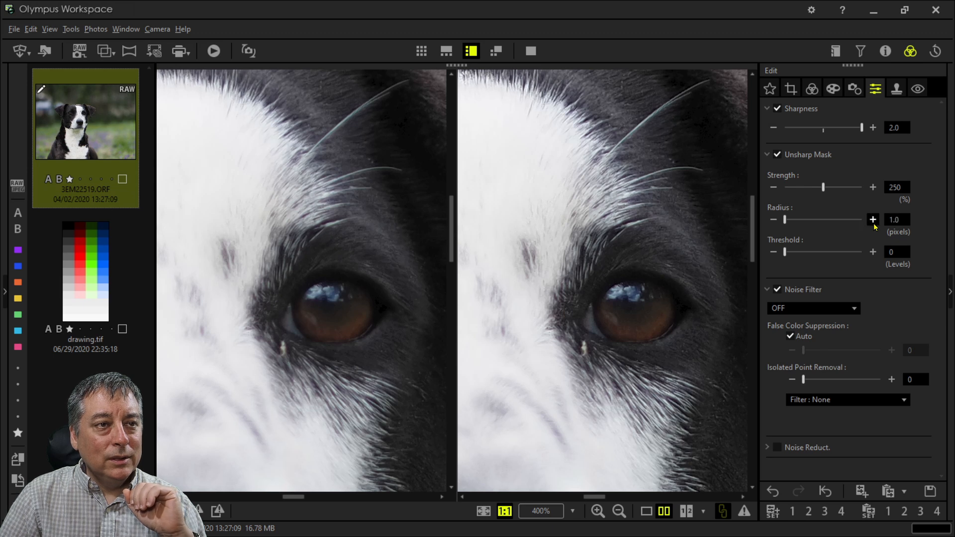
pyautogui.click(873, 219)
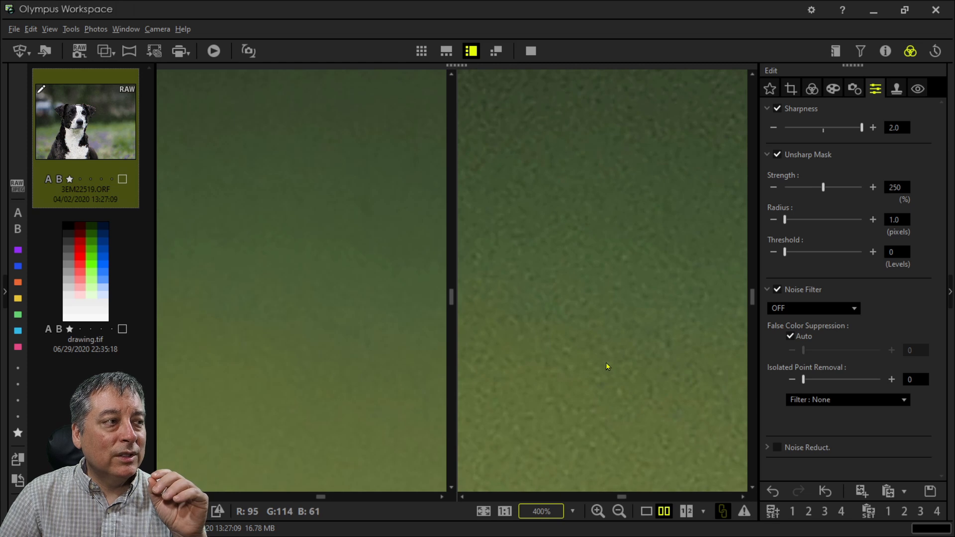
pyautogui.moveTo(614, 358)
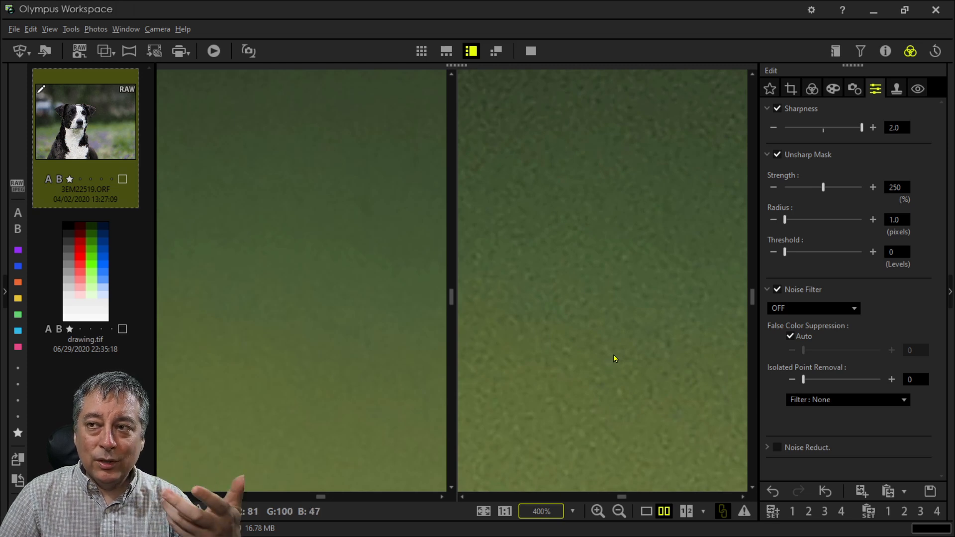
pyautogui.moveTo(598, 209)
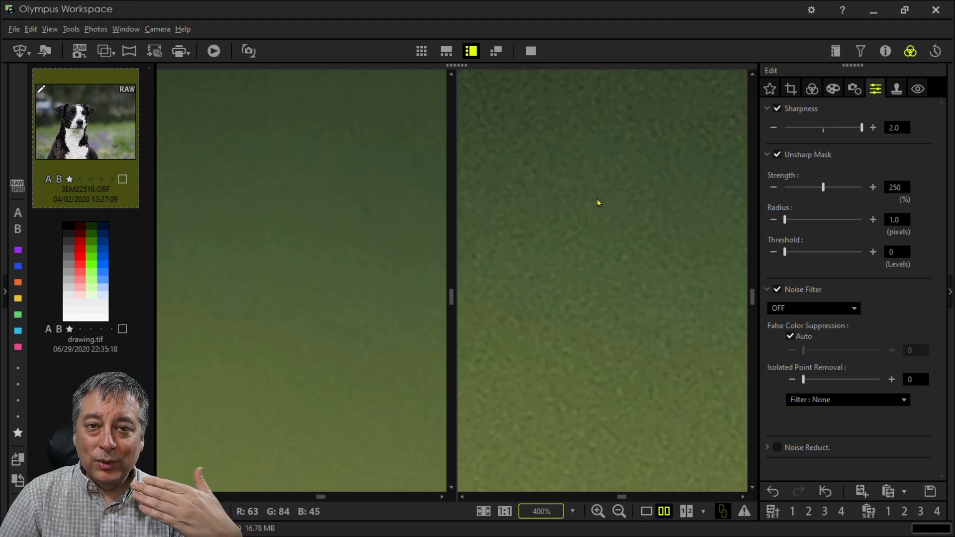
pyautogui.moveTo(621, 341)
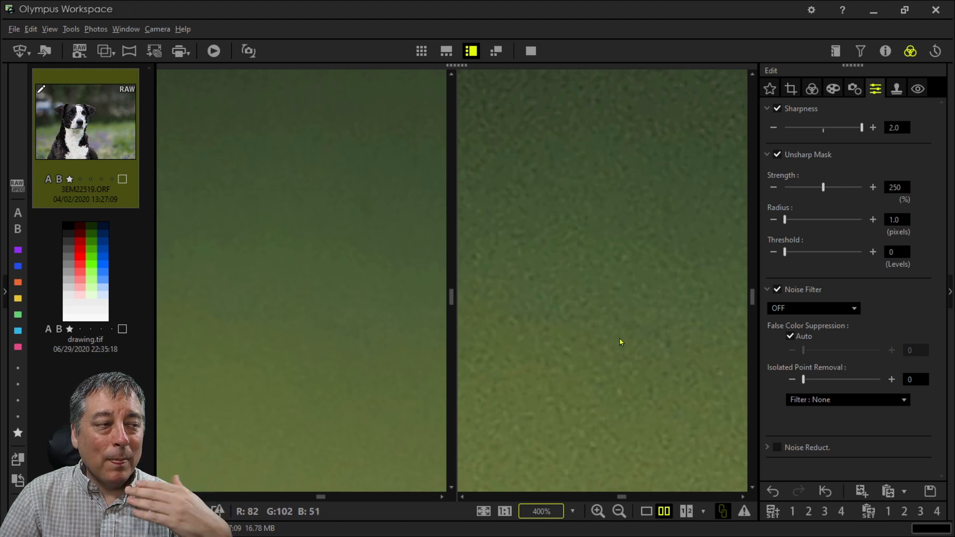
pyautogui.moveTo(627, 333)
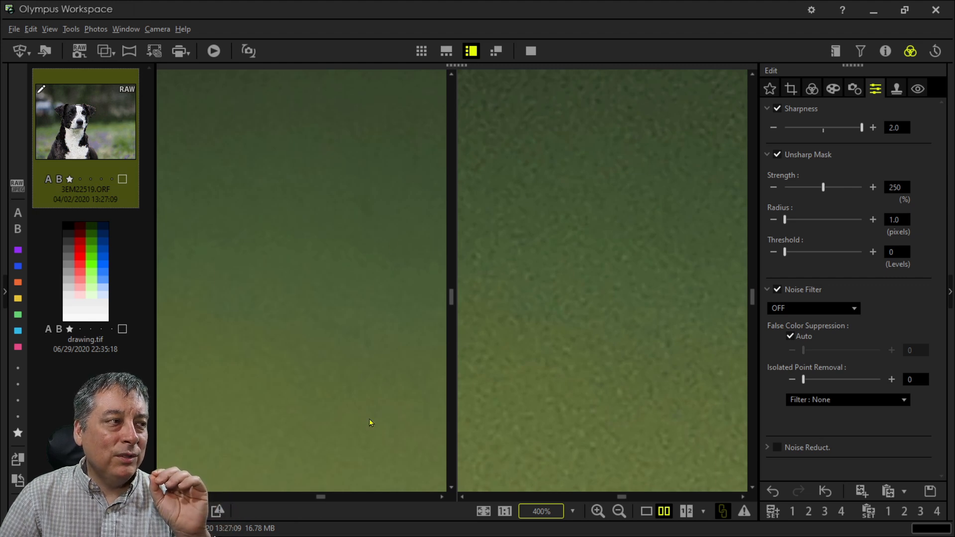
pyautogui.moveTo(722, 272)
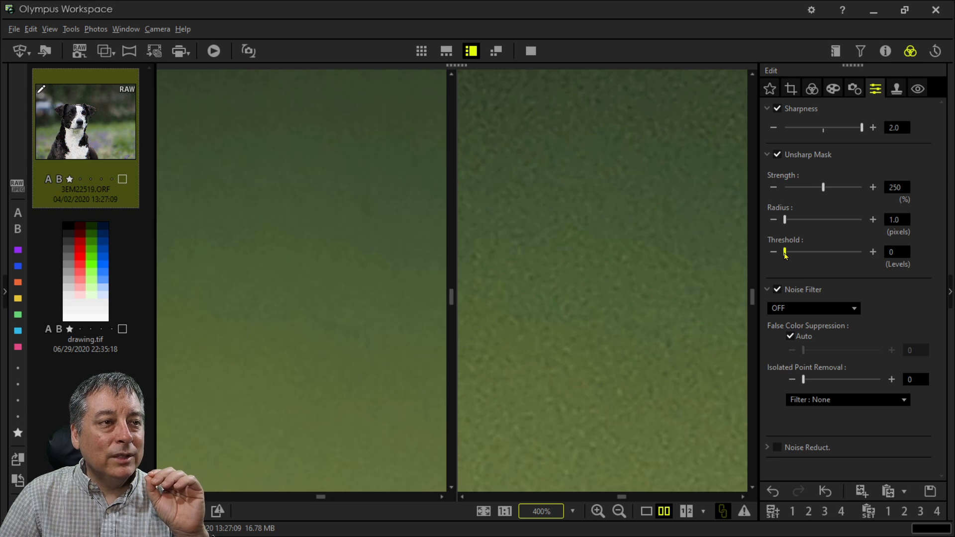
# Step: Set the Unsharp Mask threshold to 12 levels, then fit the whole photo in view
pyautogui.moveTo(785, 252); pyautogui.dragTo(789, 252)
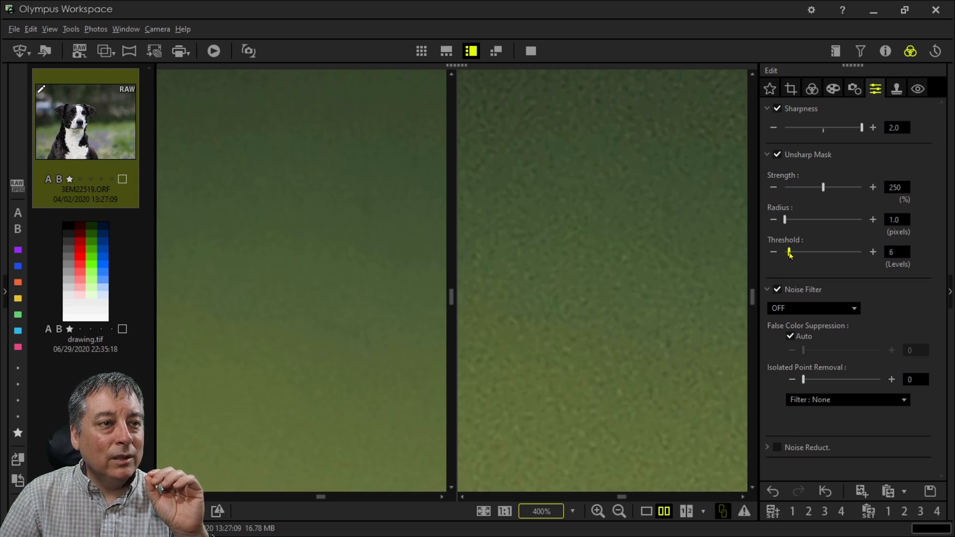
pyautogui.moveTo(789, 252); pyautogui.dragTo(794, 251)
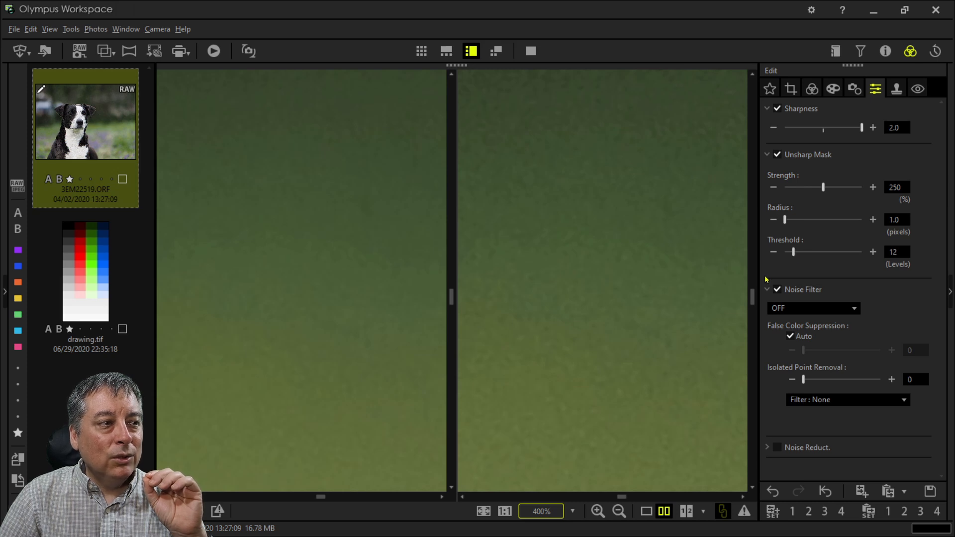
pyautogui.moveTo(657, 299)
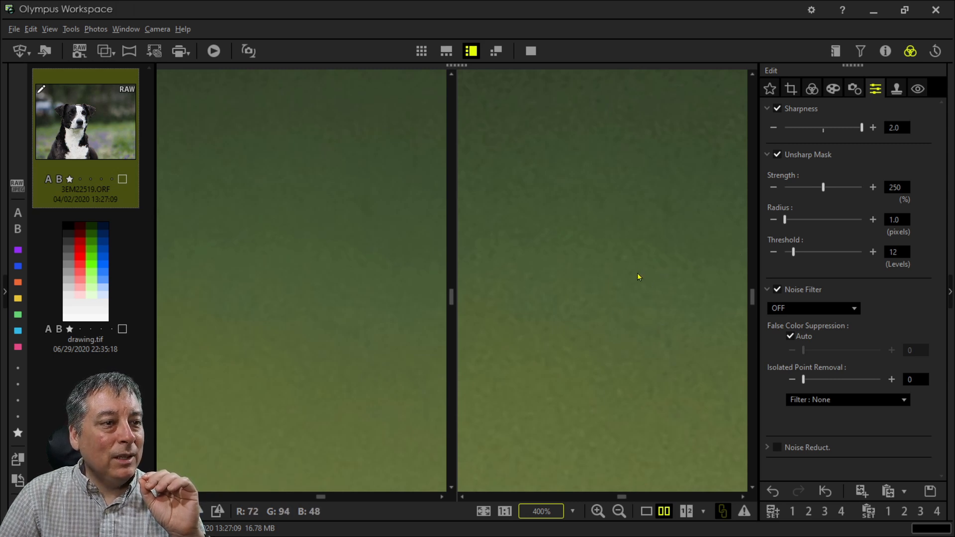
pyautogui.click(483, 510)
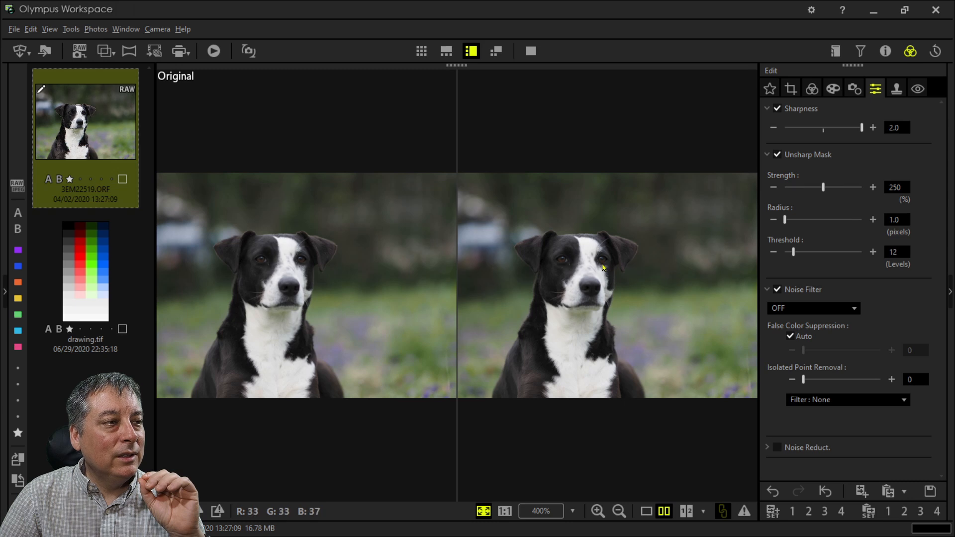
# Step: Zoom in on the dog's eye and nudge the Unsharp Mask radius up to 1.5 pixels
pyautogui.click(504, 511)
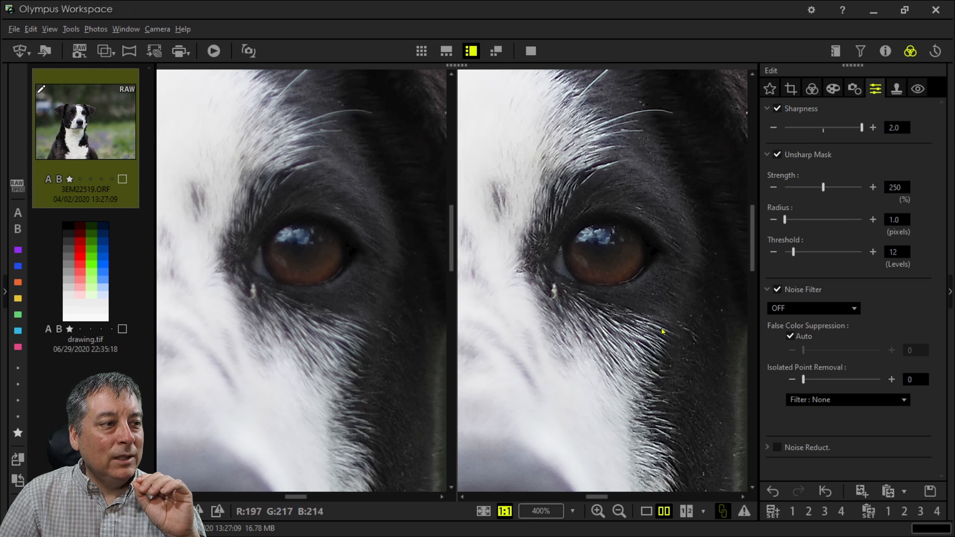
pyautogui.moveTo(638, 388)
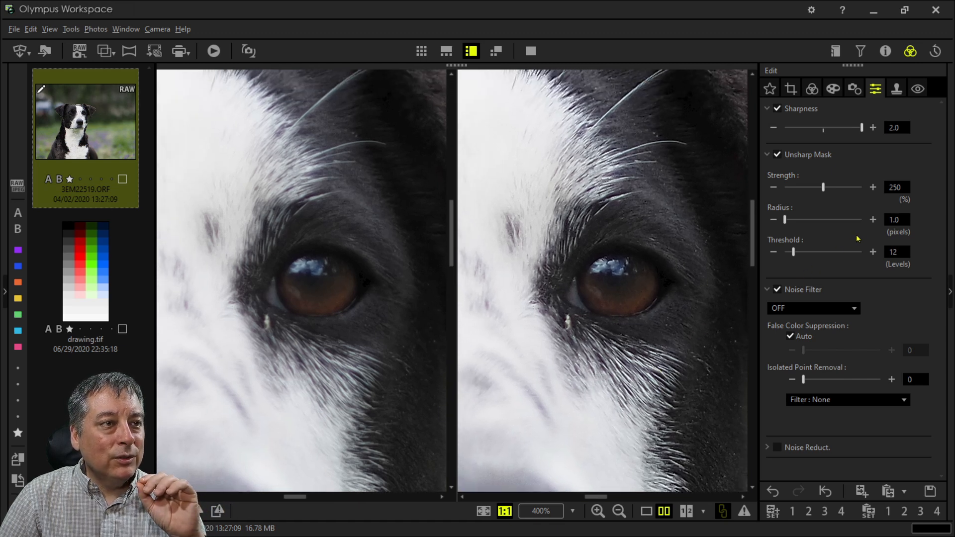
pyautogui.click(872, 220)
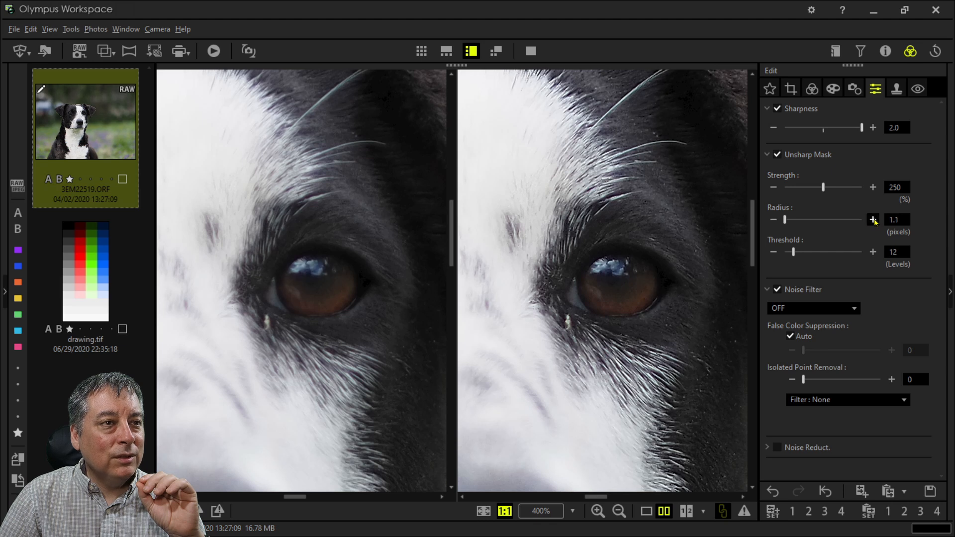
pyautogui.click(872, 219)
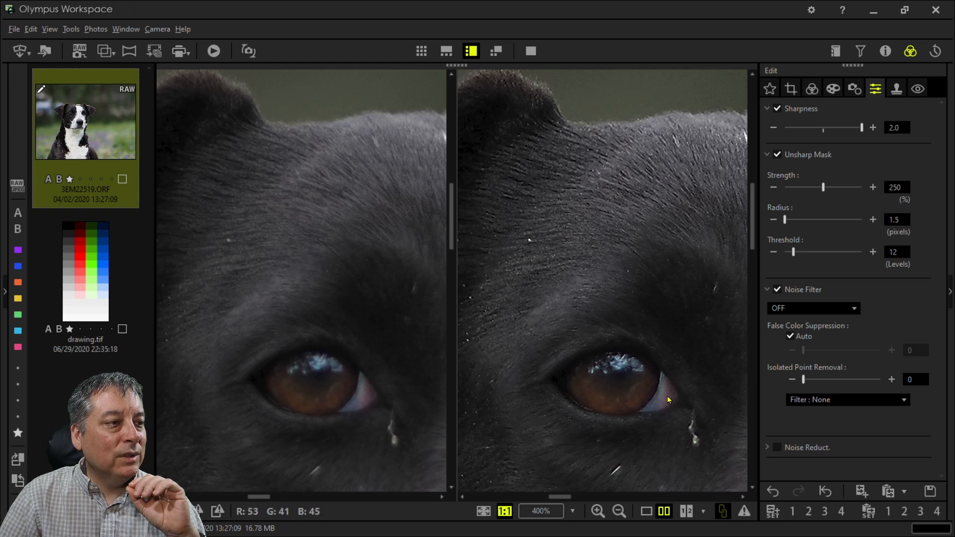
pyautogui.moveTo(598, 152)
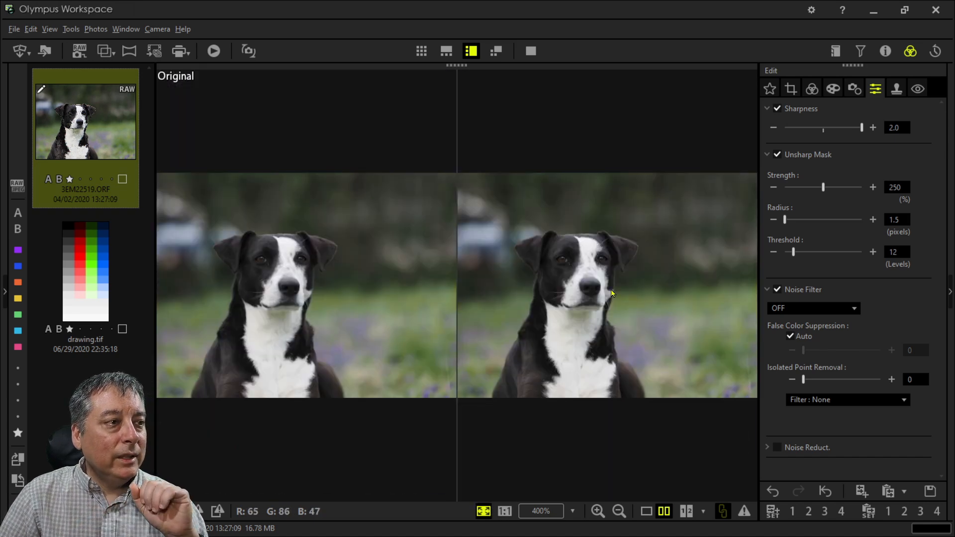
pyautogui.click(504, 511)
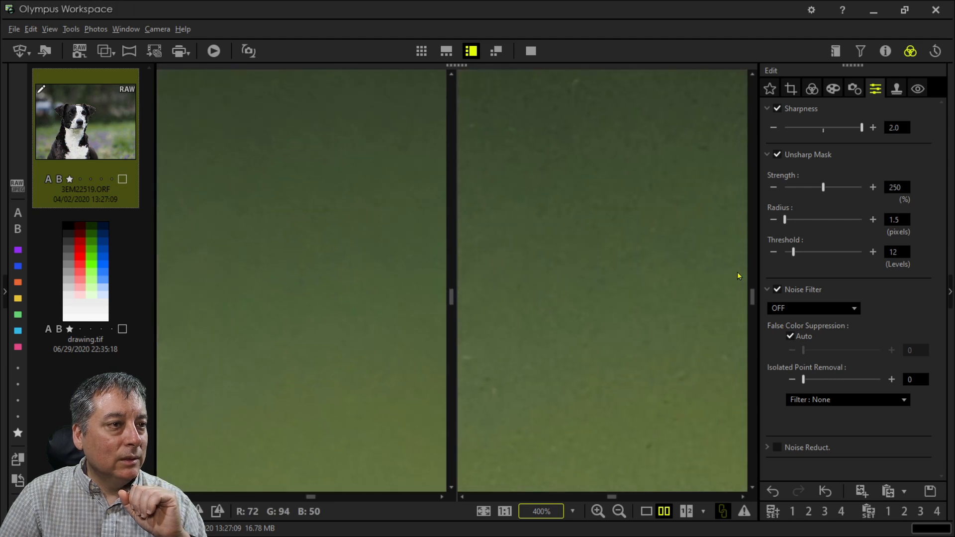
pyautogui.moveTo(793, 251); pyautogui.dragTo(800, 251)
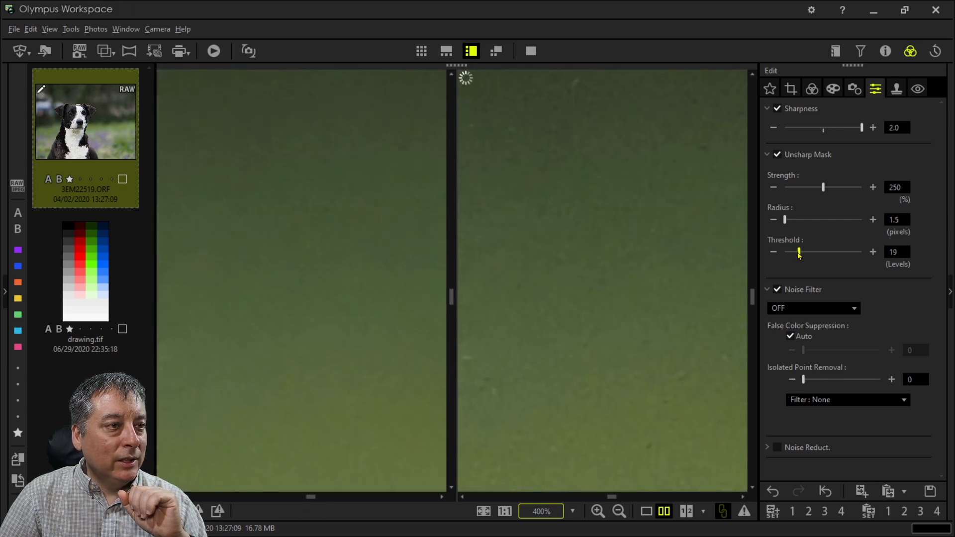
pyautogui.moveTo(798, 252); pyautogui.dragTo(811, 252)
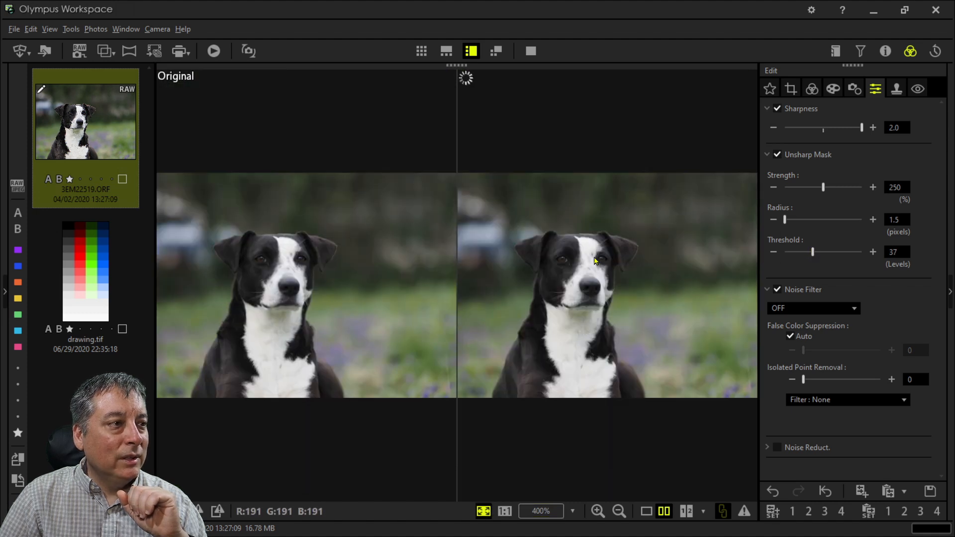
pyautogui.click(504, 511)
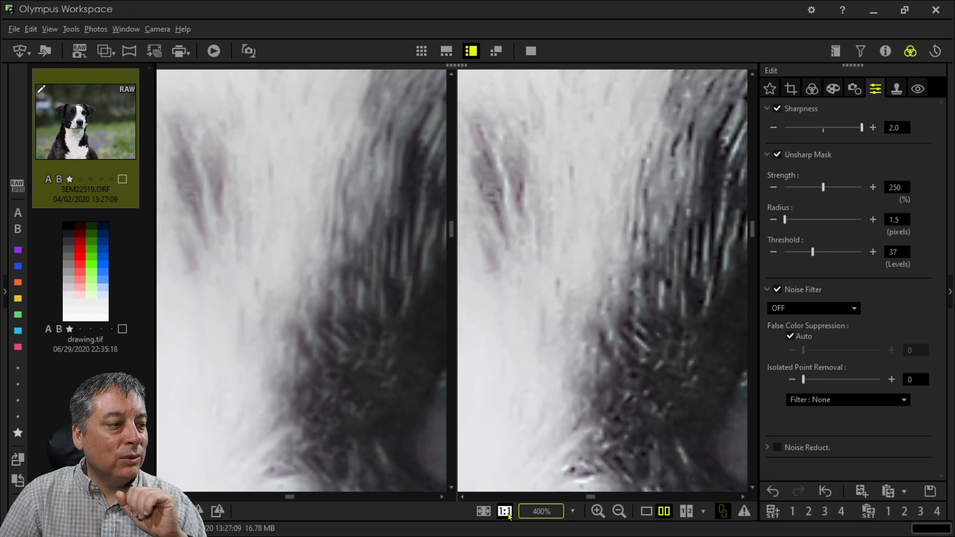
pyautogui.click(505, 511)
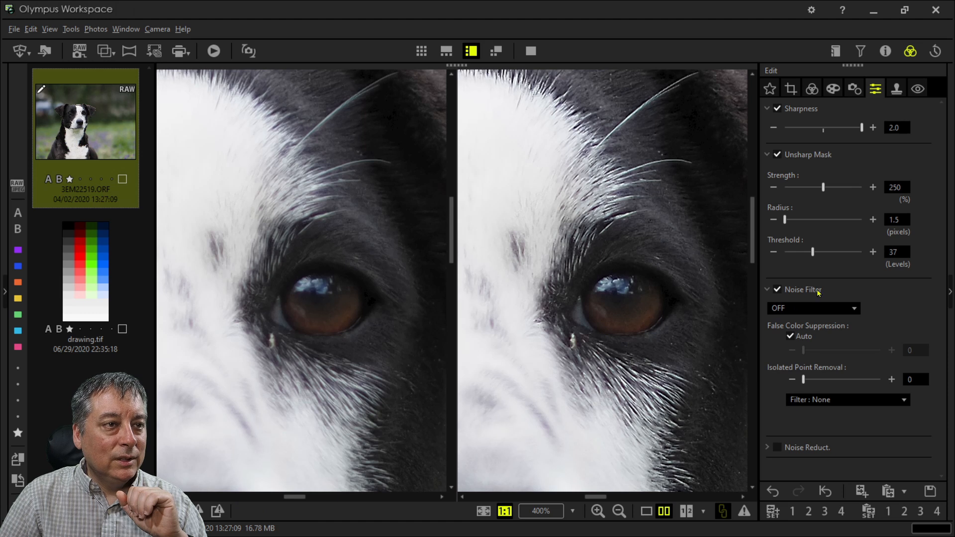
pyautogui.moveTo(813, 252); pyautogui.dragTo(806, 252)
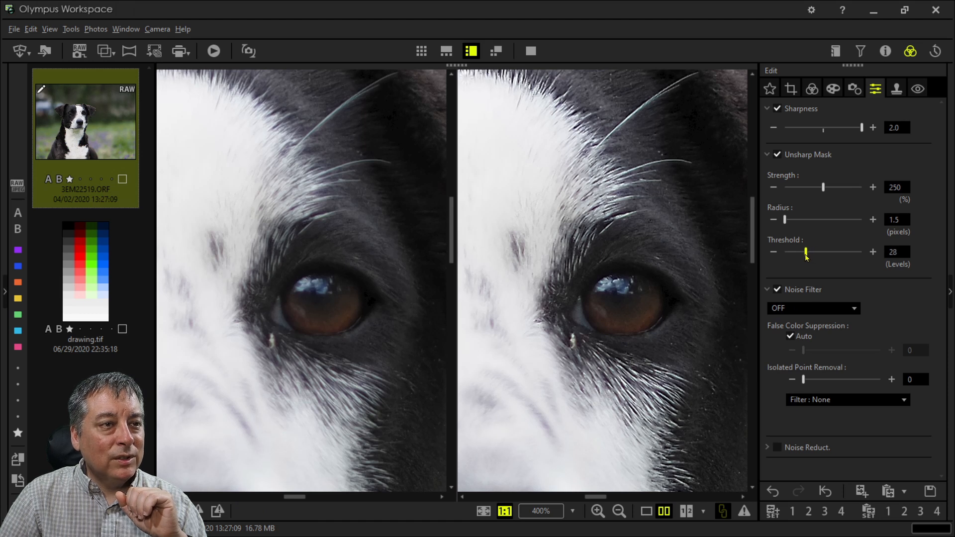
pyautogui.moveTo(805, 252); pyautogui.dragTo(797, 252)
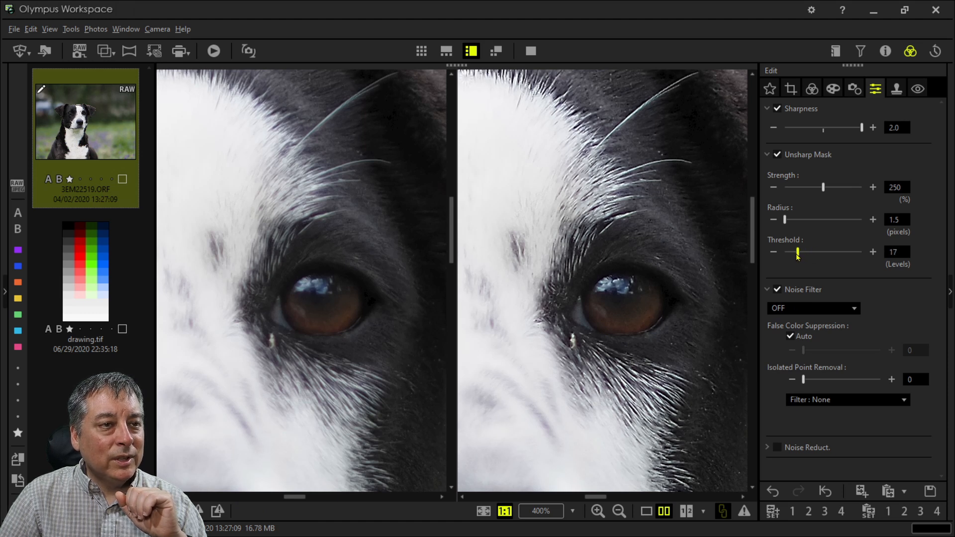
pyautogui.moveTo(798, 251); pyautogui.dragTo(792, 252)
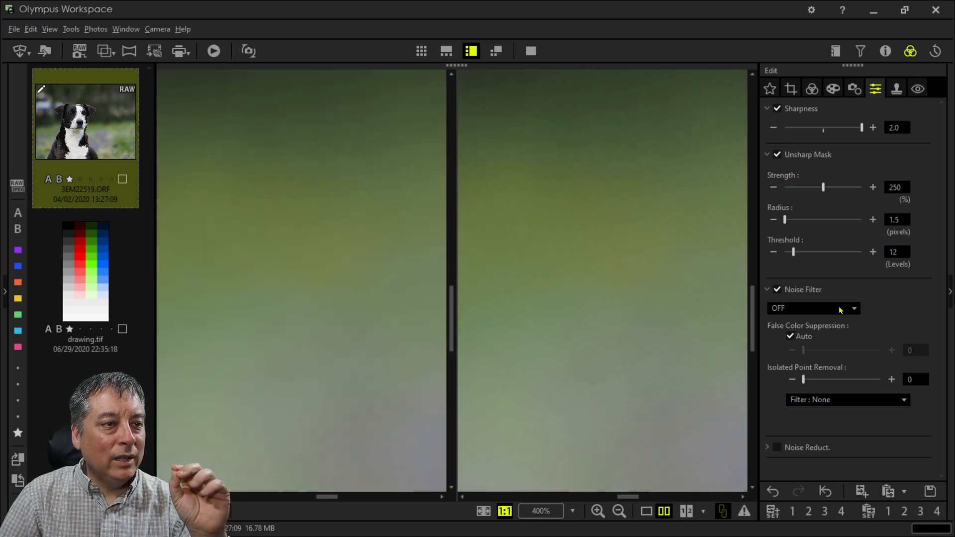
# Step: Set the dog photo's Noise Filter from Off to Standard
pyautogui.click(813, 308)
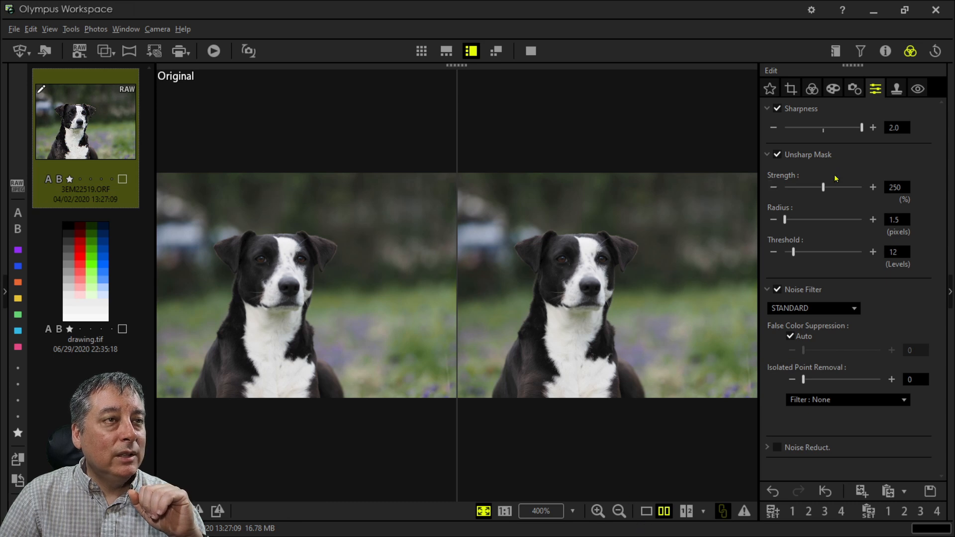
# Step: Apply the Pop Art filter, lower Saturation to -2.0, and magnify the dog's eye
pyautogui.click(833, 89)
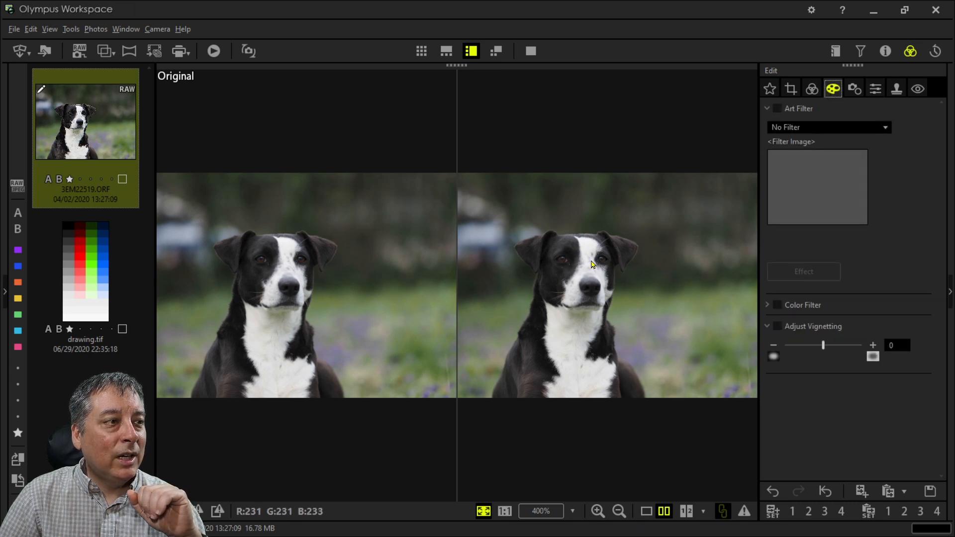
pyautogui.moveTo(770, 197)
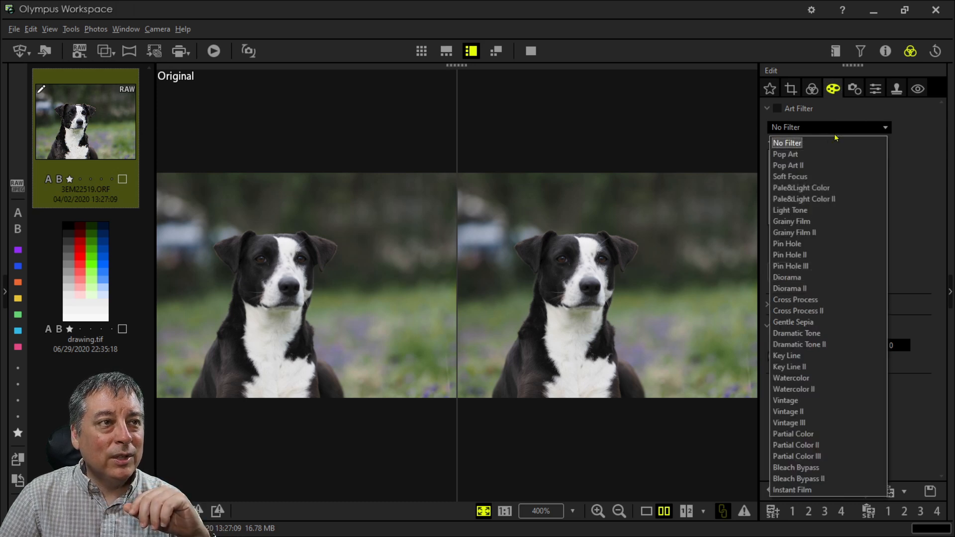
pyautogui.click(786, 154)
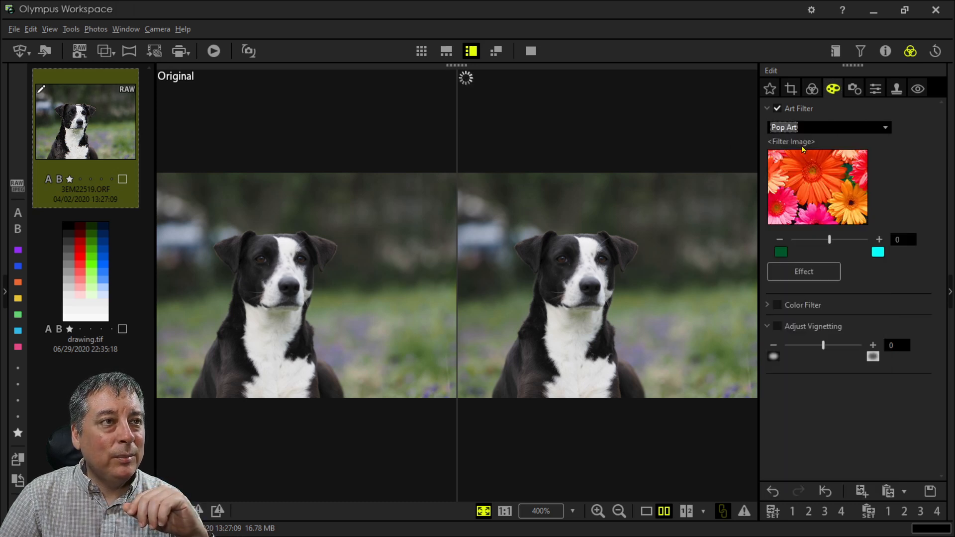
pyautogui.click(811, 88)
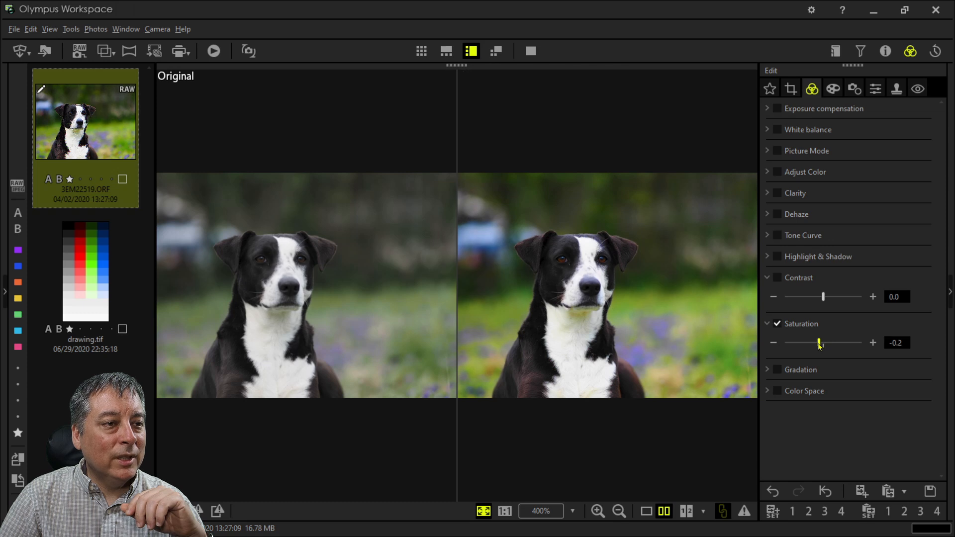
pyautogui.moveTo(819, 343); pyautogui.dragTo(785, 343)
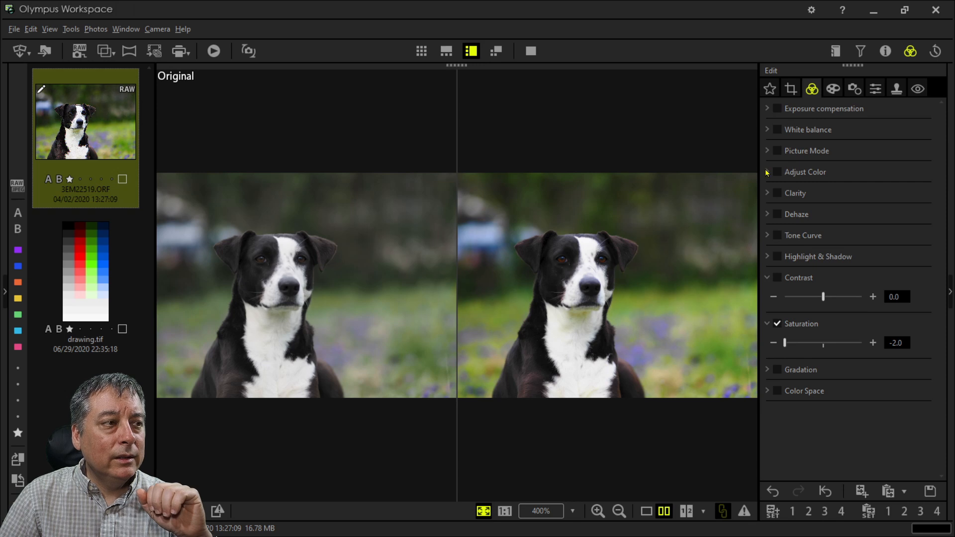
pyautogui.click(504, 511)
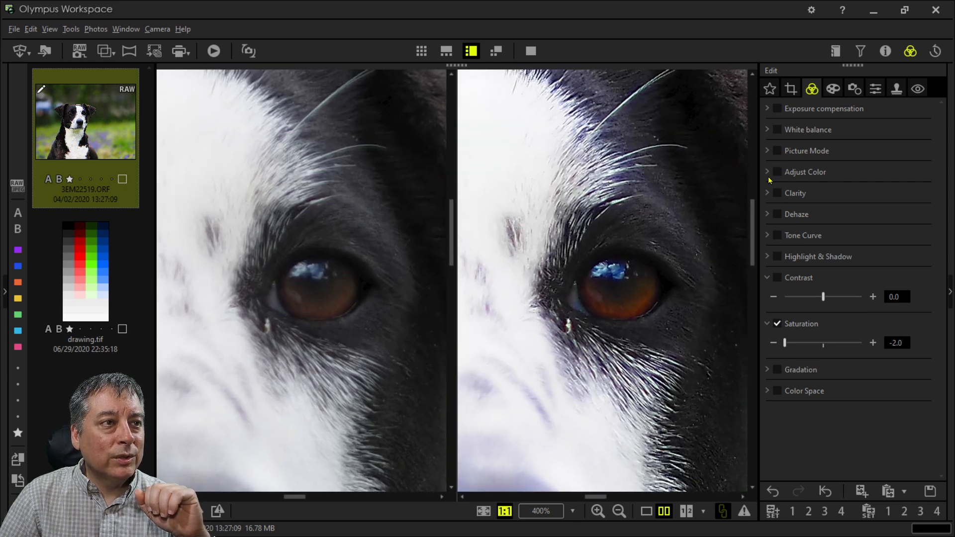
# Step: In Adjust Color, set orange-tone luminance to 7 and 3, saturation to 6 and 1
pyautogui.click(805, 172)
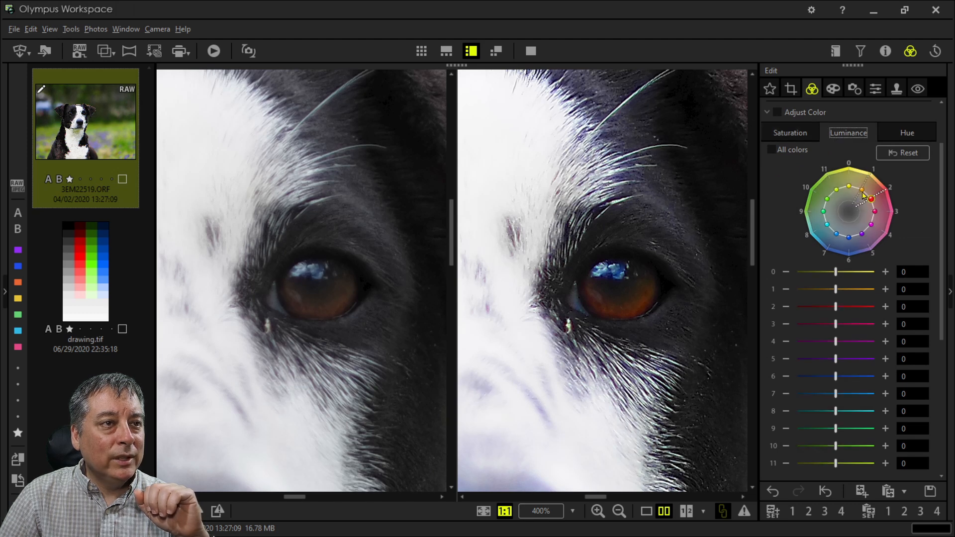
pyautogui.moveTo(862, 196); pyautogui.dragTo(872, 177)
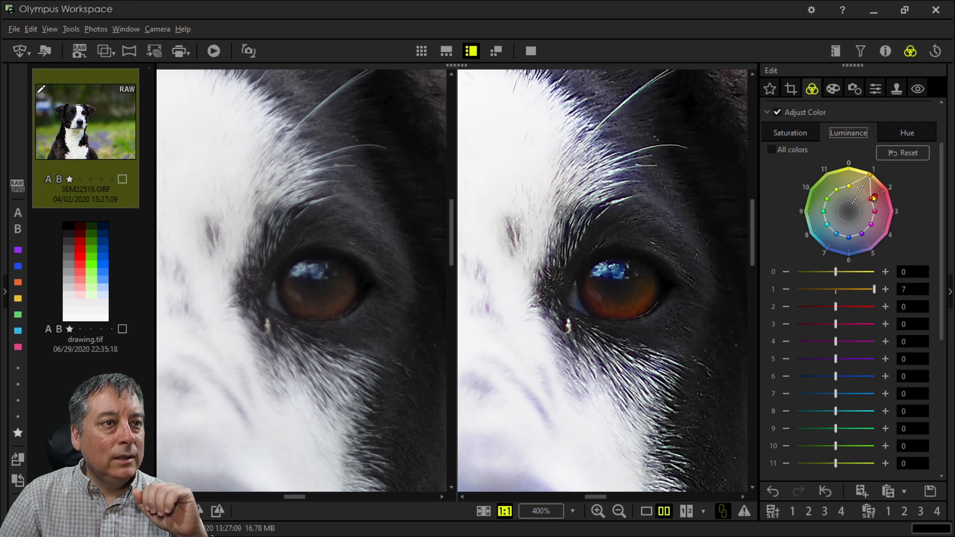
pyautogui.moveTo(872, 196); pyautogui.dragTo(879, 200)
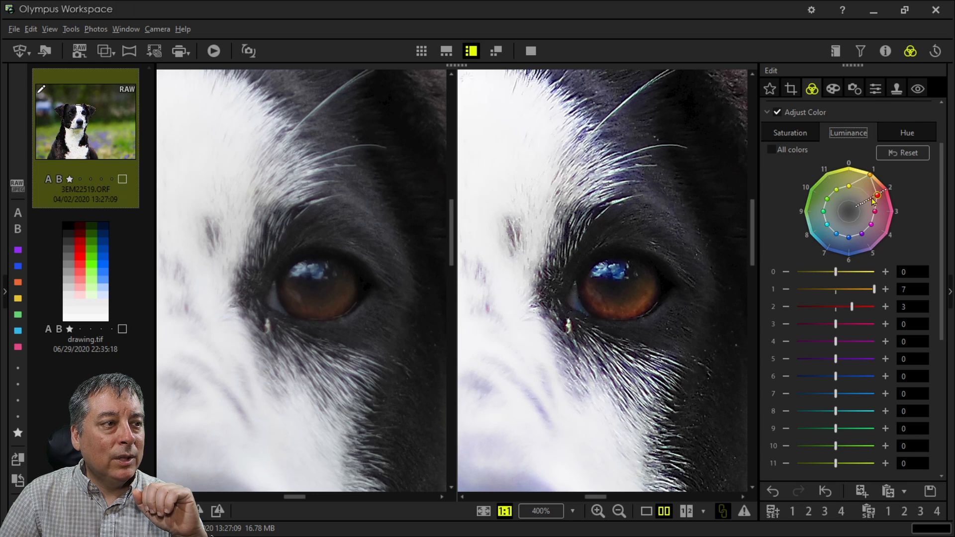
pyautogui.click(789, 133)
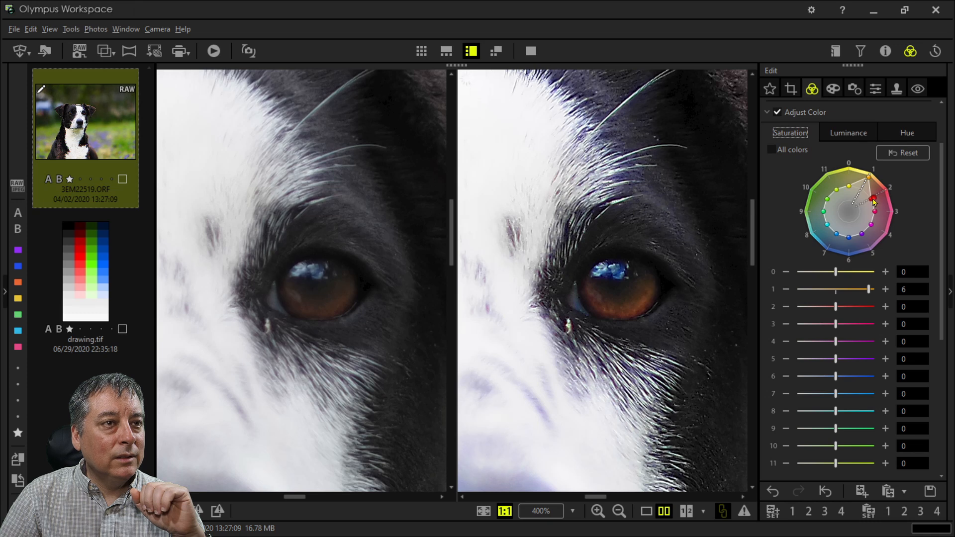
pyautogui.moveTo(868, 196); pyautogui.dragTo(872, 197)
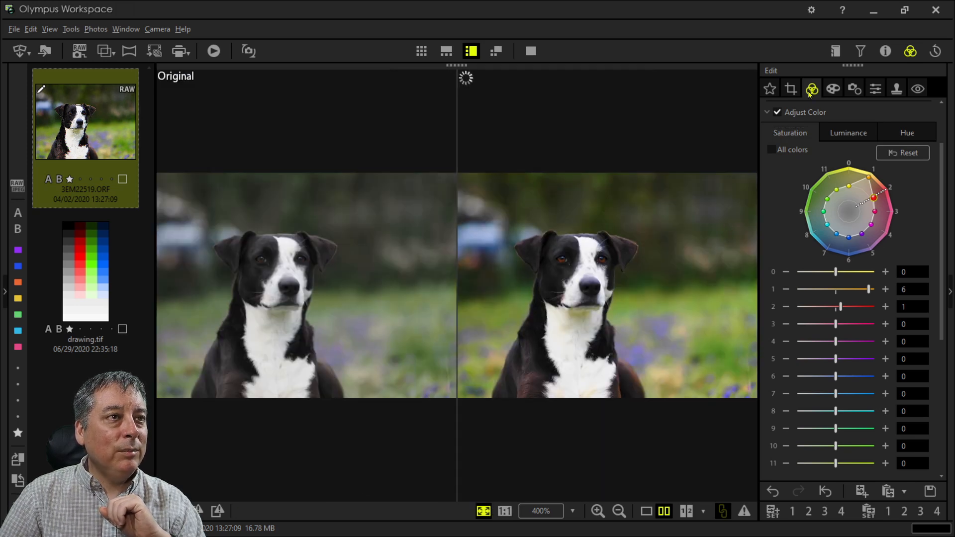
# Step: Apply a 1:1 (6:6) square crop of 3888 by 3888 pixels
pyautogui.click(790, 89)
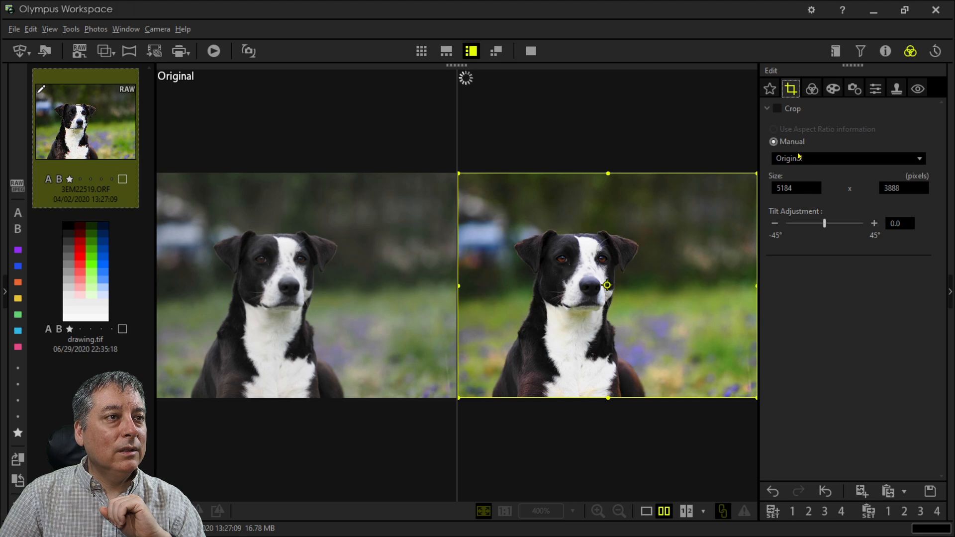
pyautogui.click(846, 159)
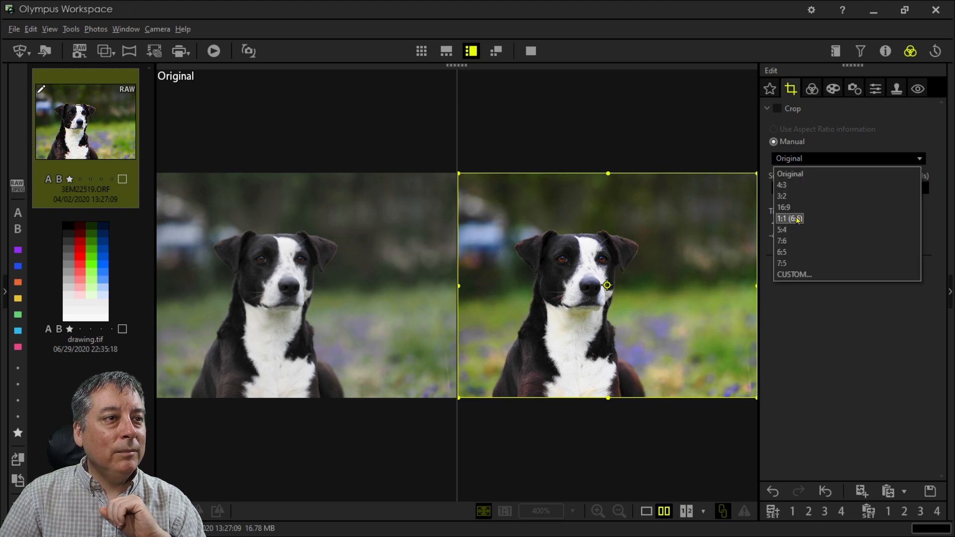
pyautogui.click(790, 219)
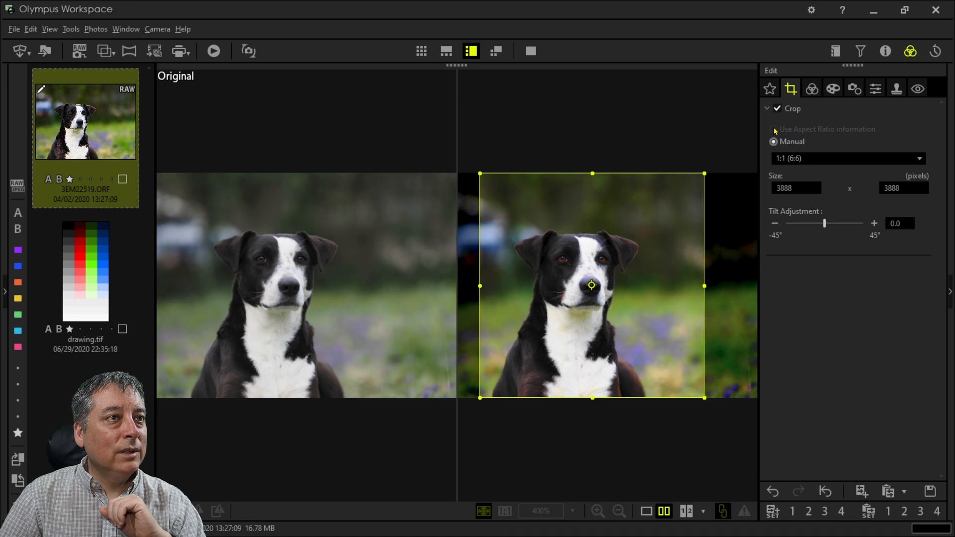
pyautogui.moveTo(614, 104)
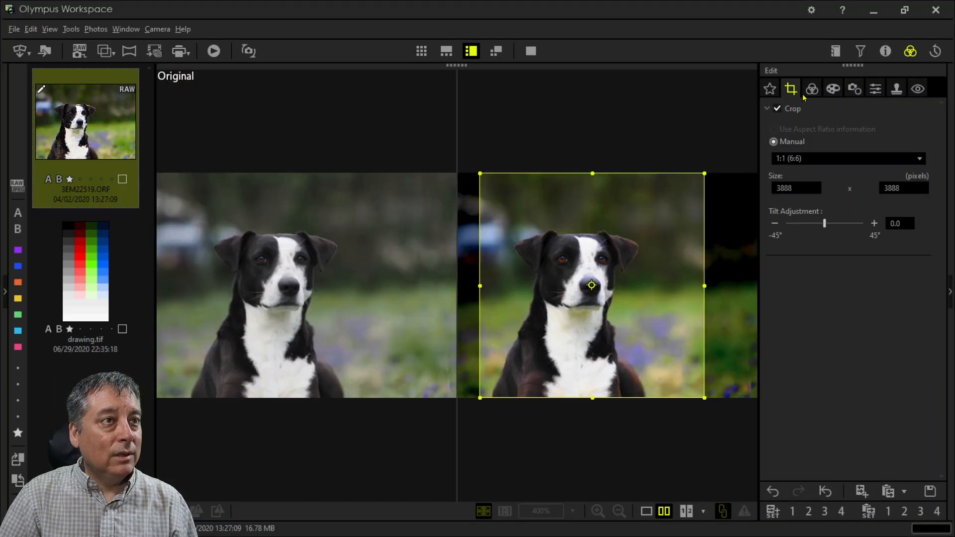
pyautogui.click(811, 89)
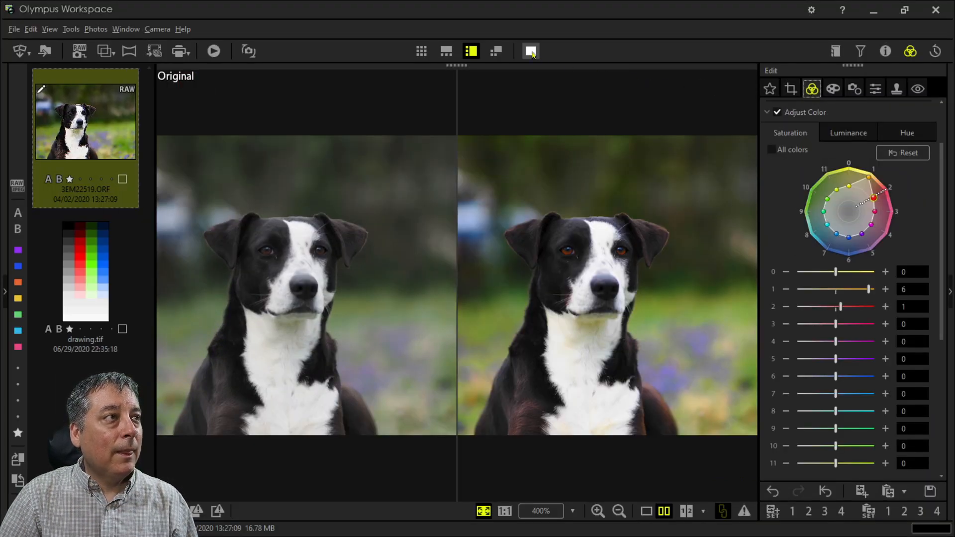